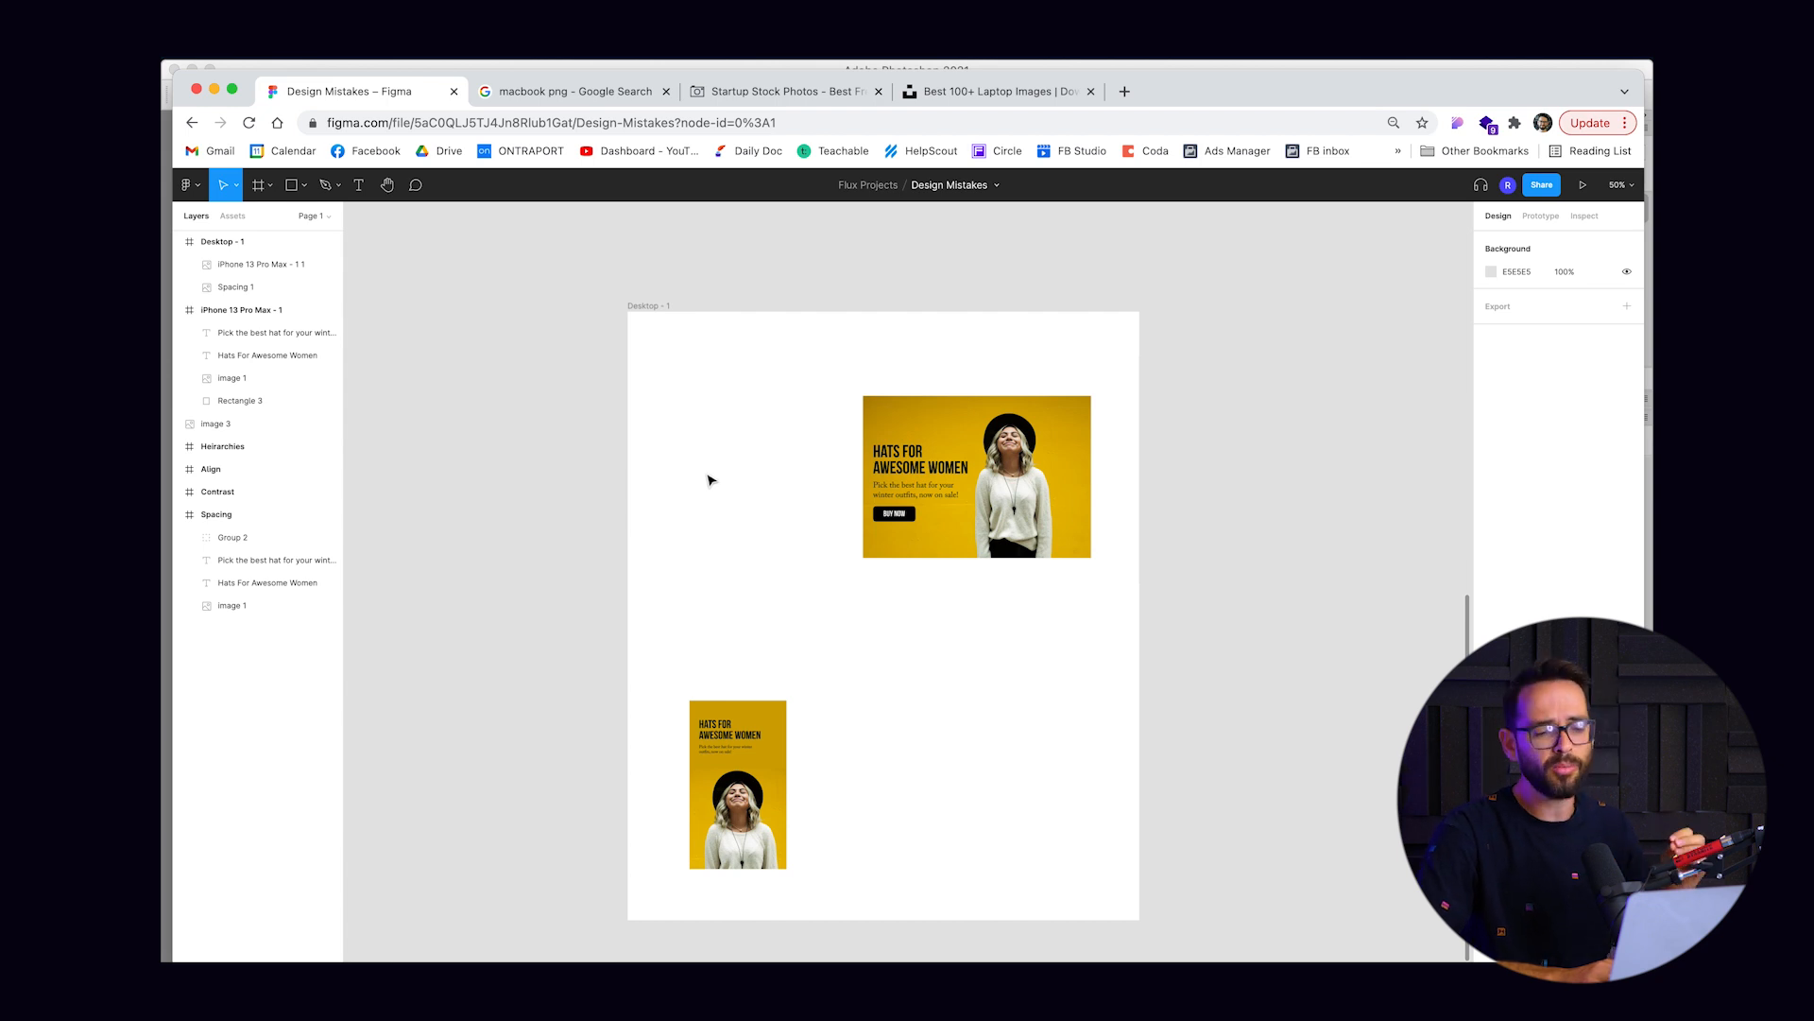
pyautogui.moveTo(727, 503)
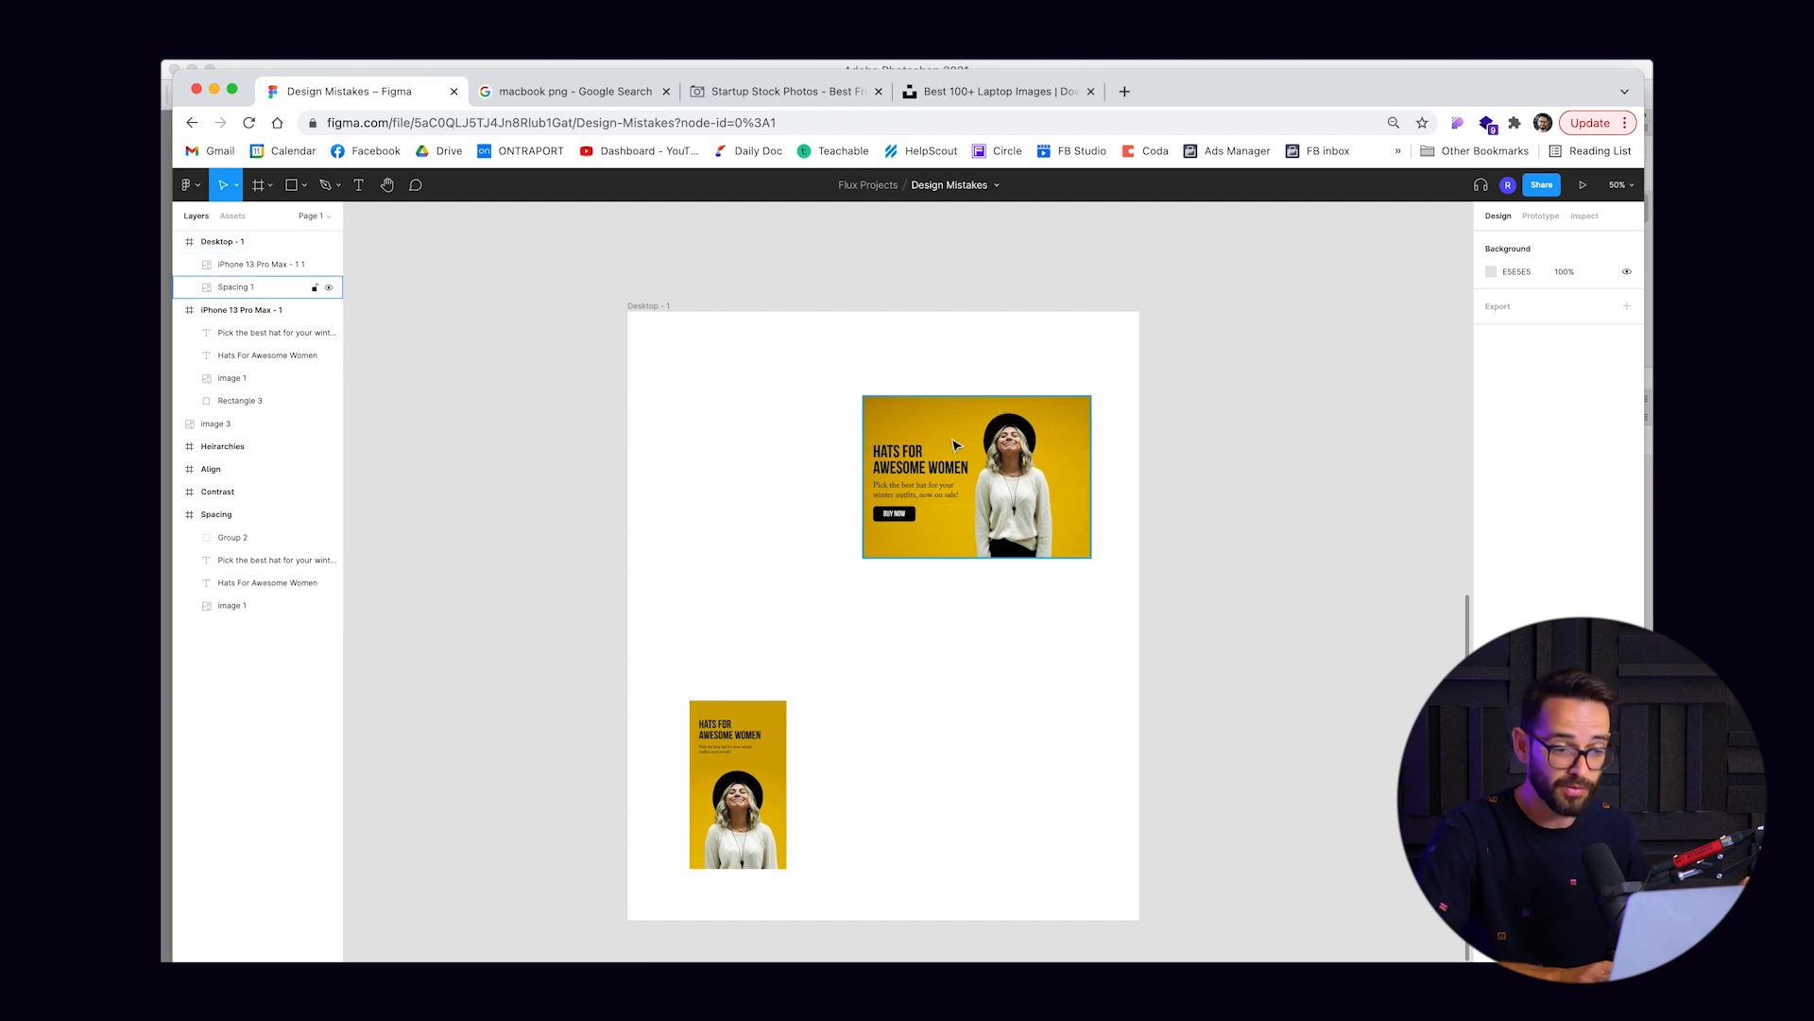
# Step: Preview the 'Macbook Pro Display Empty' result from the macbook png image search
pyautogui.click(735, 782)
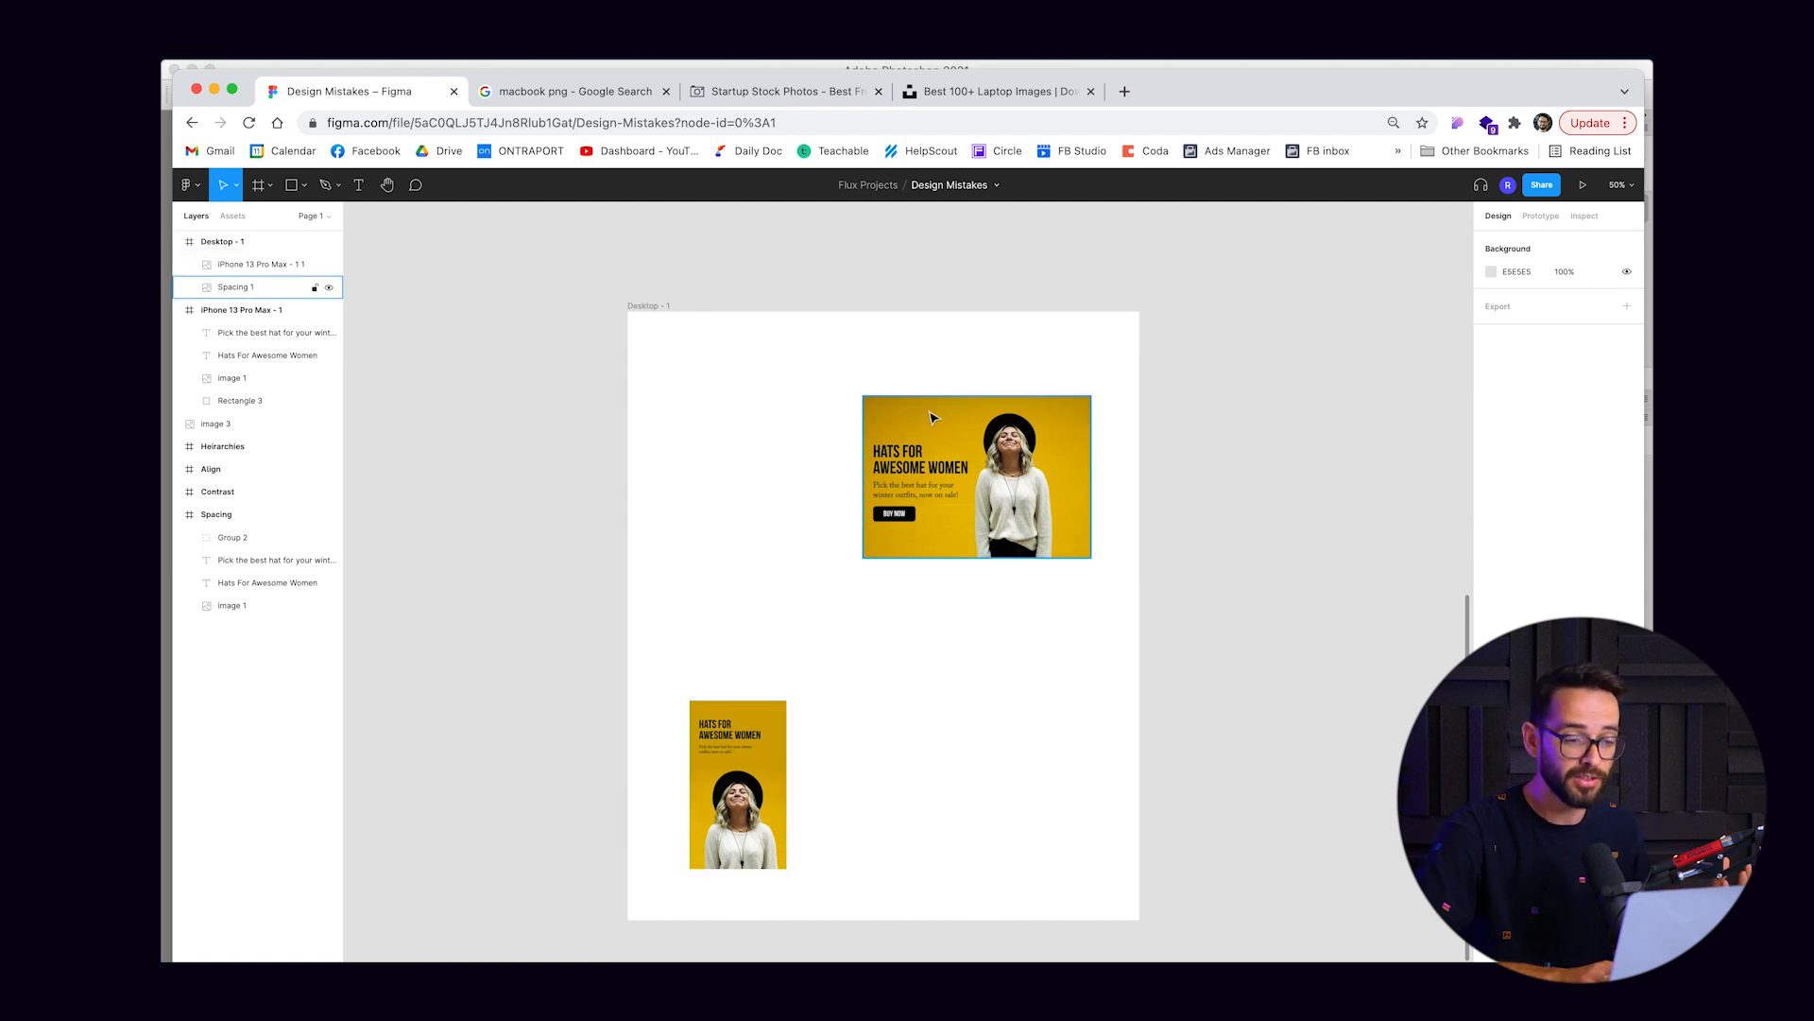
pyautogui.click(573, 91)
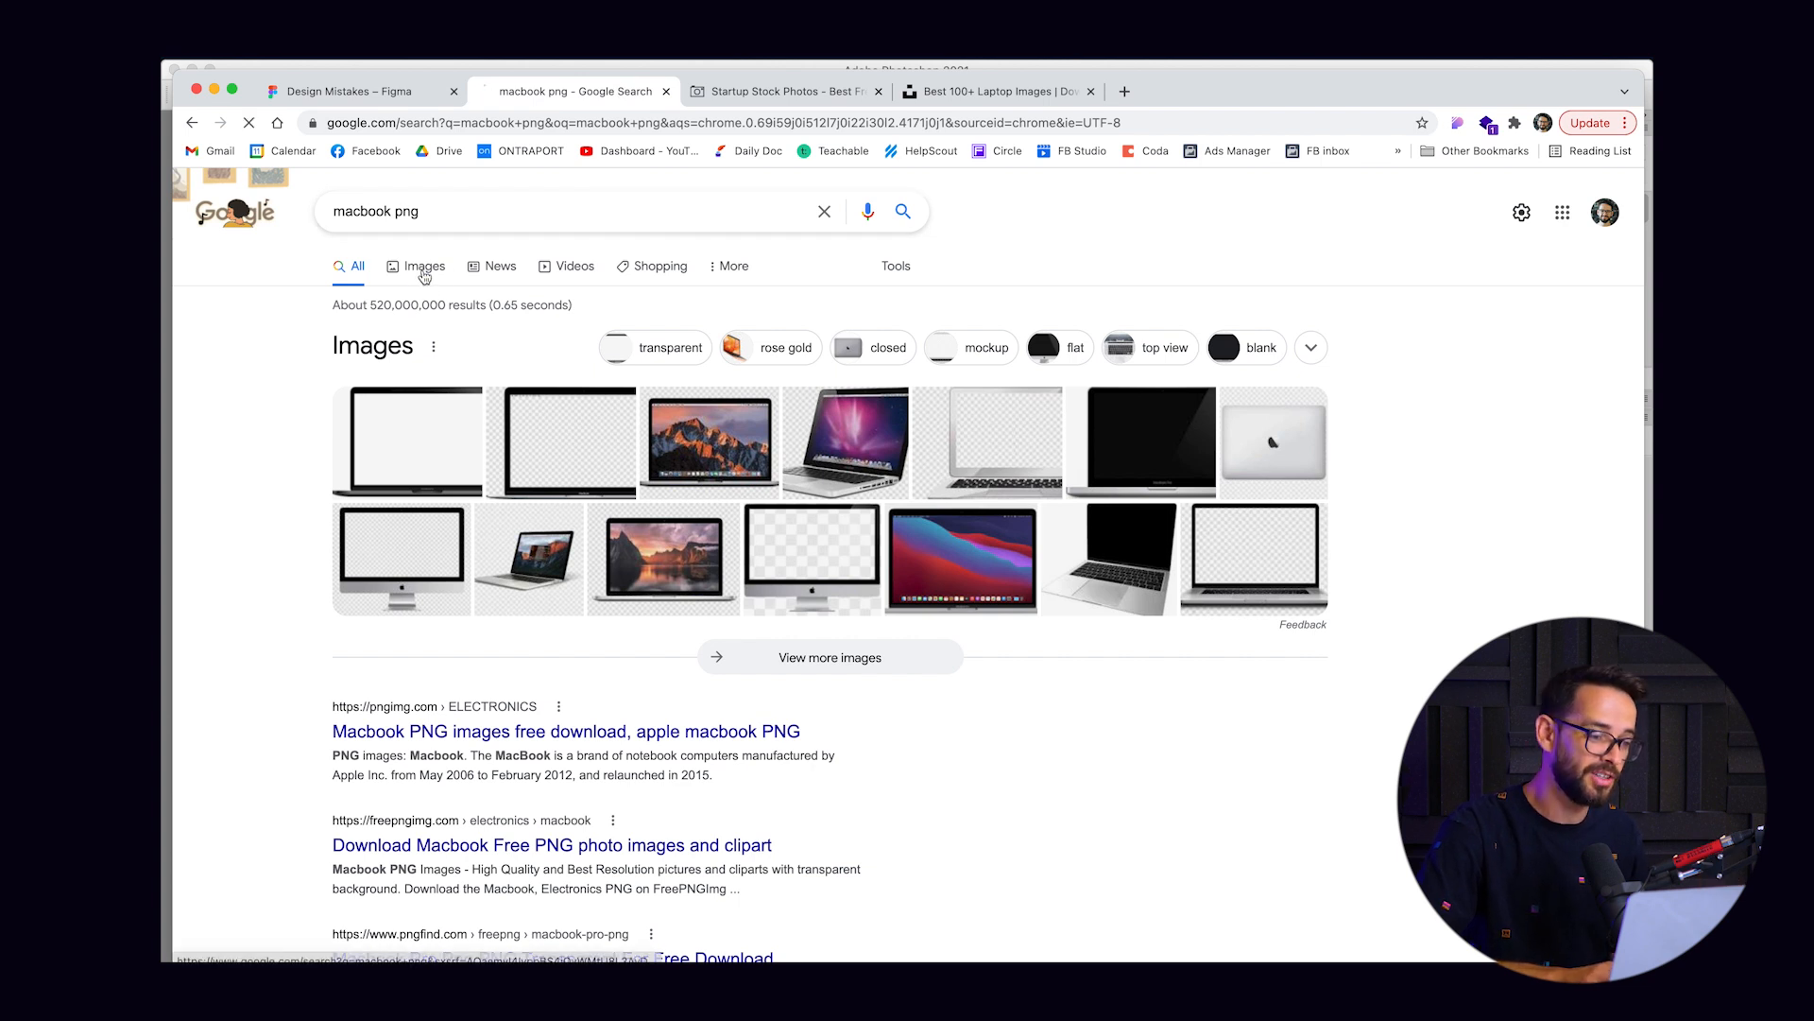
pyautogui.click(424, 264)
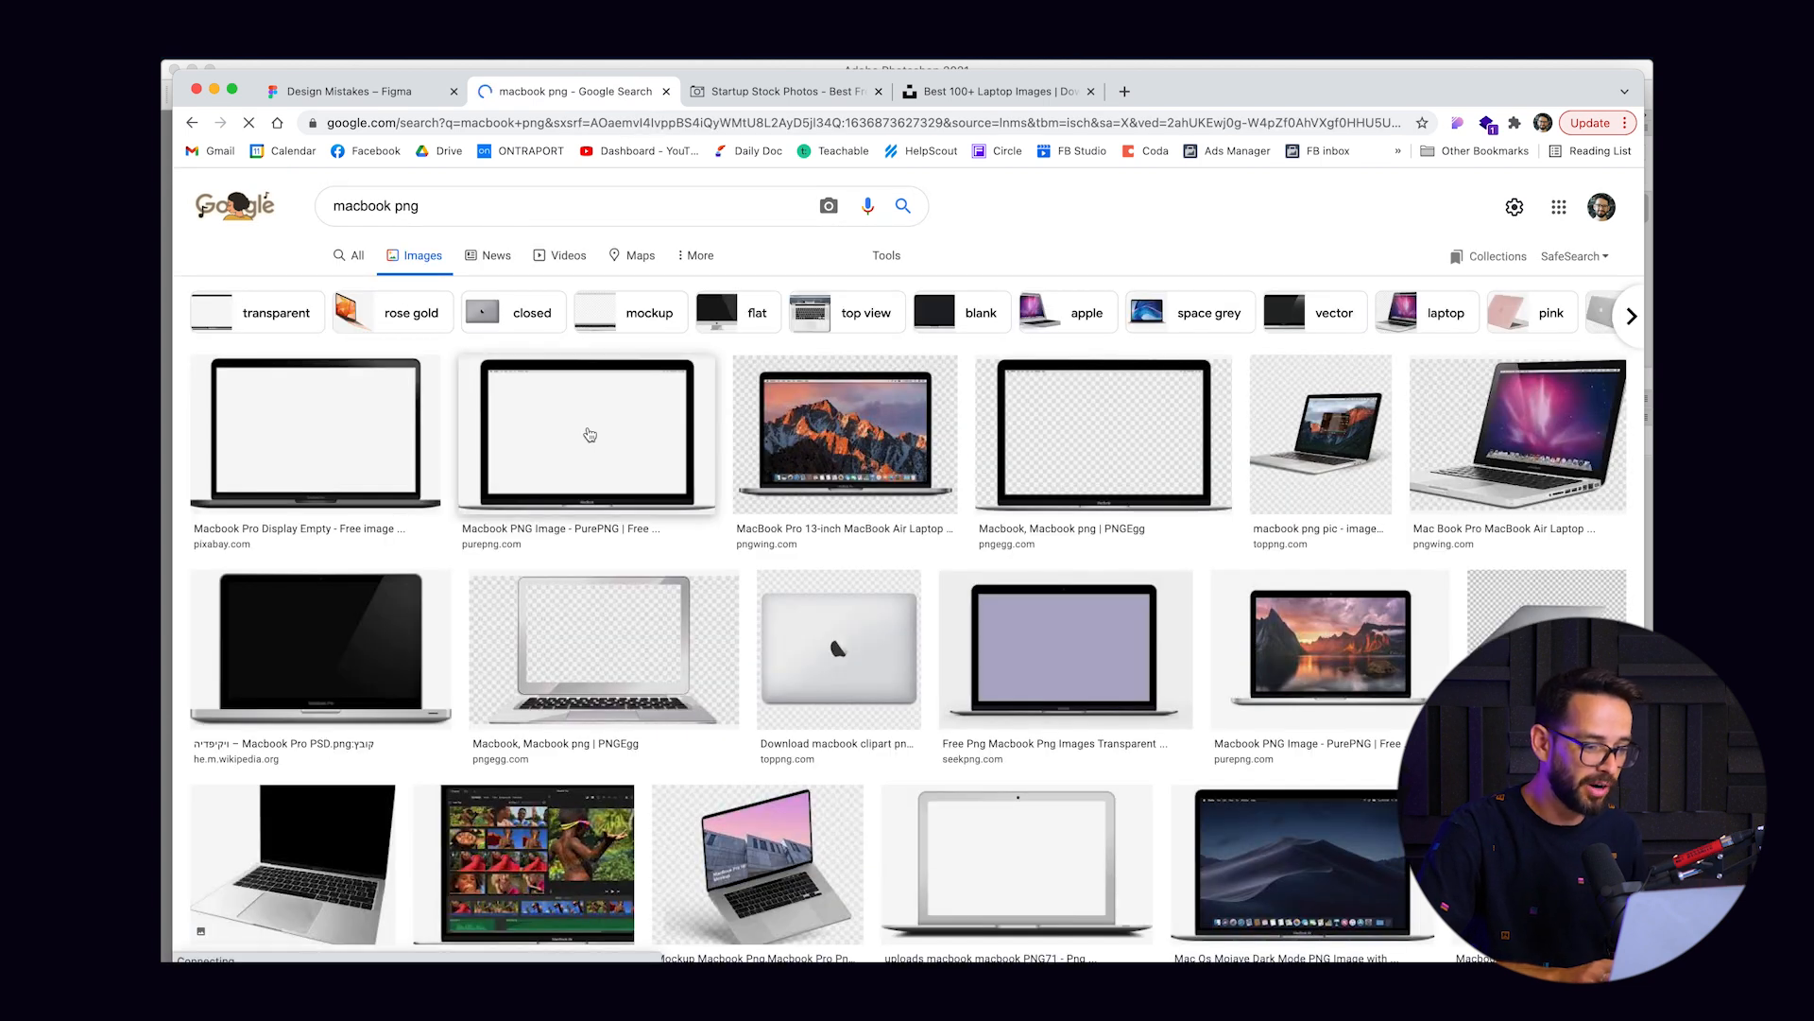
pyautogui.click(315, 435)
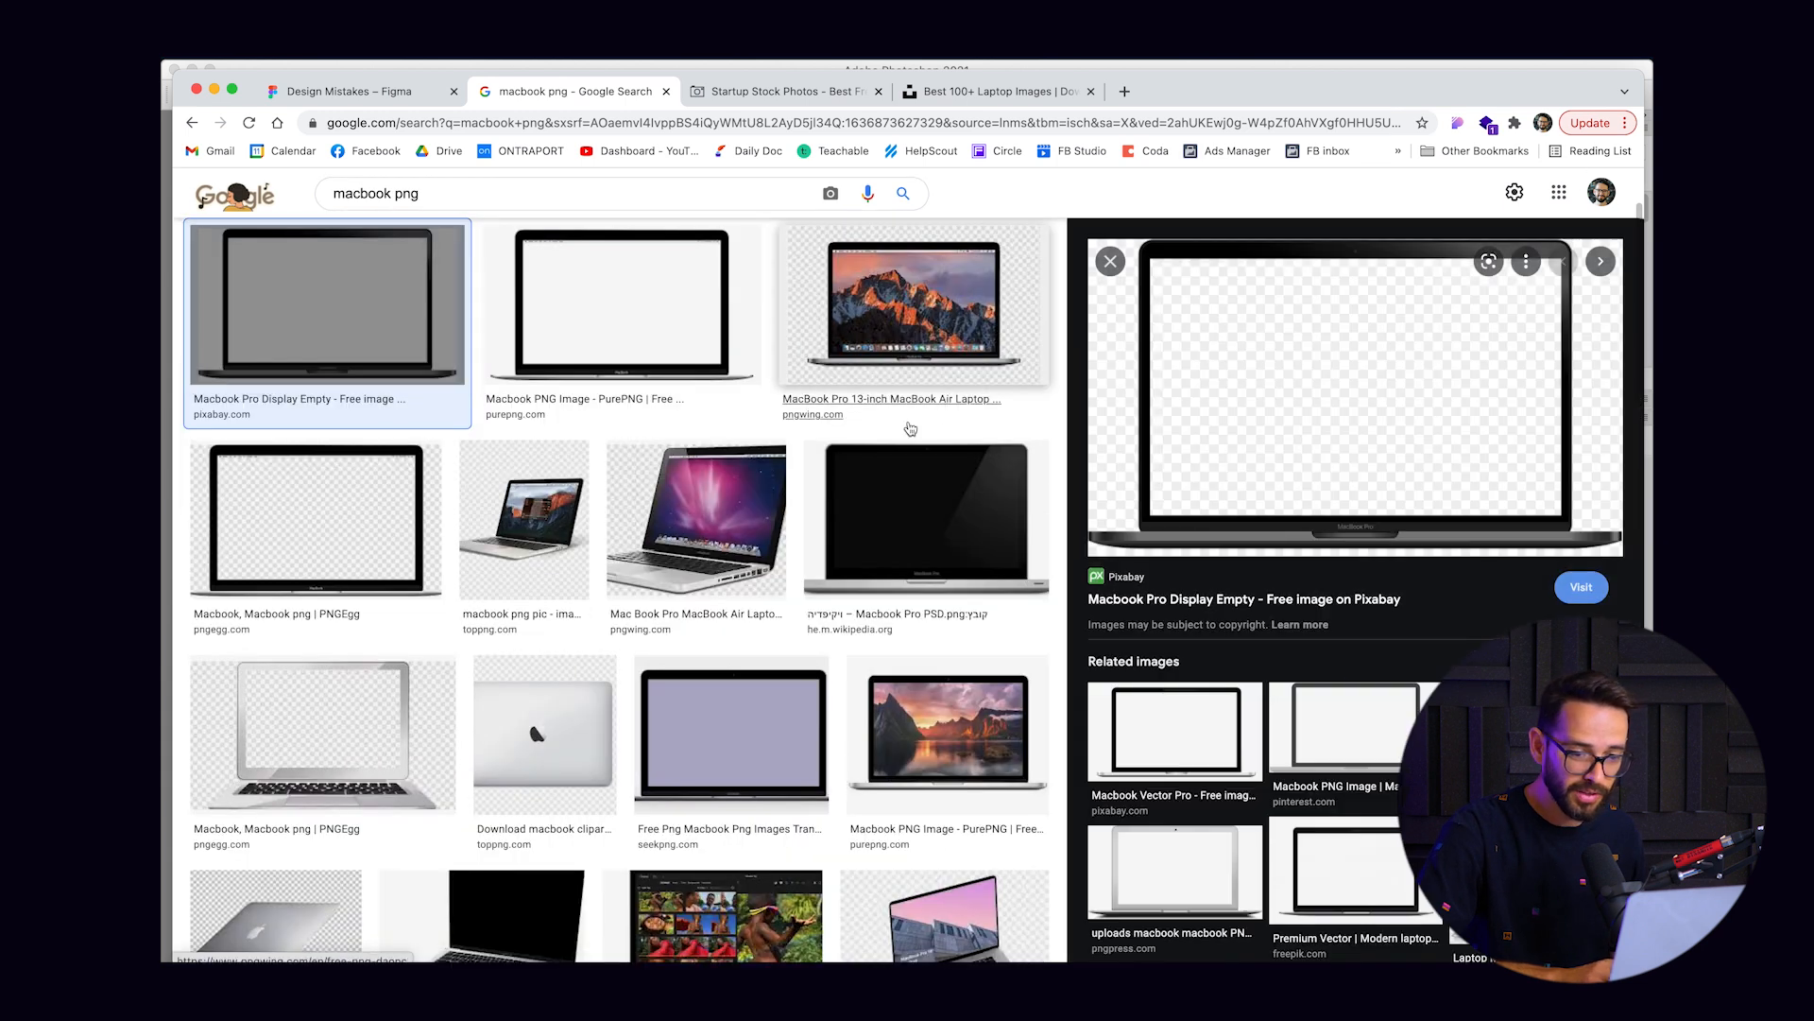
pyautogui.moveTo(1291, 378)
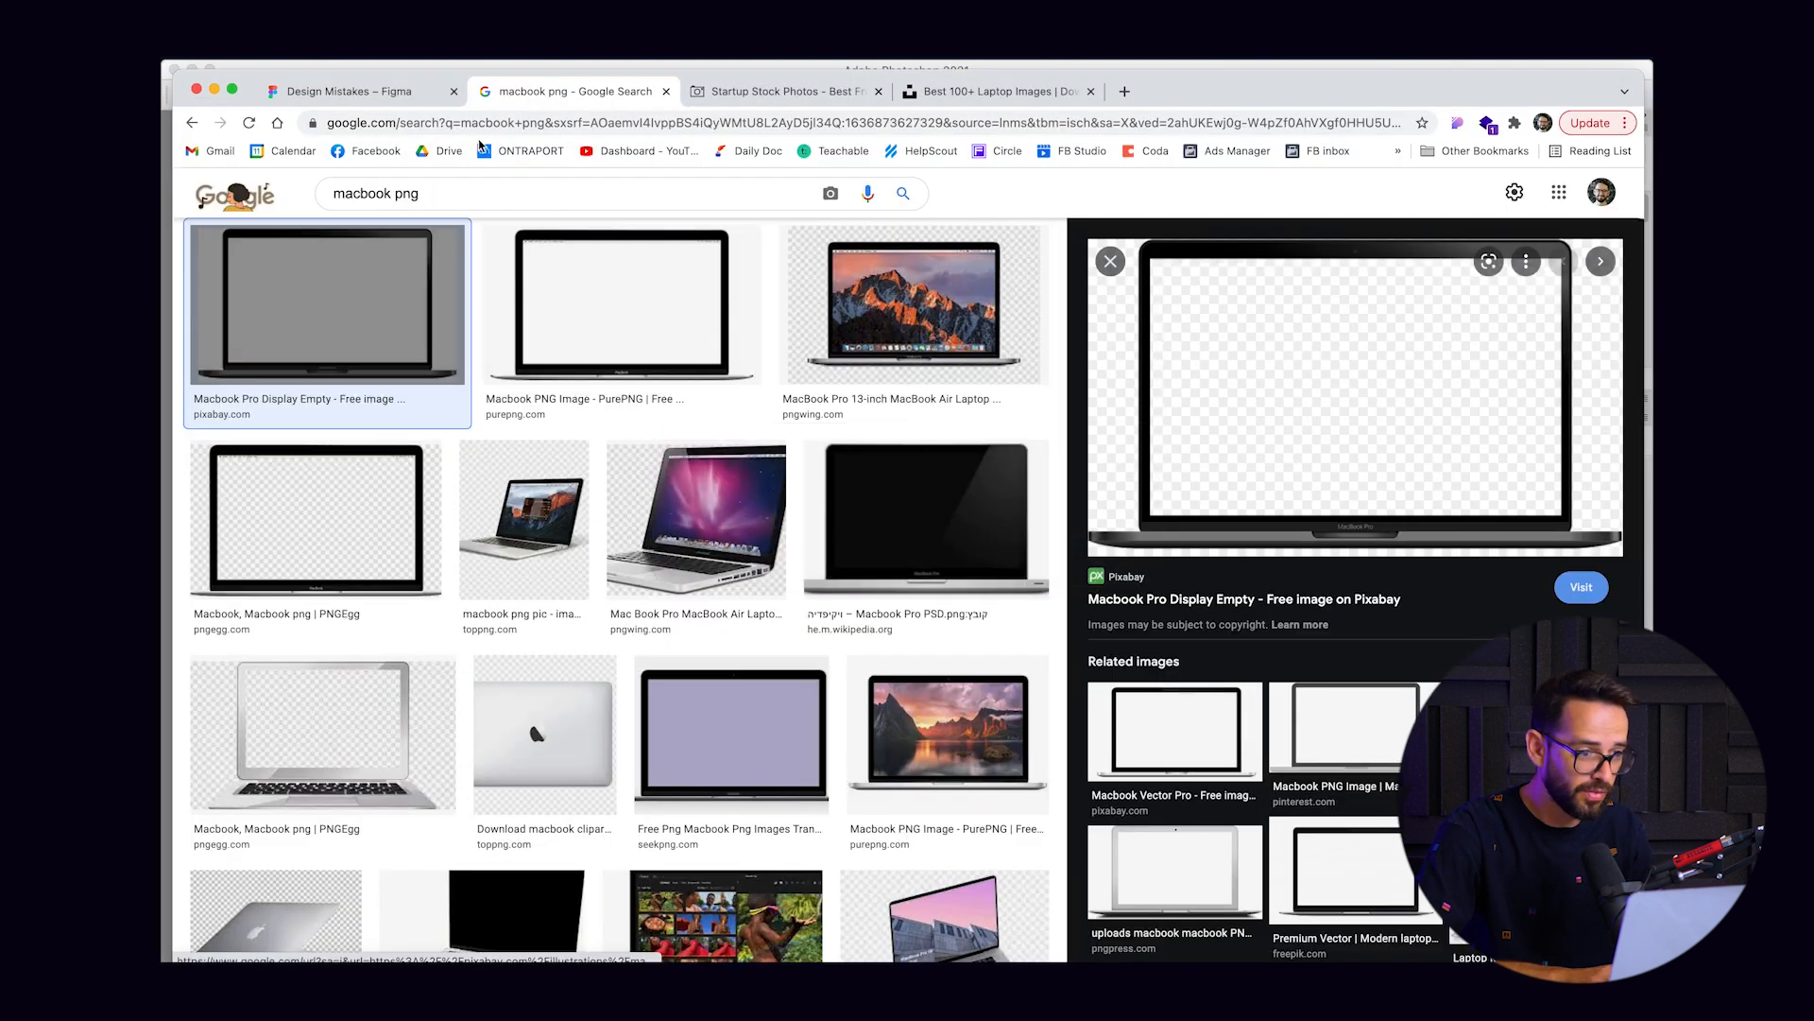
pyautogui.click(359, 91)
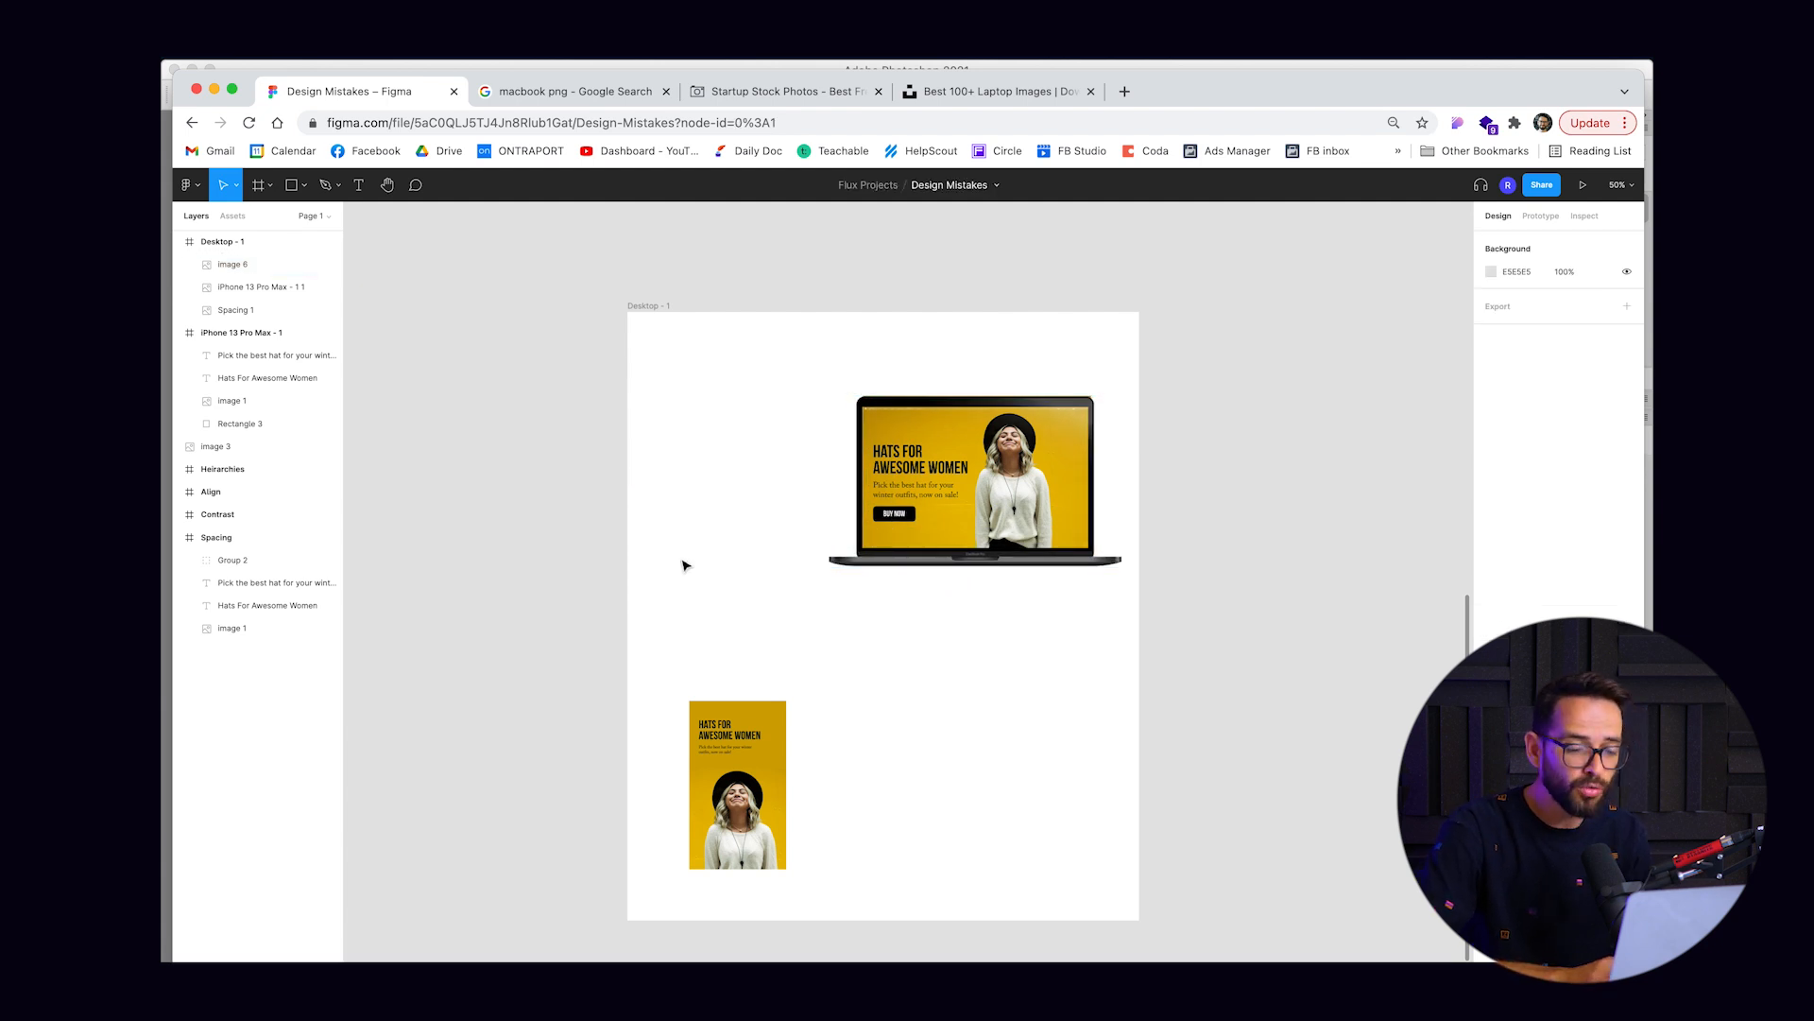
# Step: Position the empty-screen MacBook image over the hat design on the Desktop frame
pyautogui.click(975, 480)
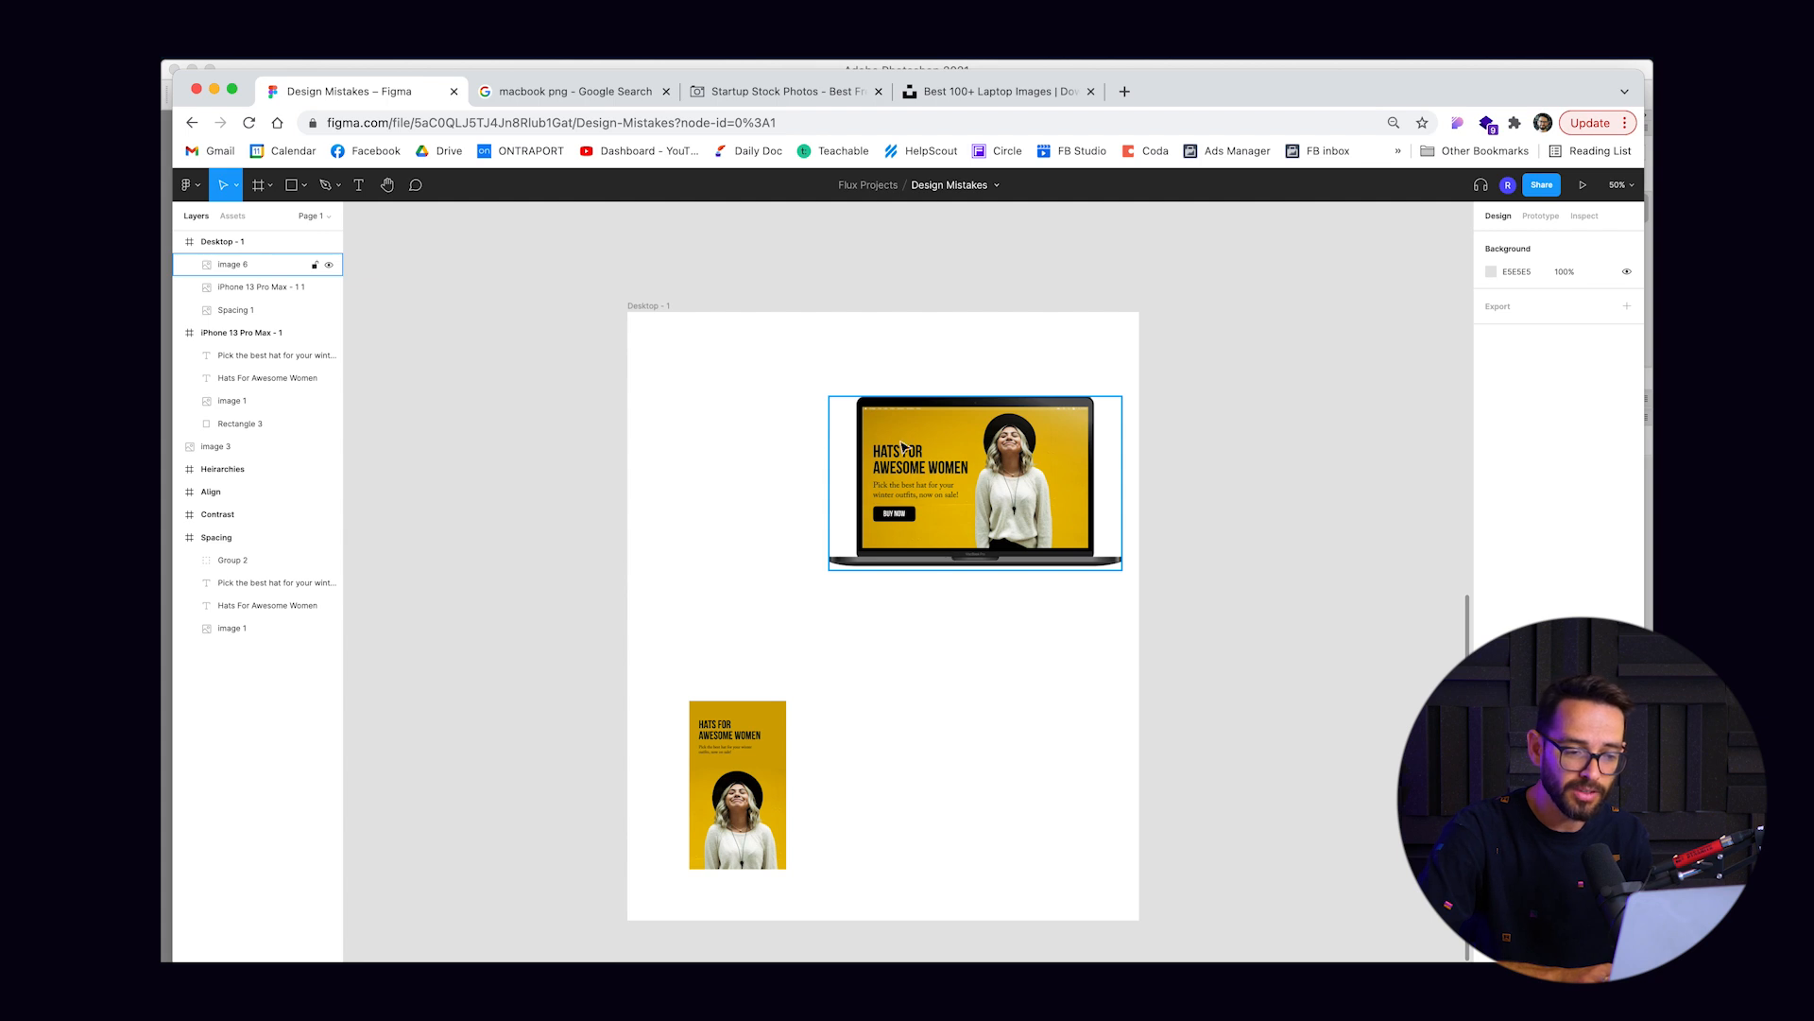
pyautogui.click(715, 438)
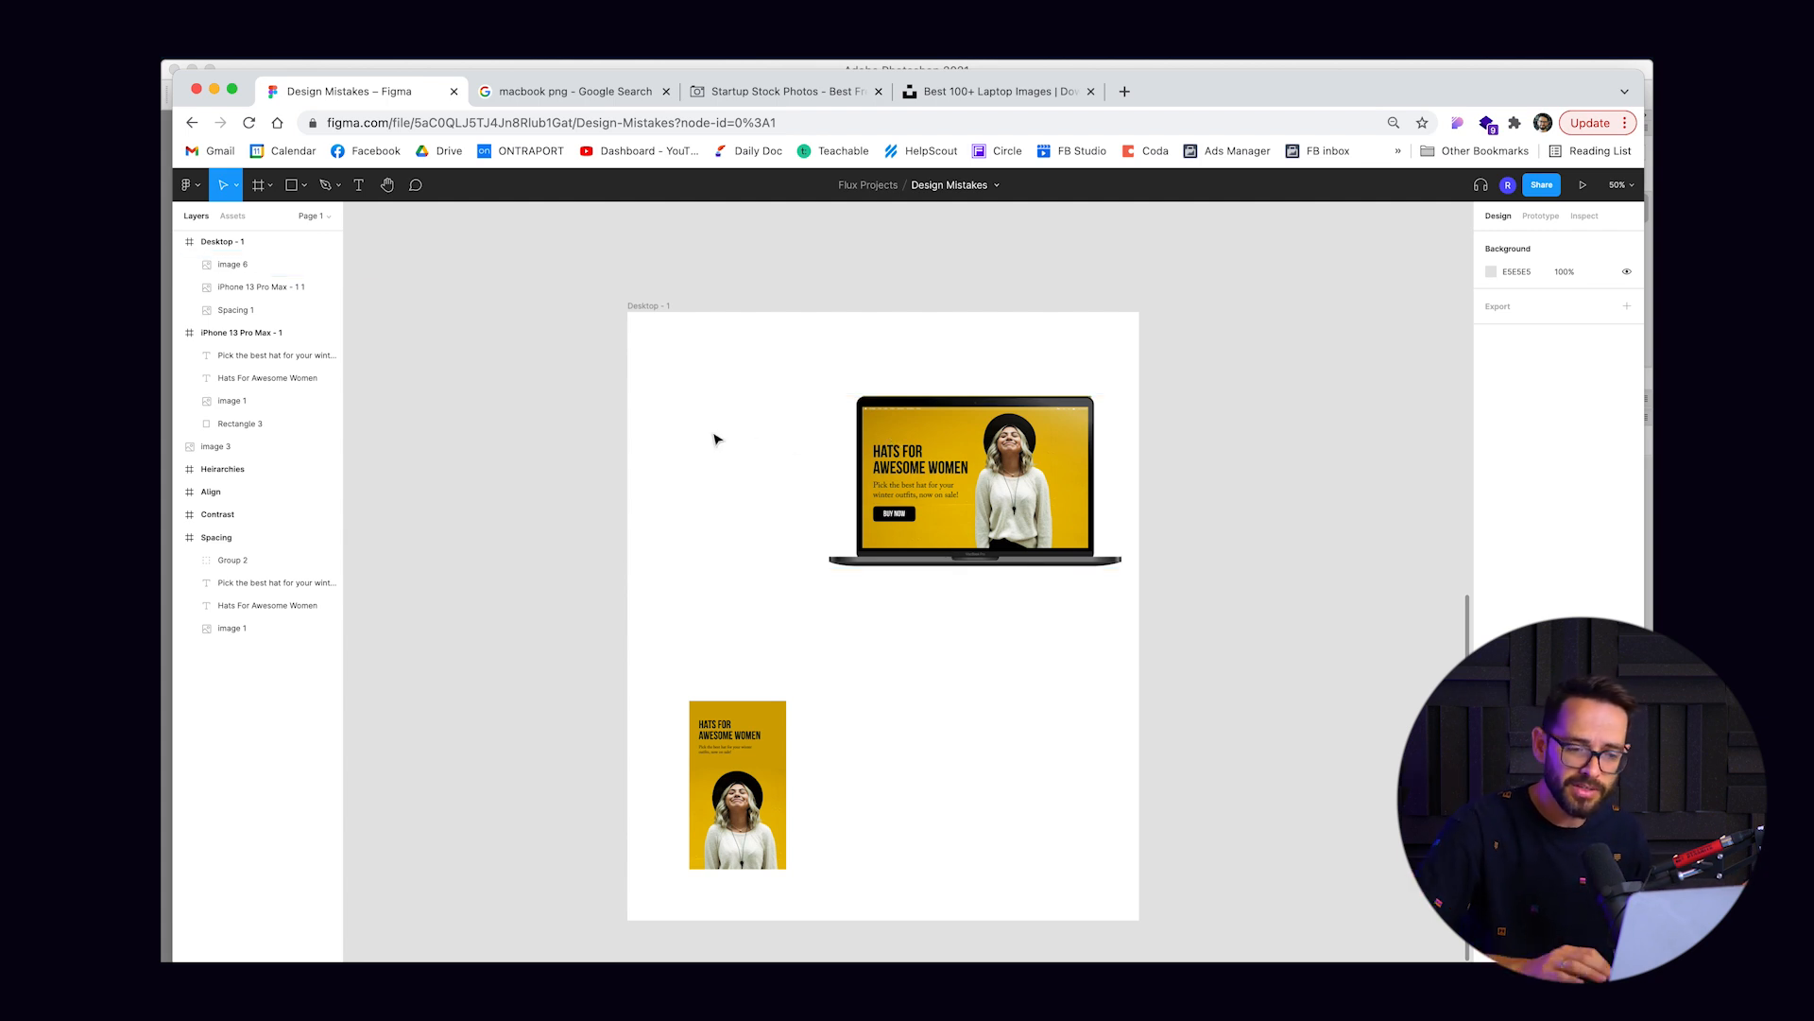
pyautogui.moveTo(939, 635)
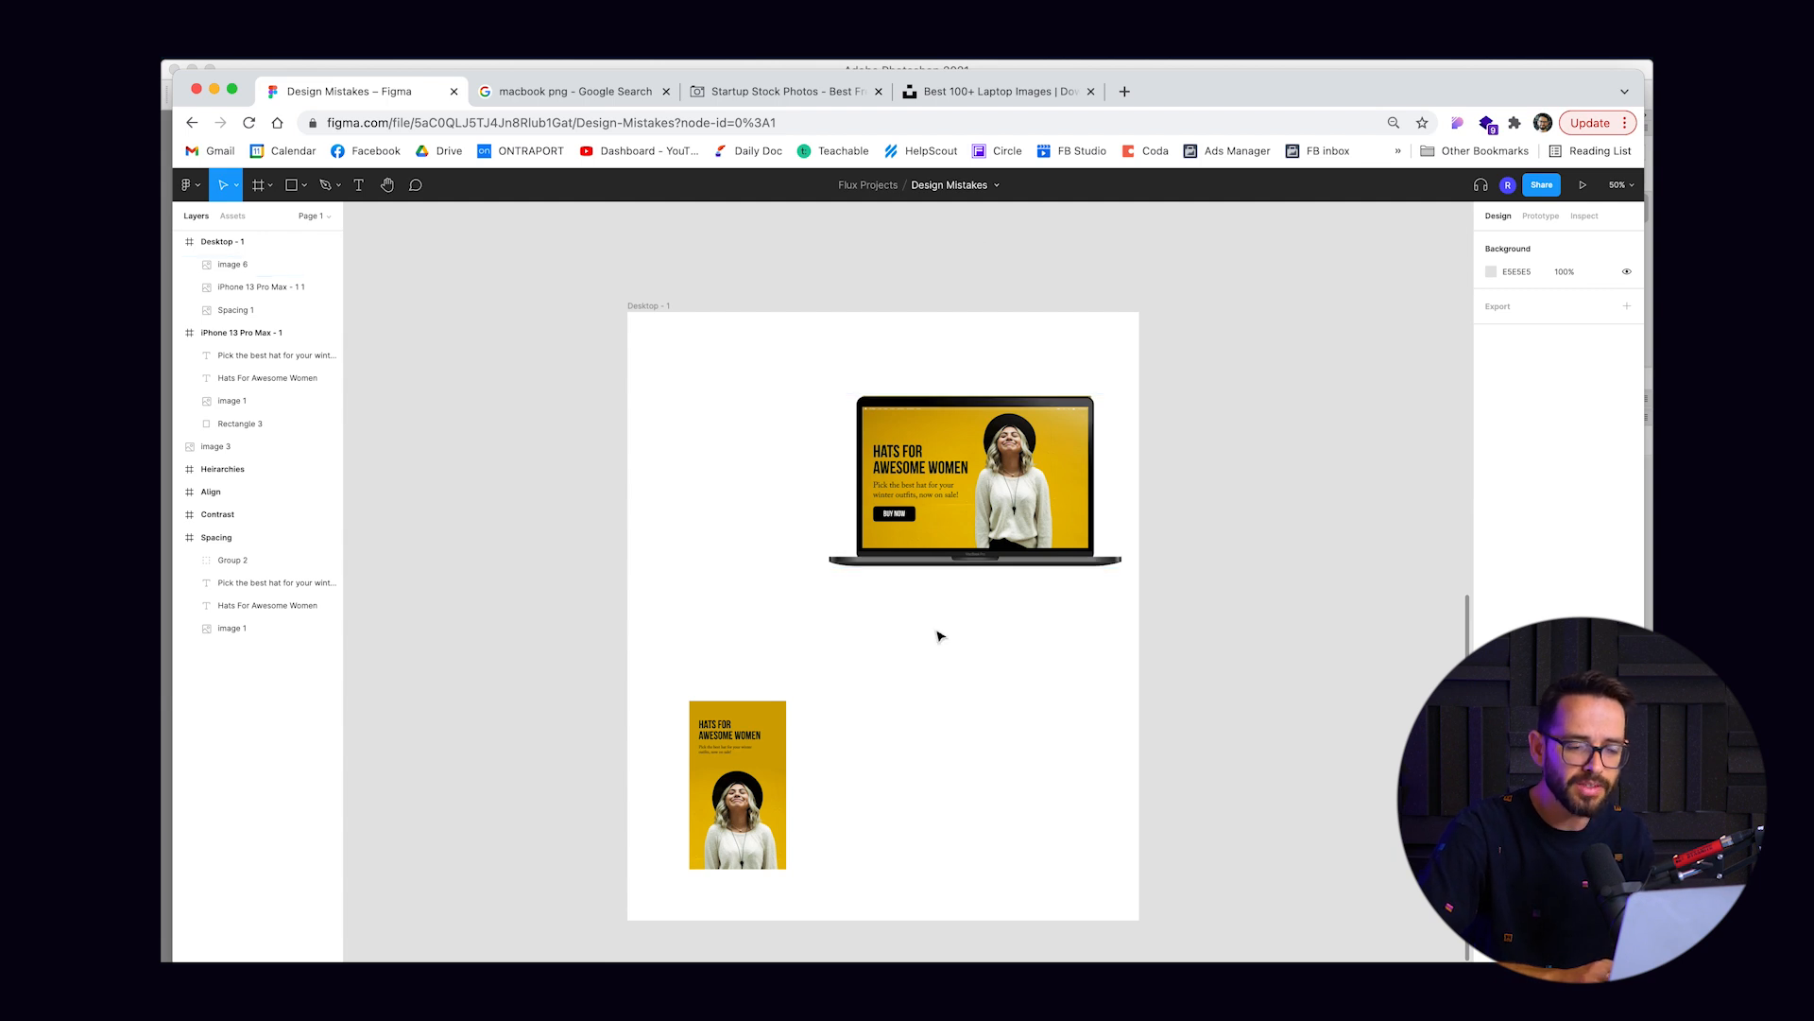
pyautogui.moveTo(688, 499)
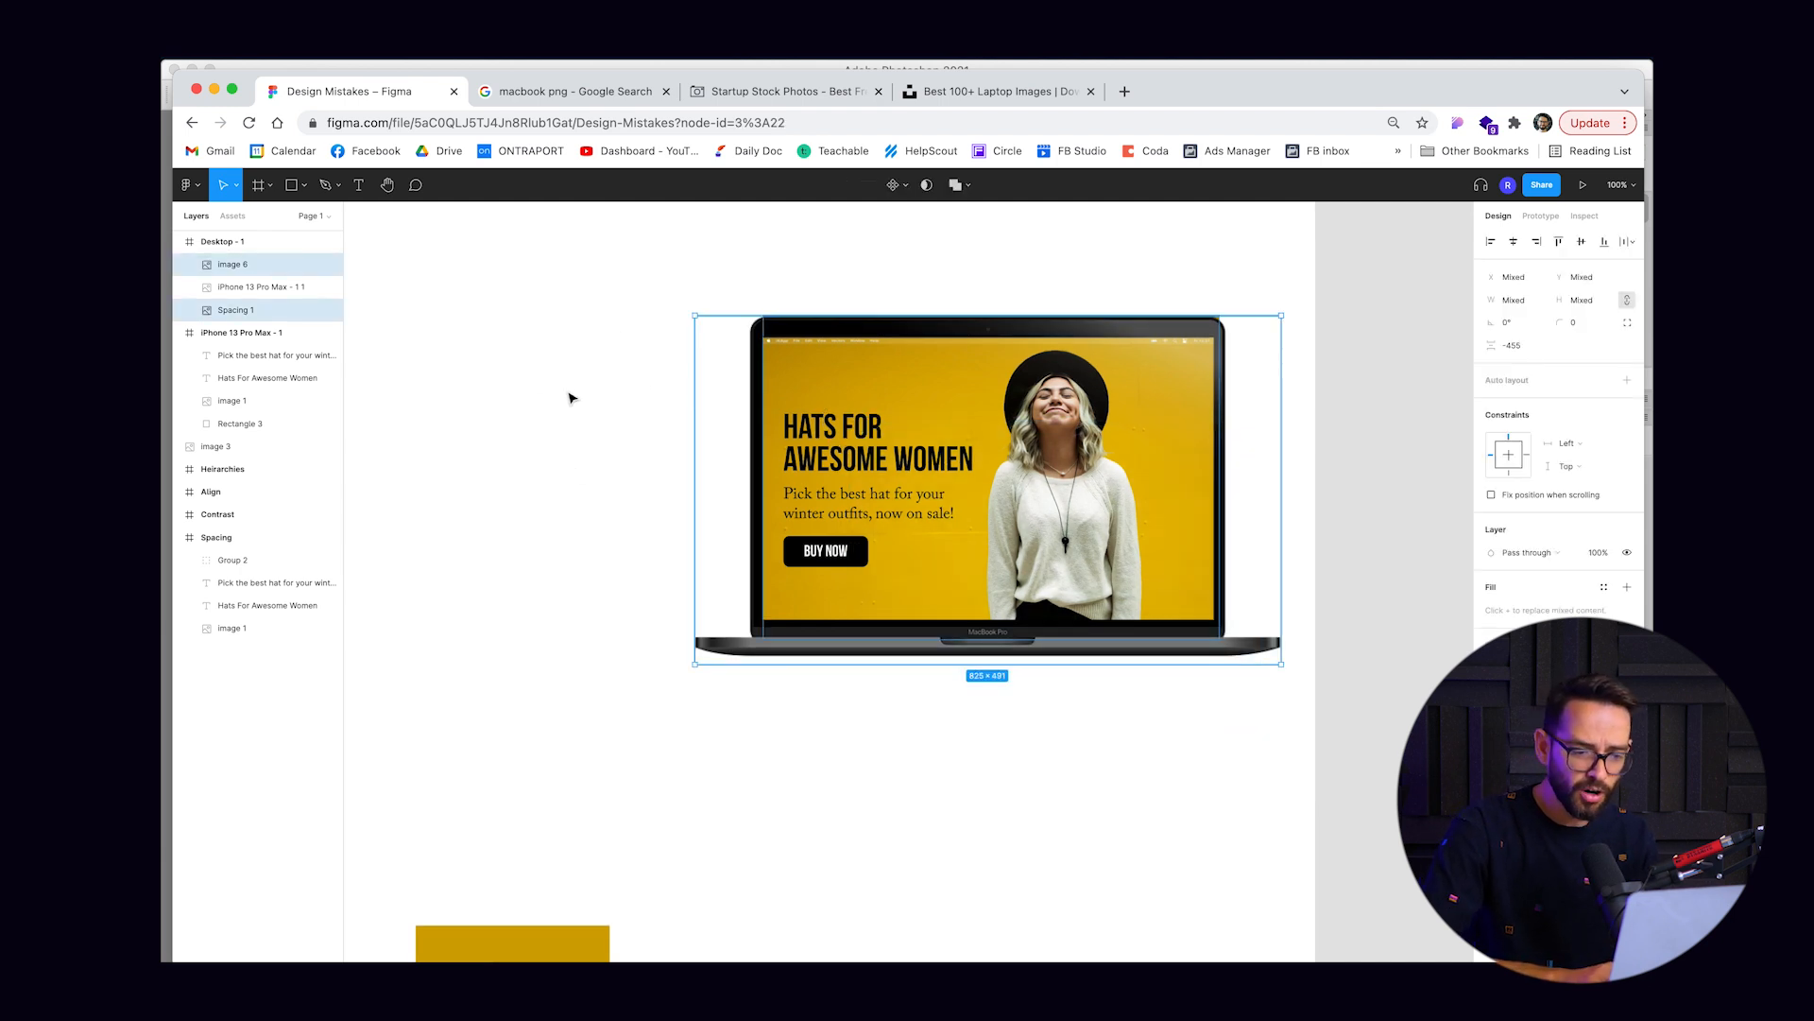
pyautogui.moveTo(541, 414)
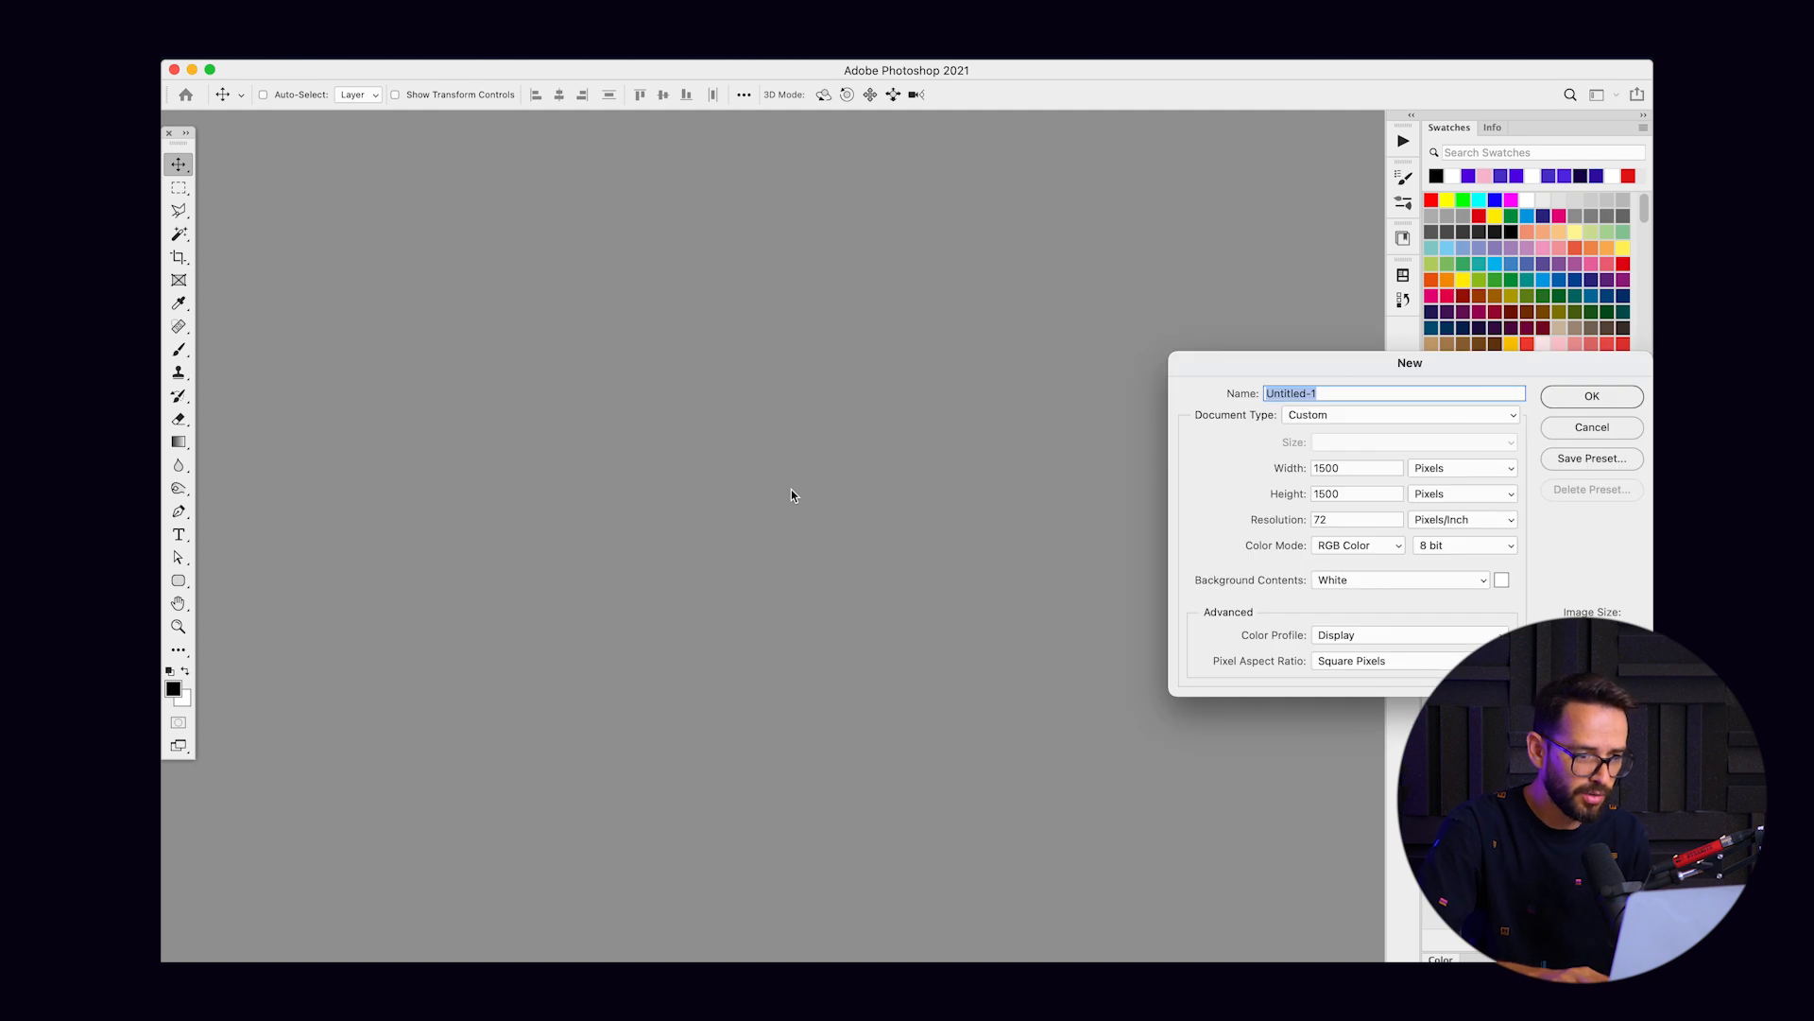
# Step: Create a 1500×1500 document with the laptop composite and crop it close around the laptop
pyautogui.click(1591, 395)
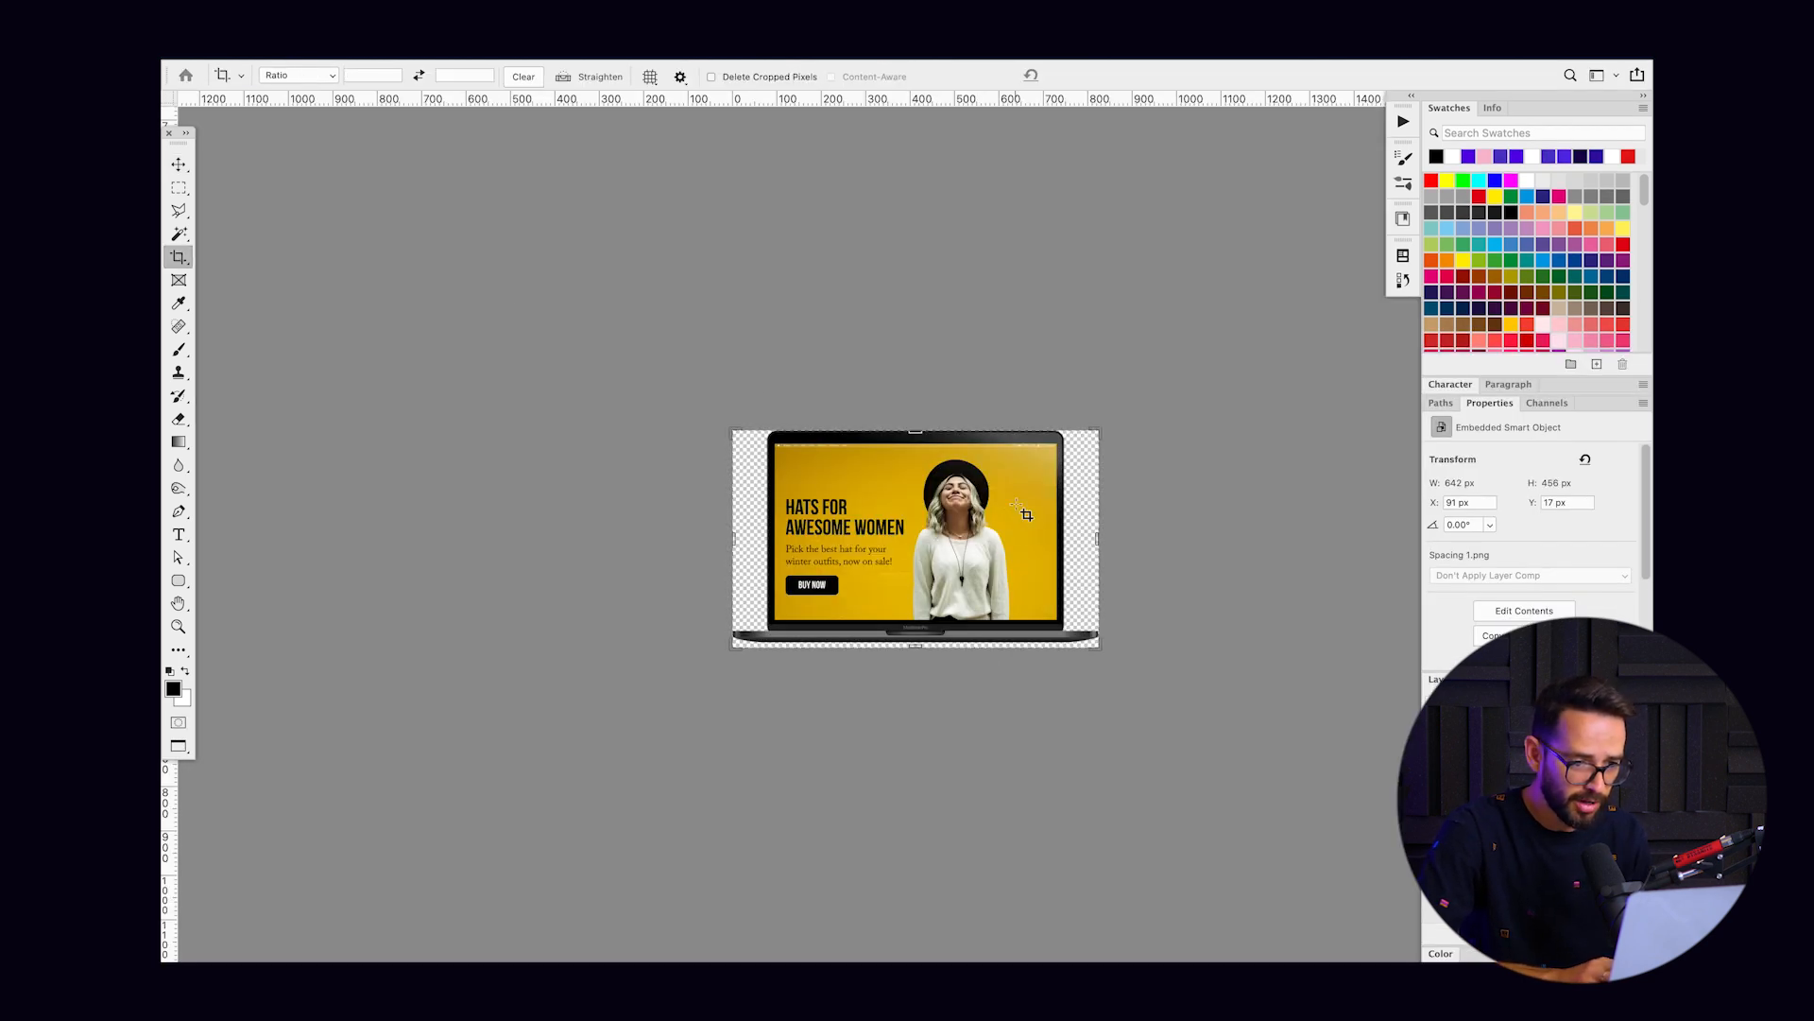
pyautogui.moveTo(1019, 508); pyautogui.dragTo(1151, 347)
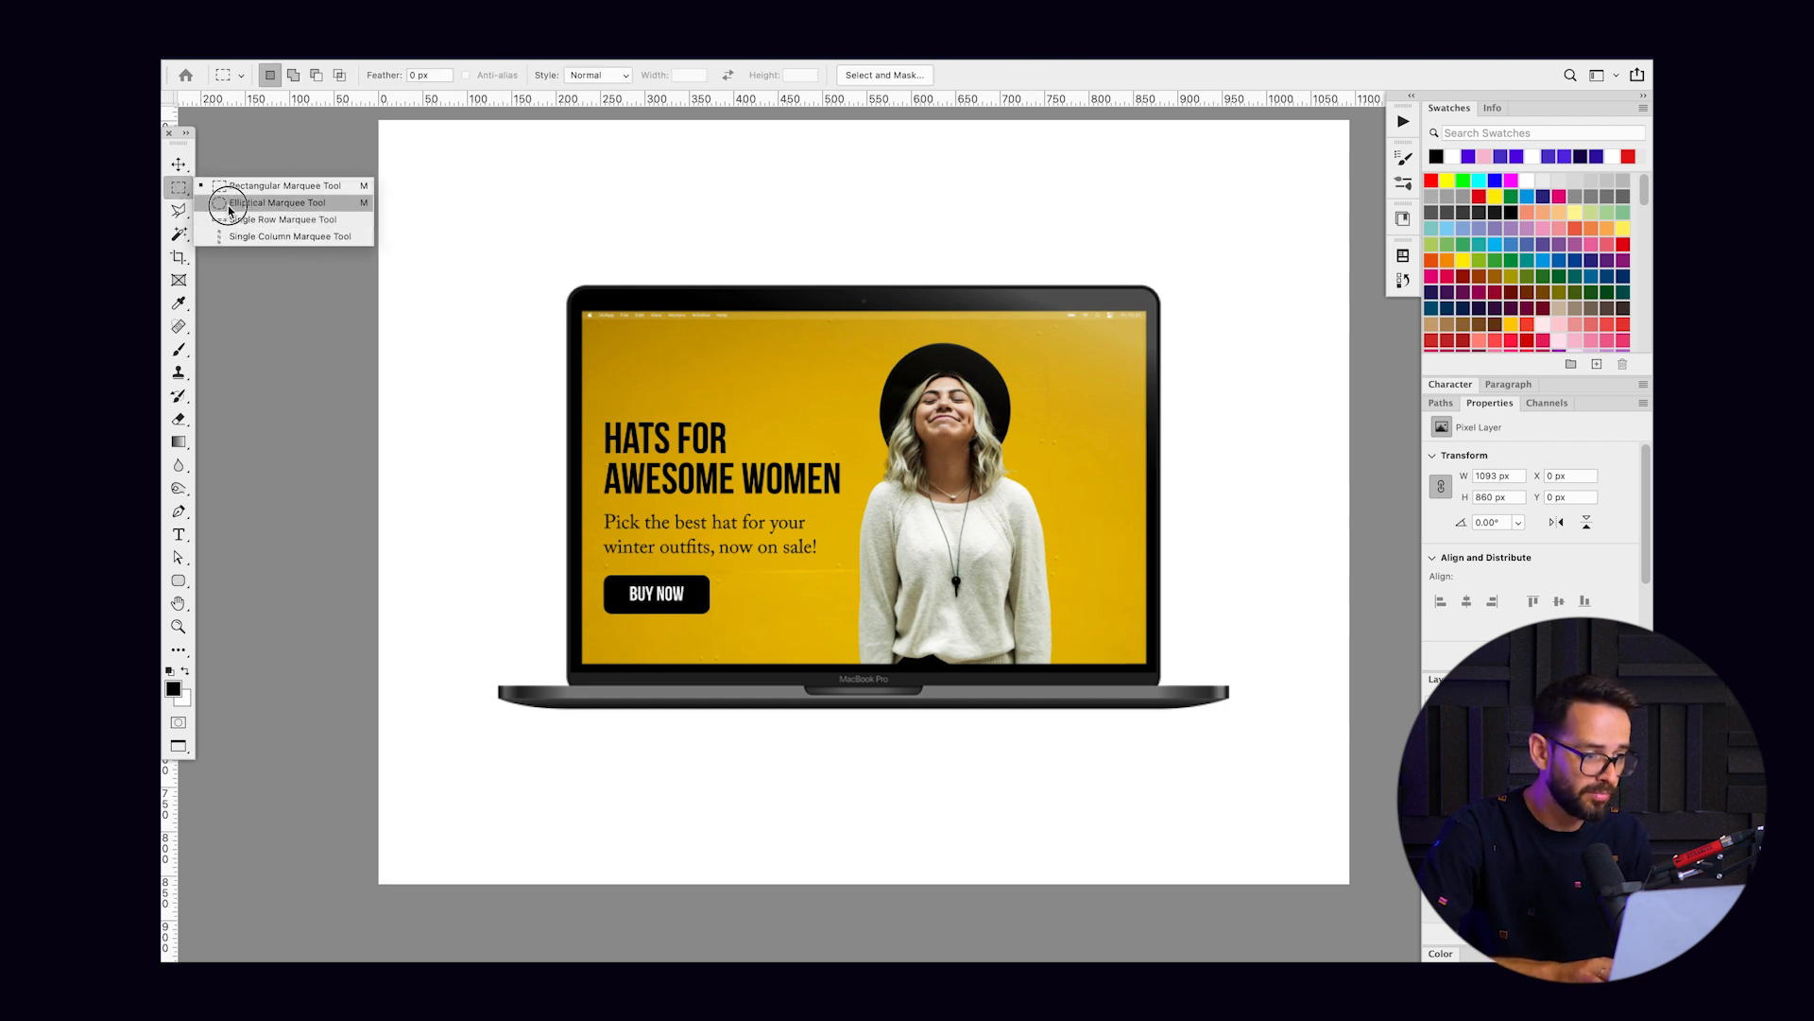
# Step: Fill a thin elliptical shadow under the laptop base and soften it with a 2.3 Gaussian Blur
pyautogui.click(278, 202)
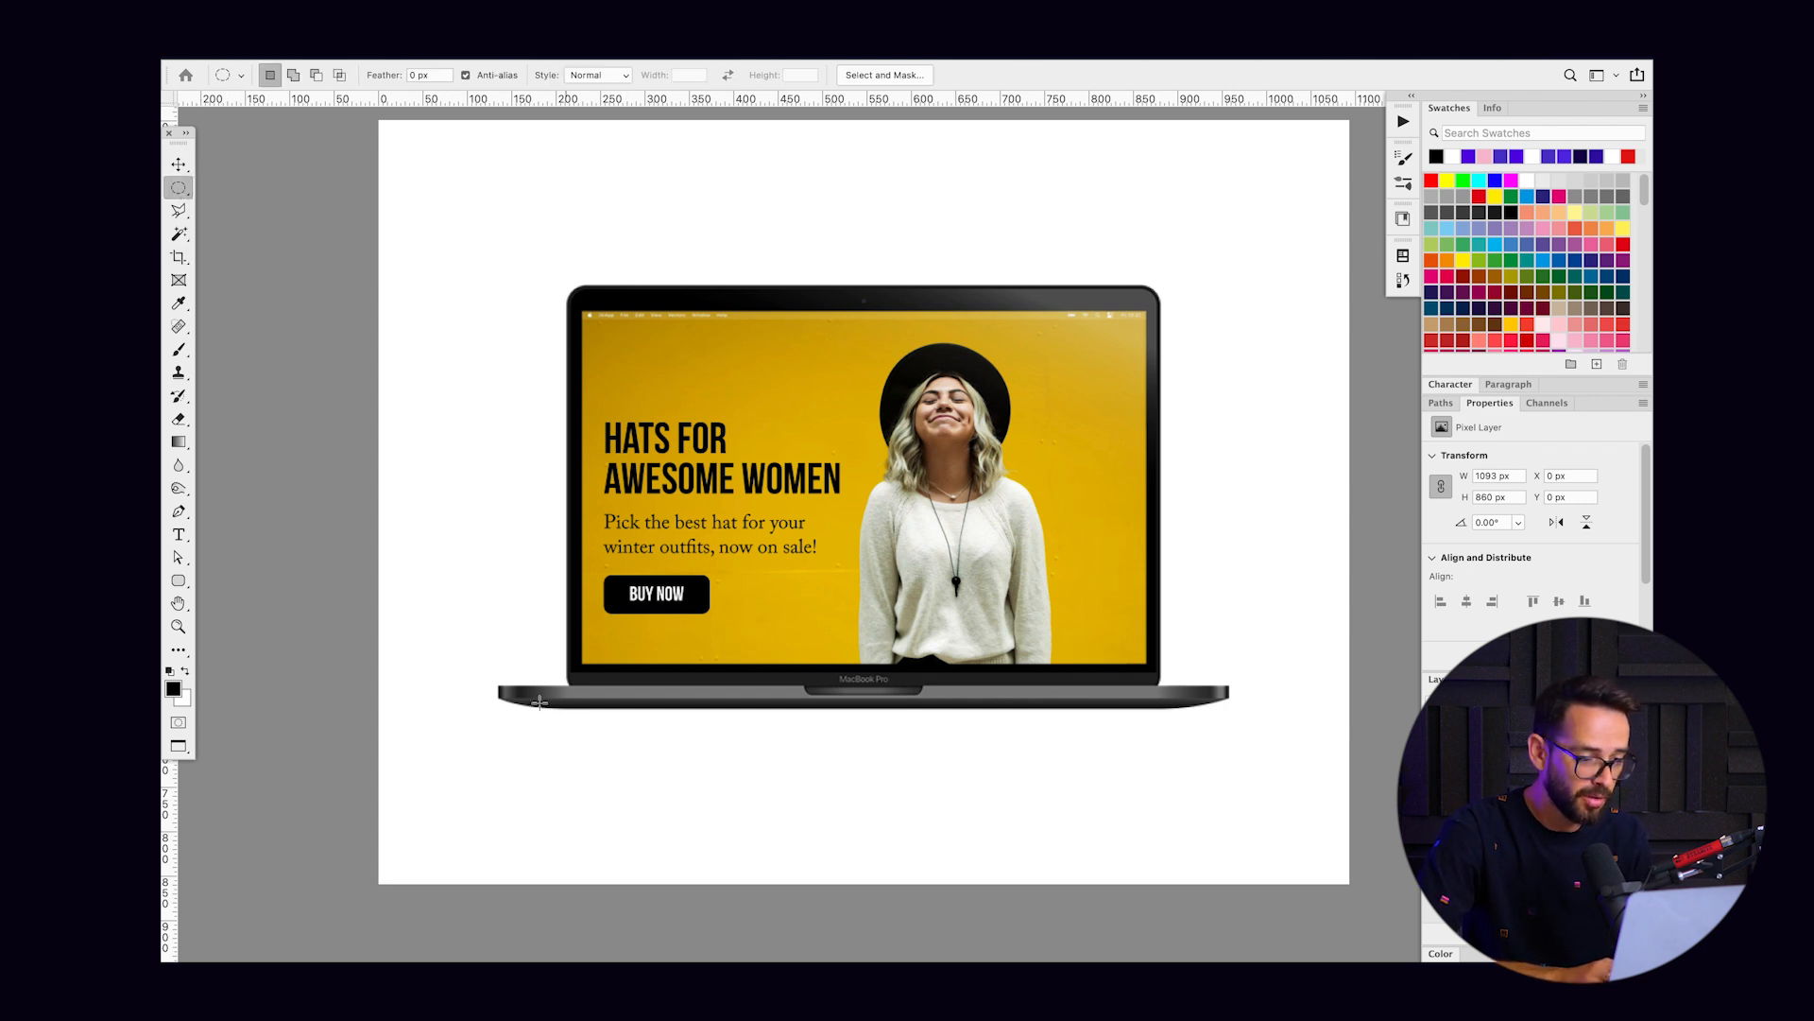
pyautogui.moveTo(538, 699); pyautogui.dragTo(1244, 699)
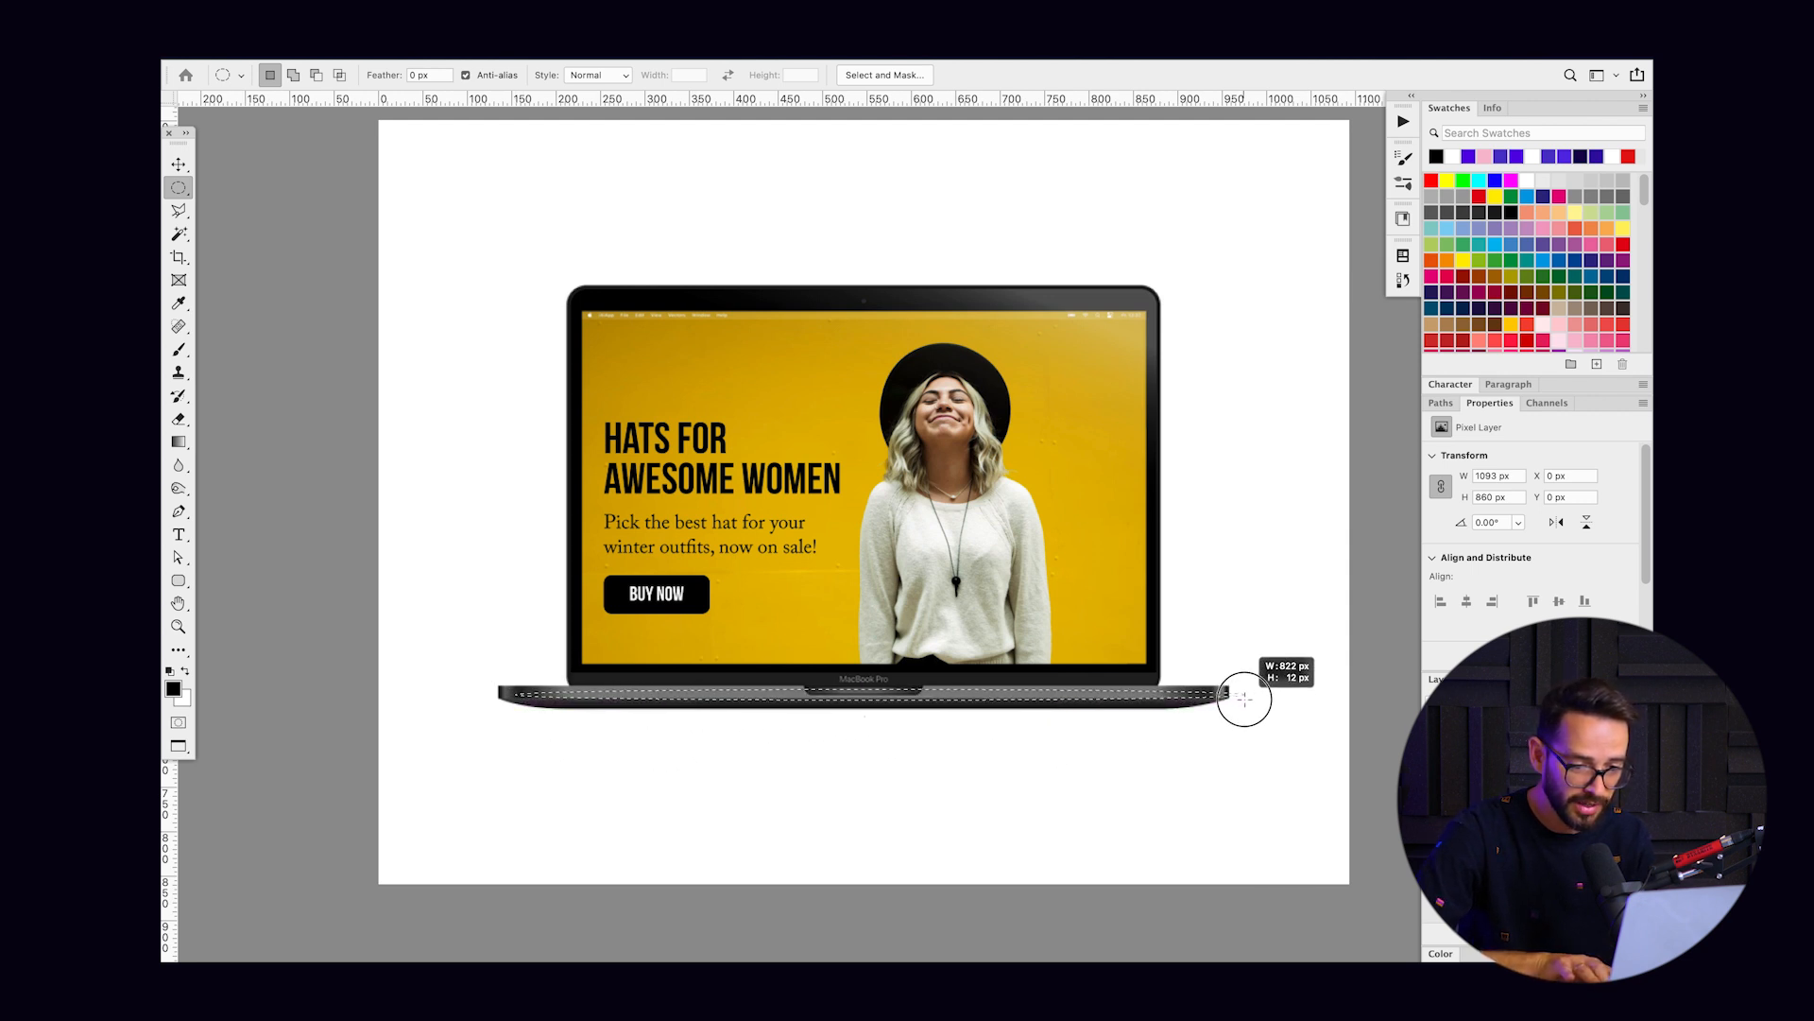
pyautogui.moveTo(1244, 700); pyautogui.dragTo(996, 705)
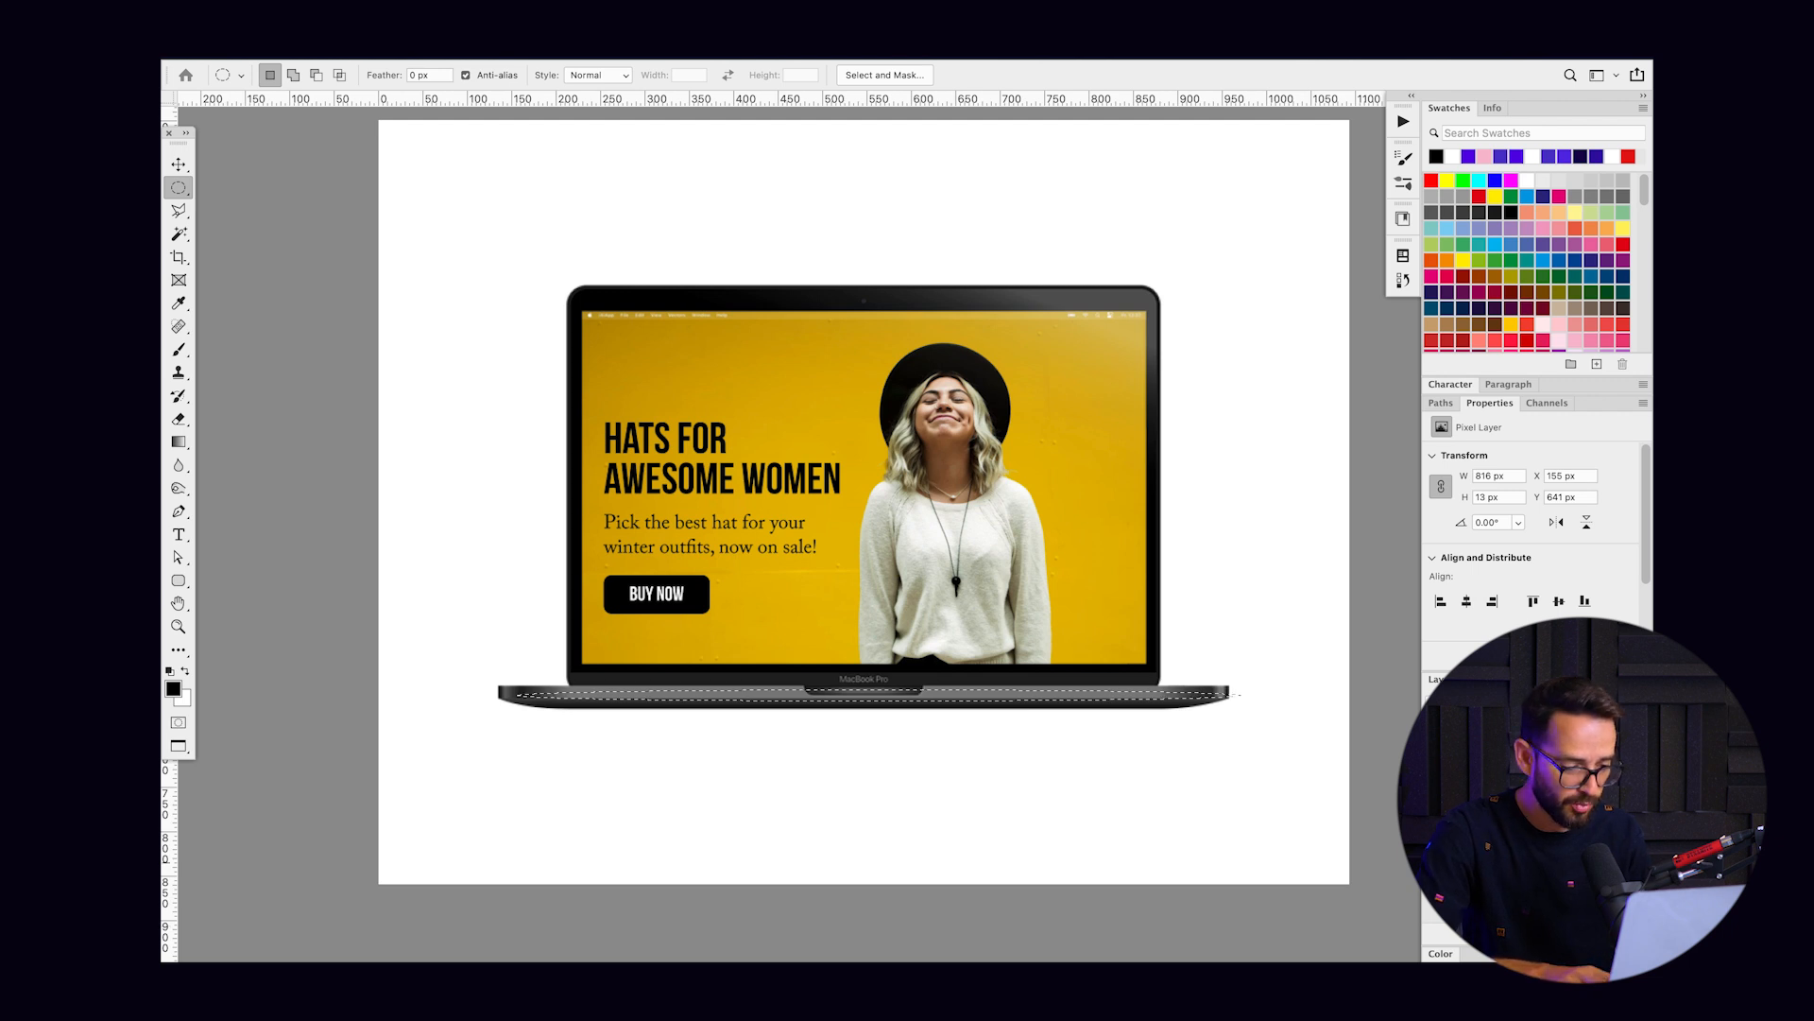
pyautogui.click(180, 163)
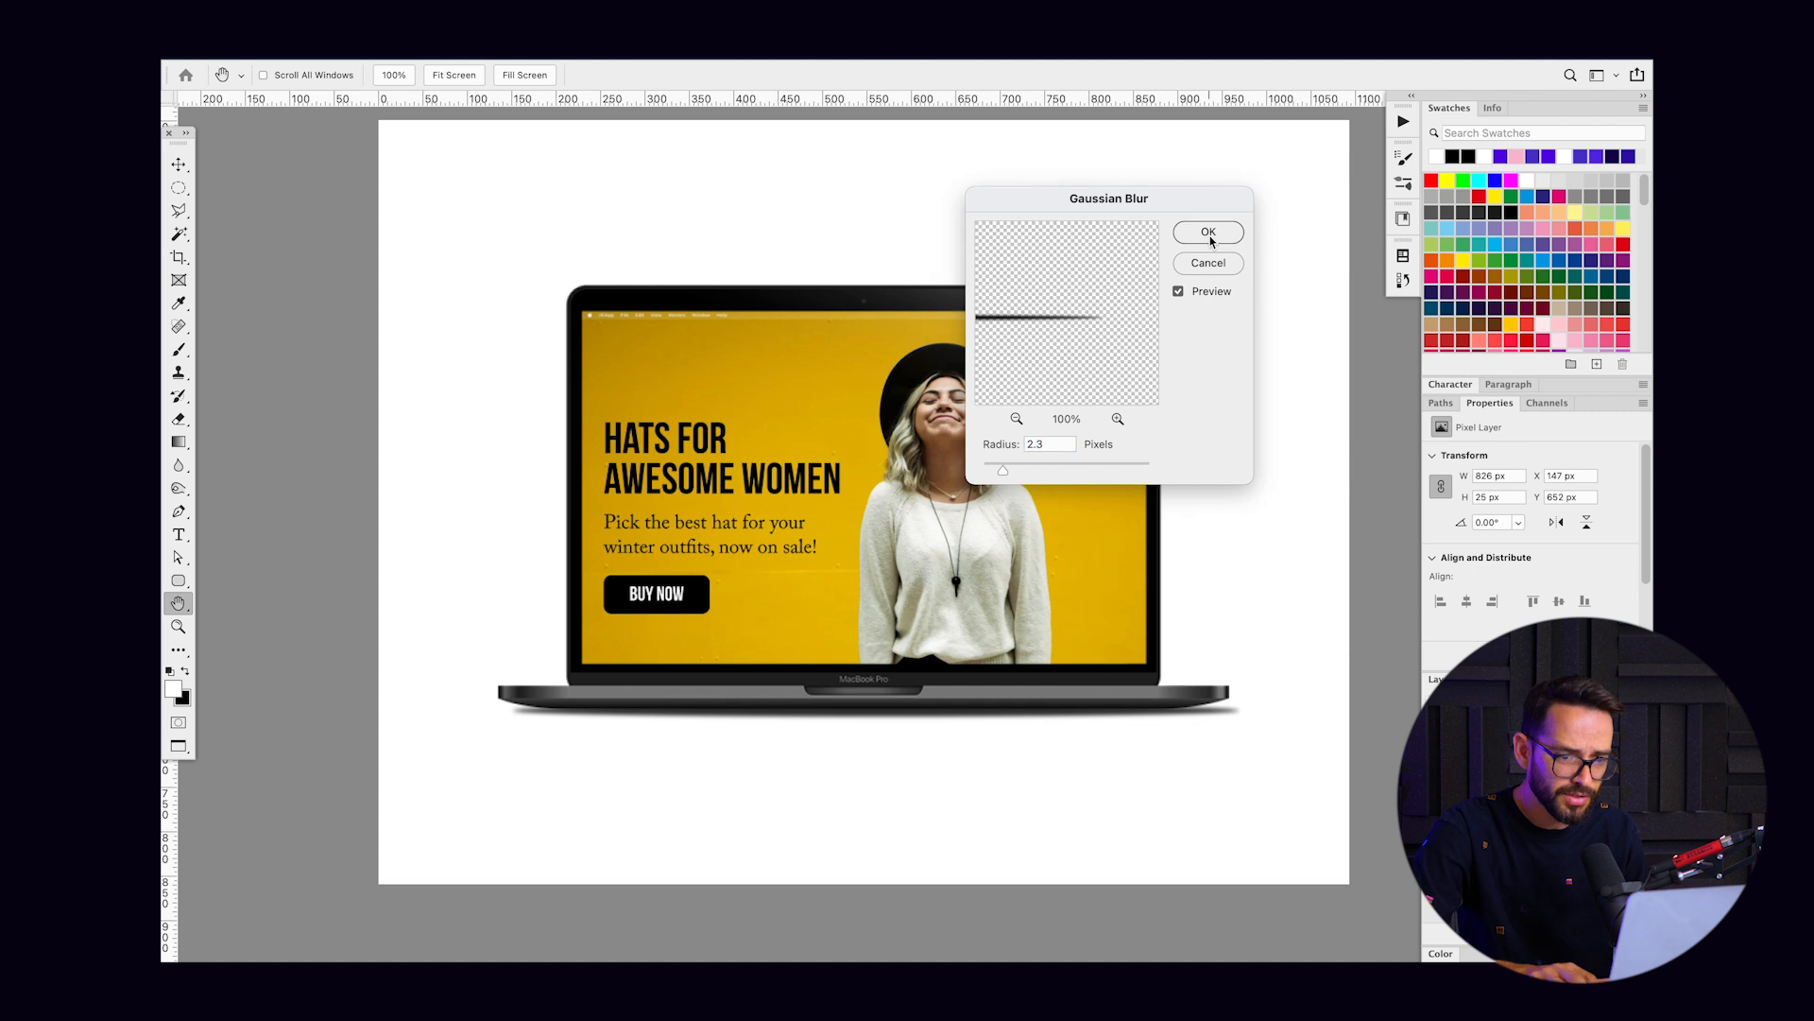
pyautogui.click(1207, 230)
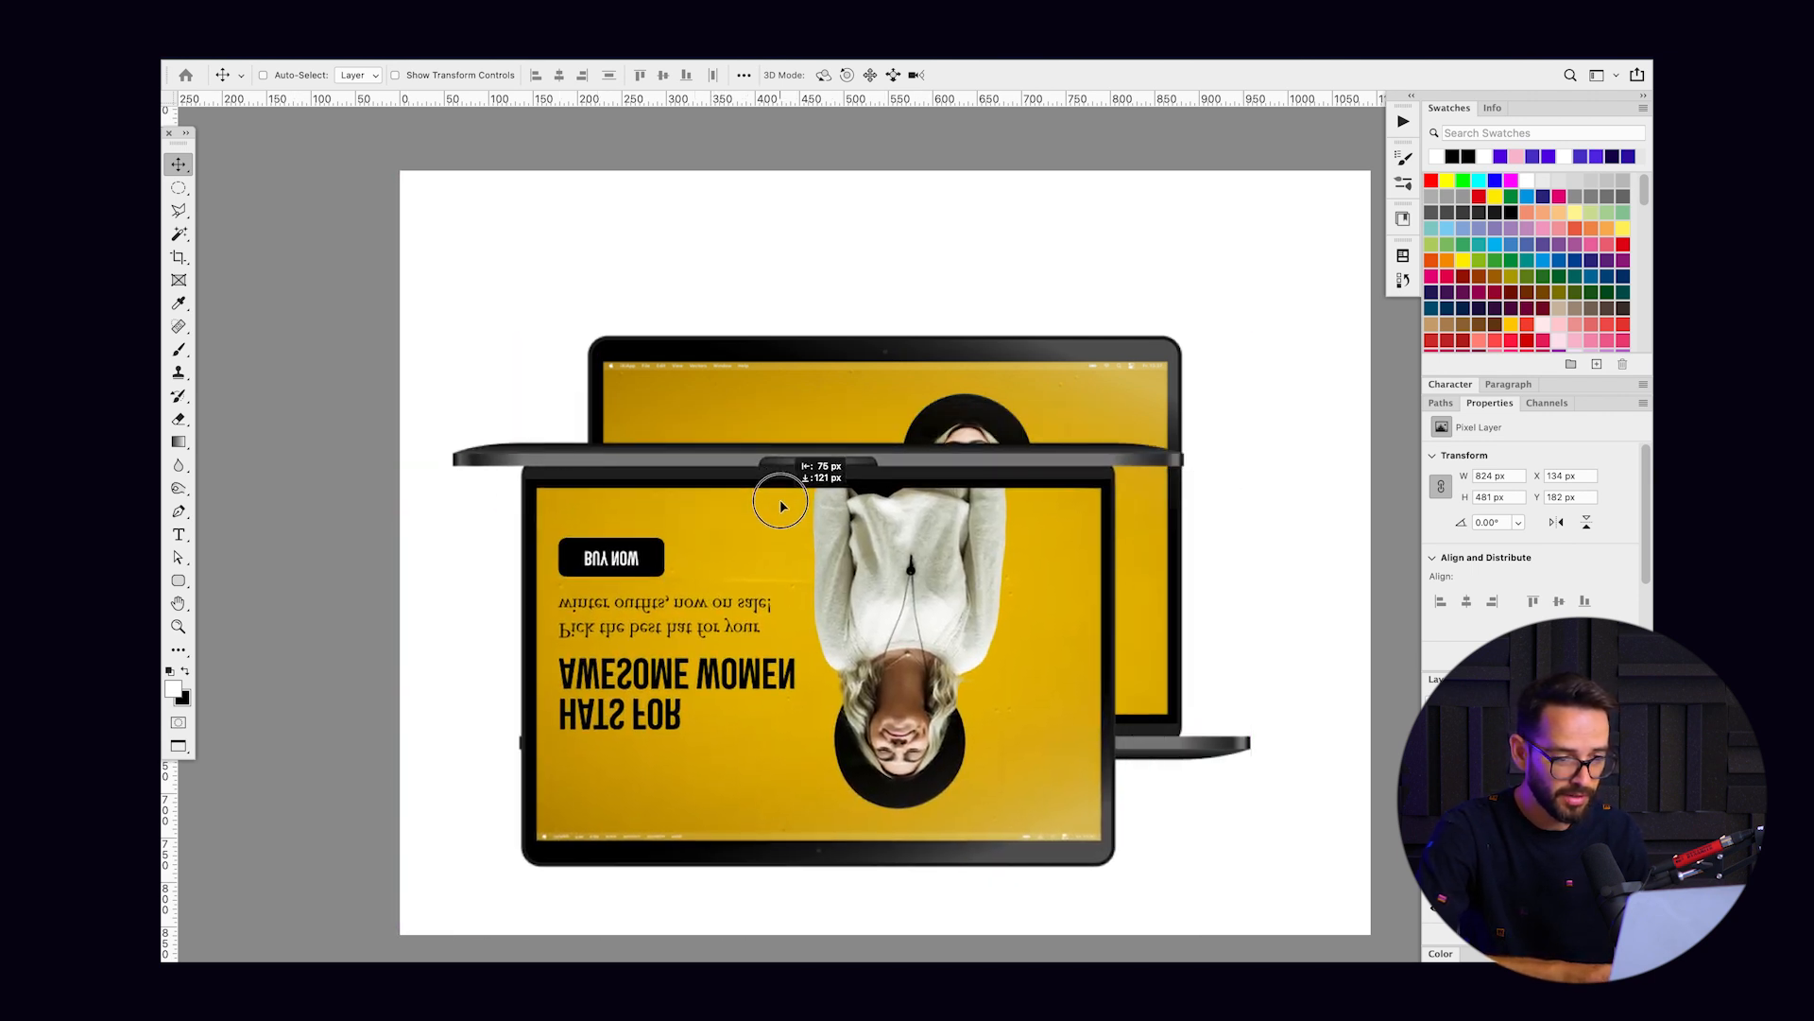
# Step: Move the flipped laptop copy below the base and mask it with a gradient fading to white
pyautogui.moveTo(780, 503); pyautogui.dragTo(873, 654)
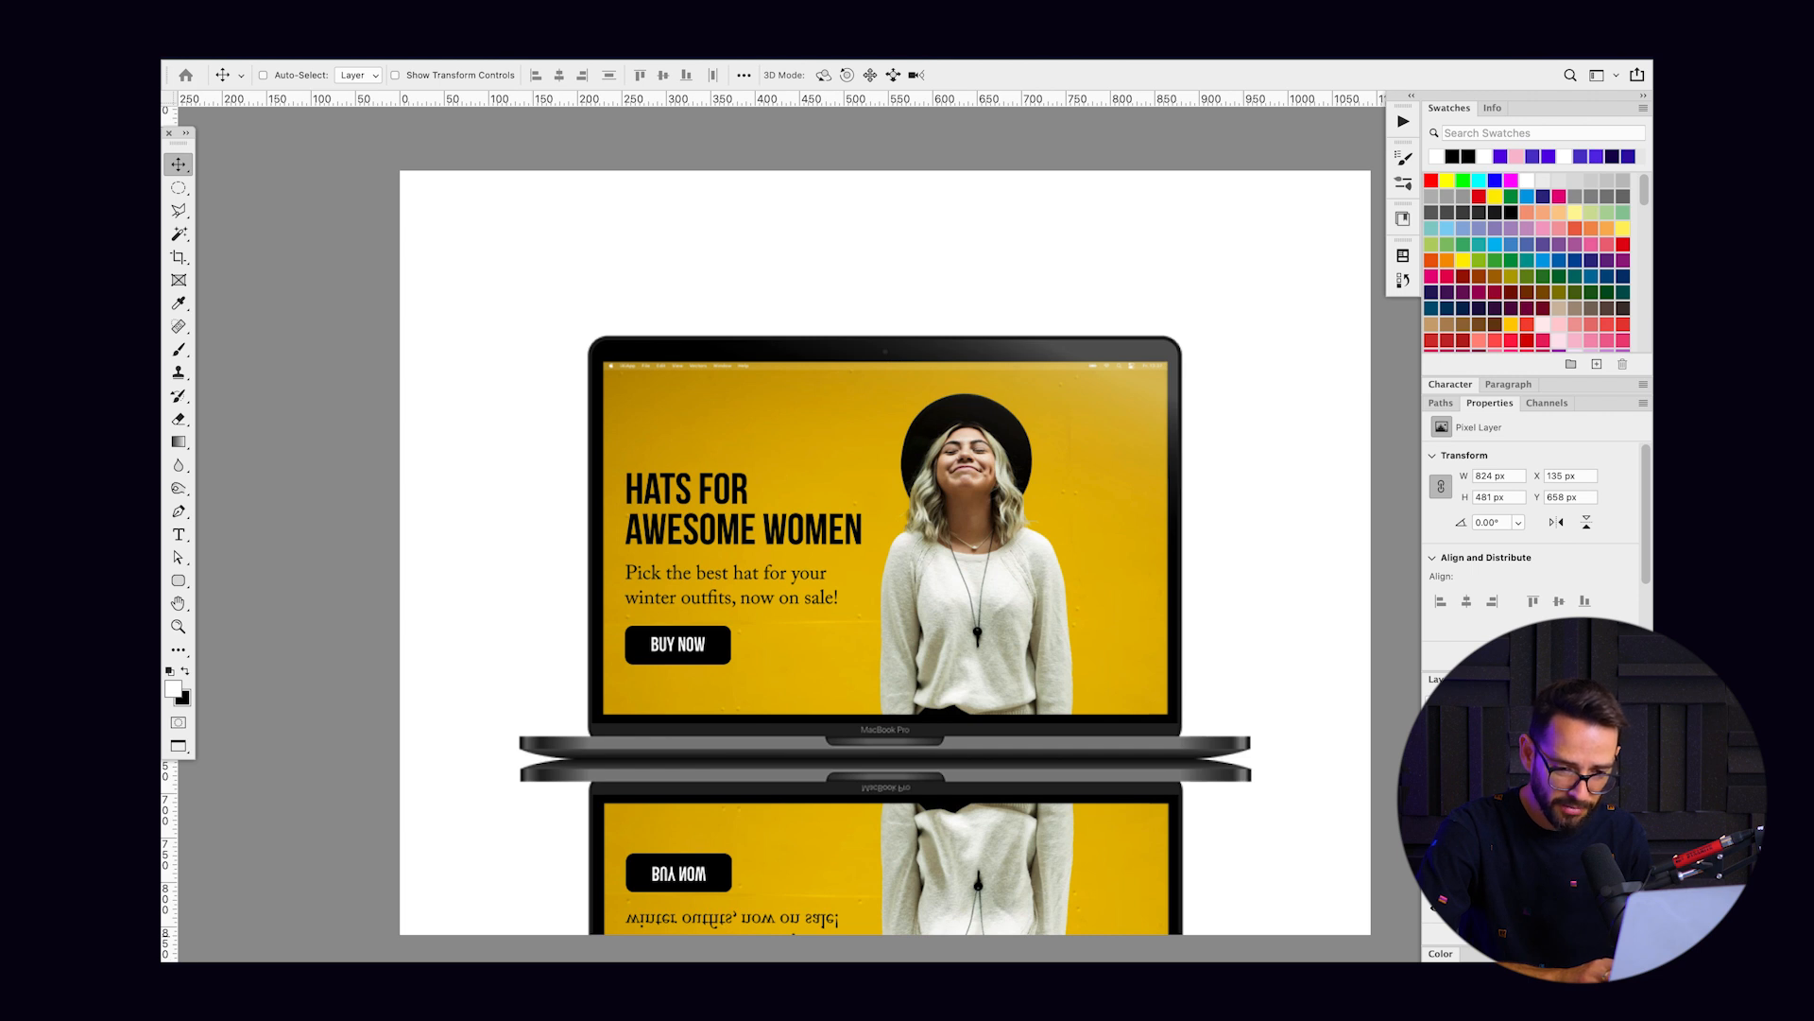
pyautogui.click(180, 442)
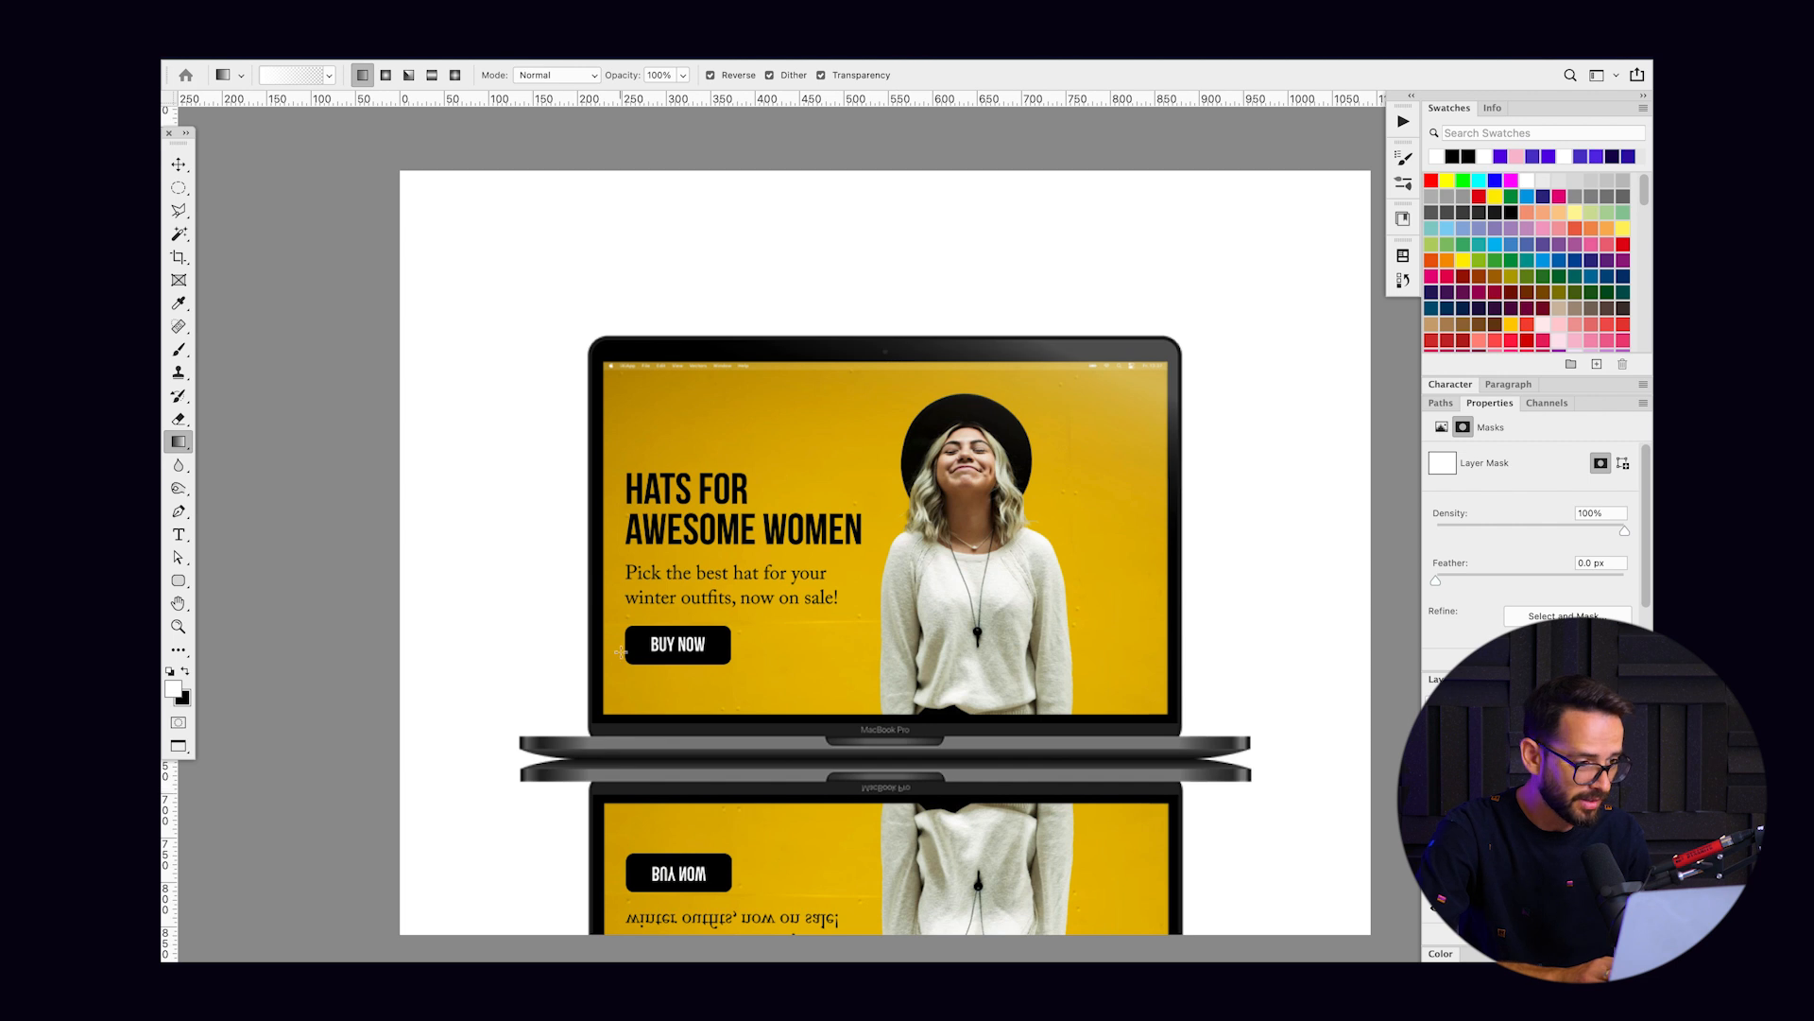
pyautogui.click(293, 73)
pyautogui.write('30')
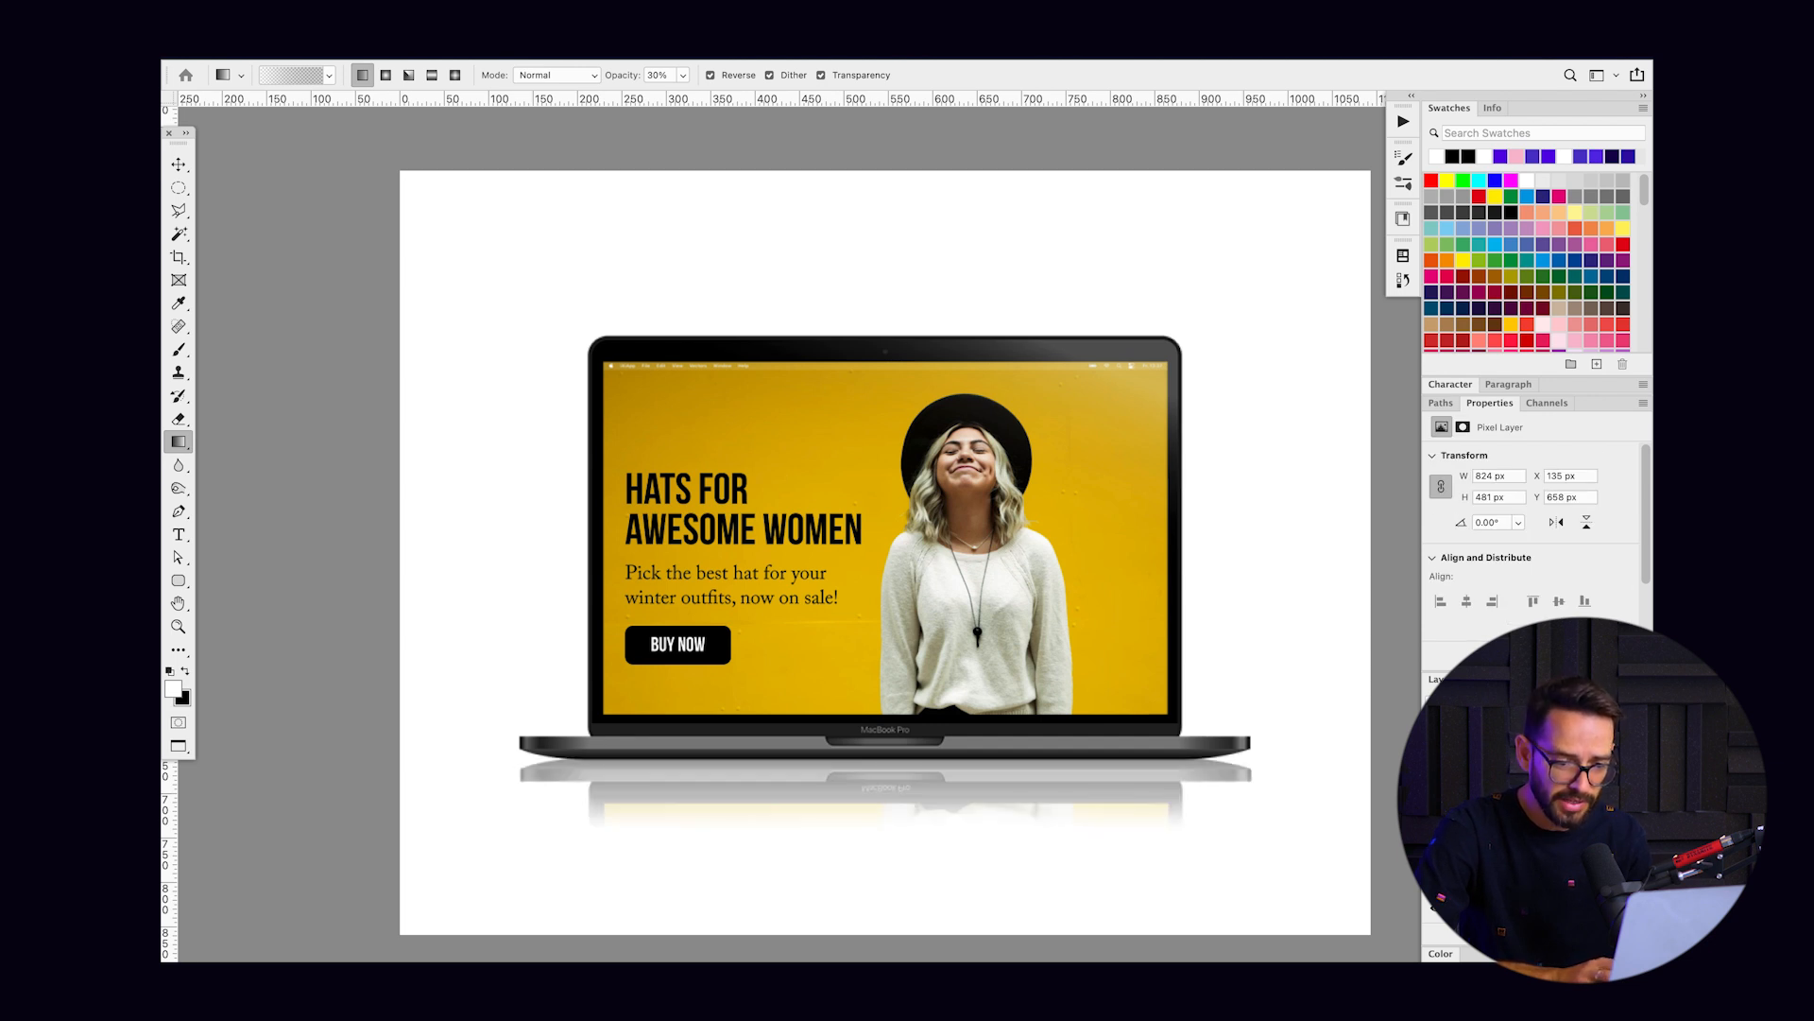
pyautogui.click(180, 163)
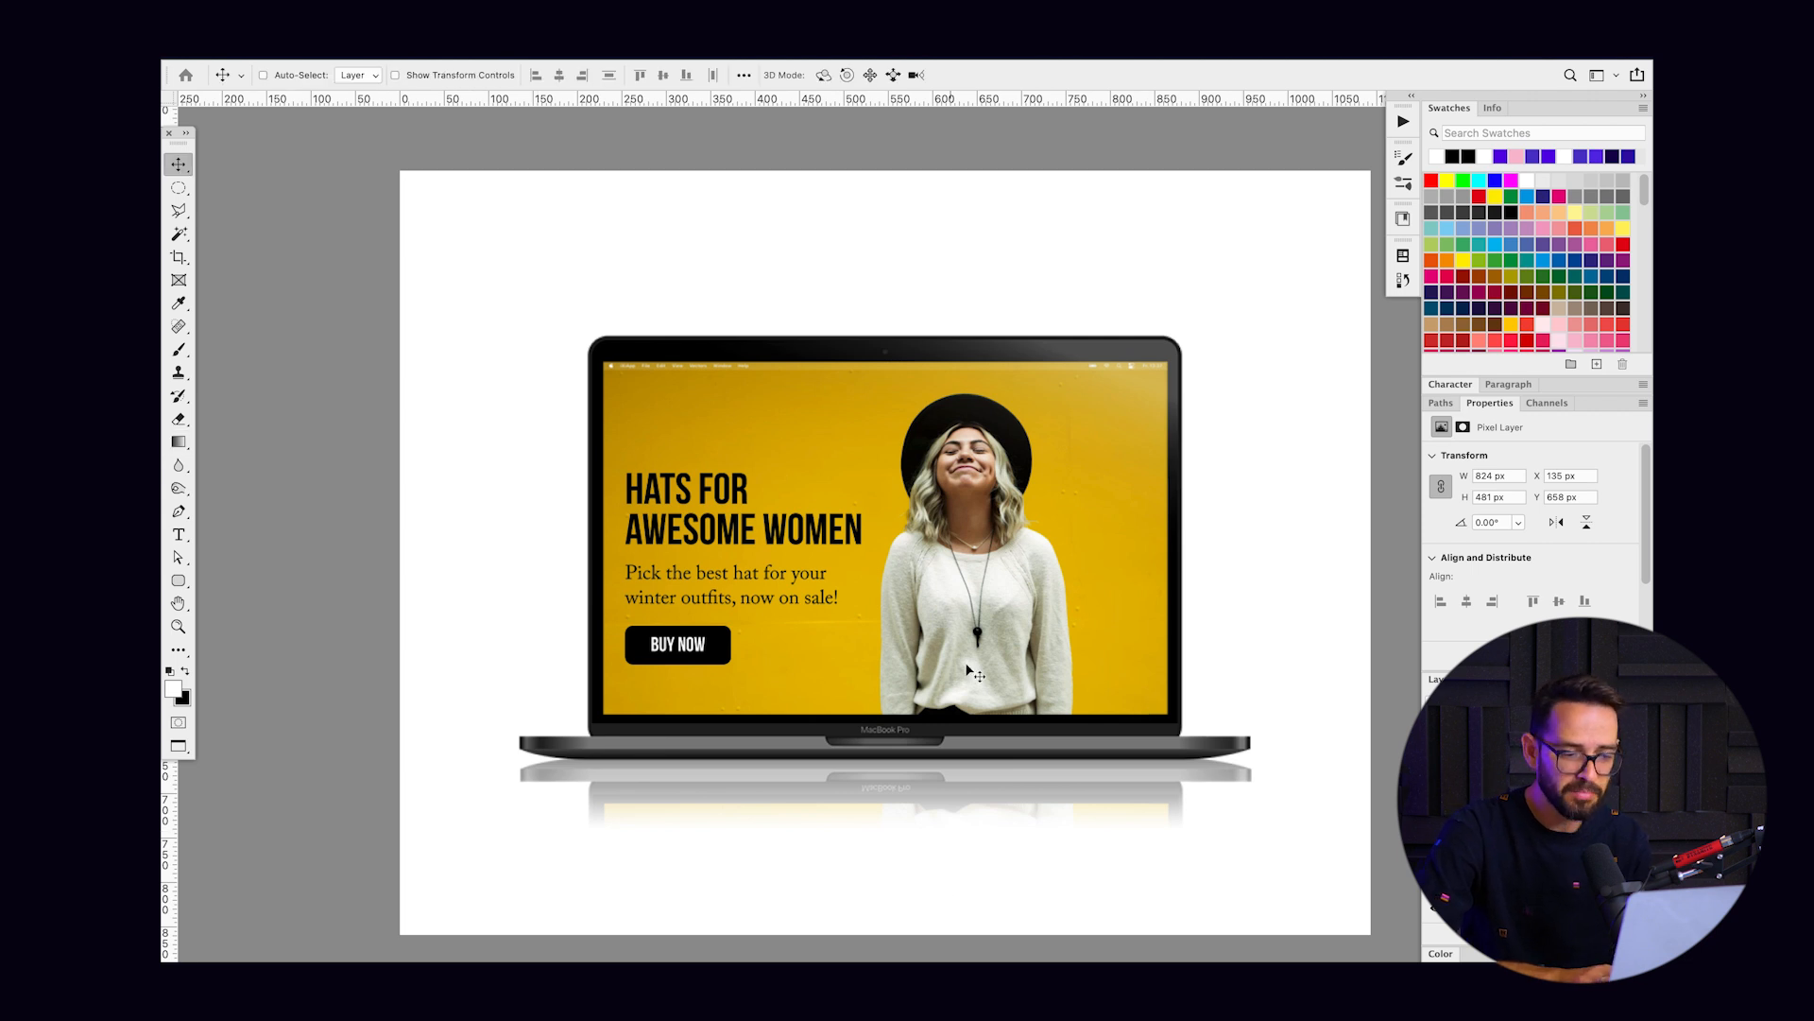
pyautogui.moveTo(939, 767)
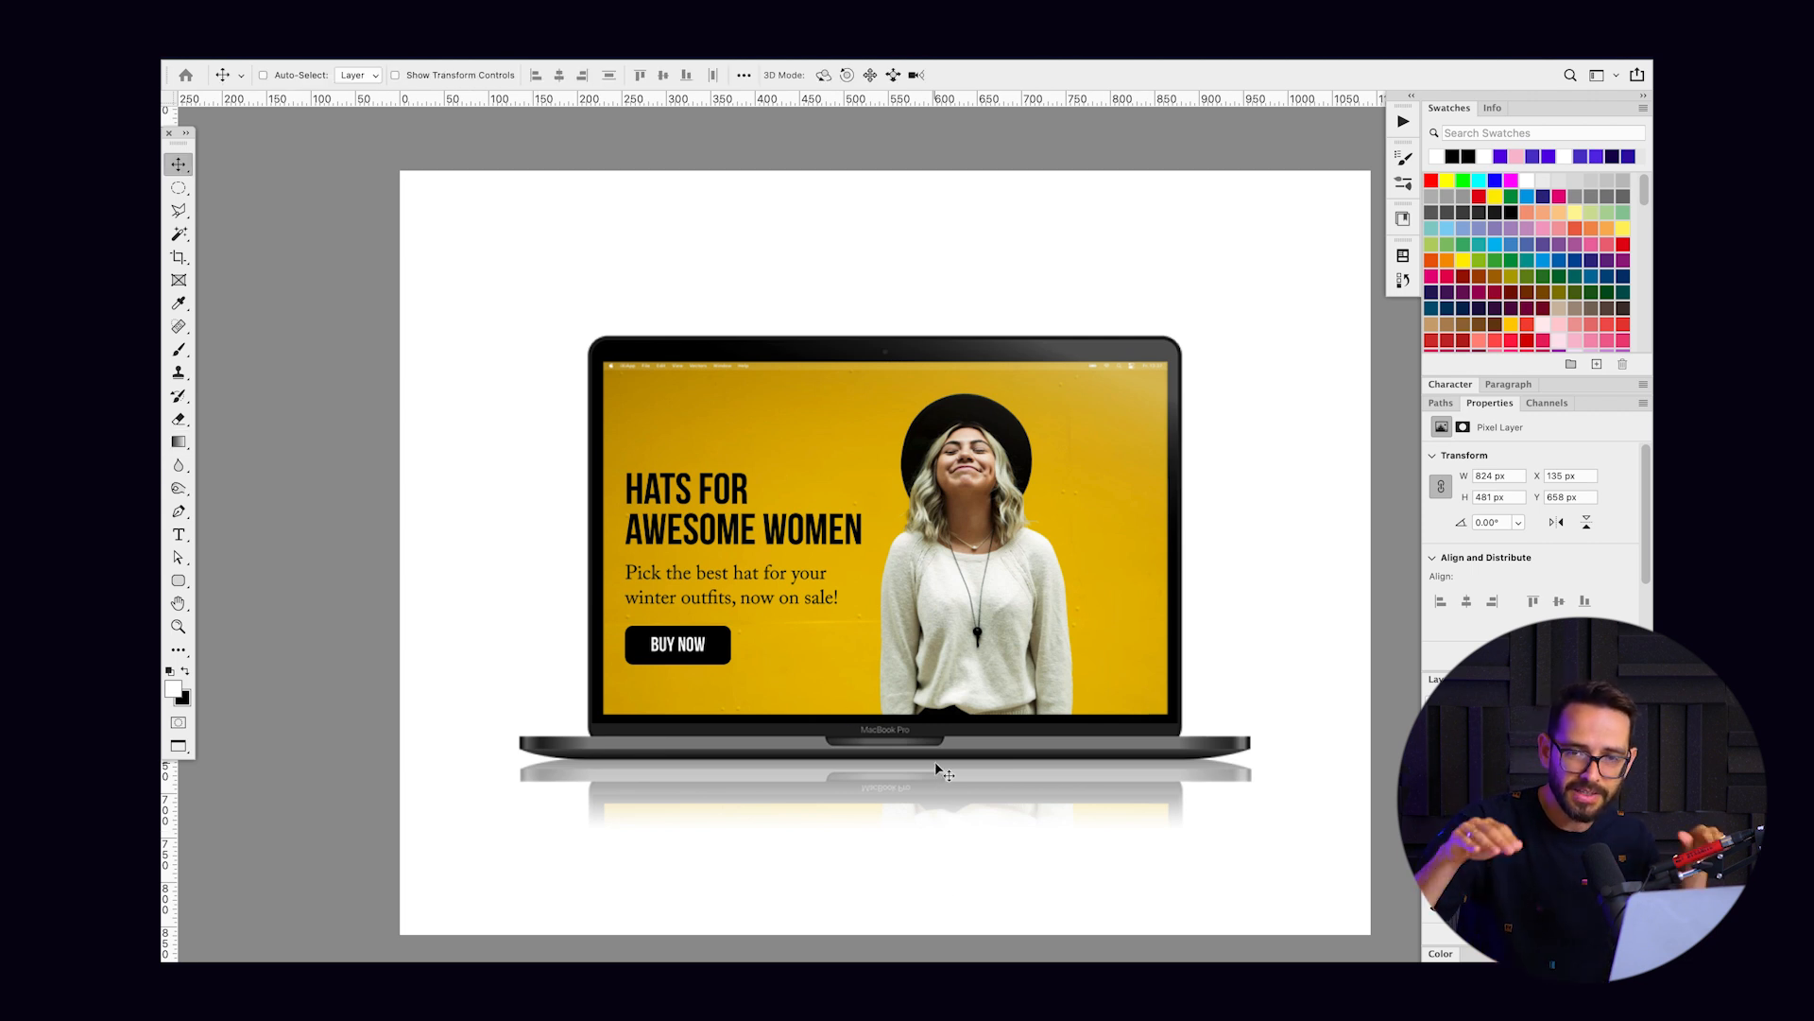
pyautogui.moveTo(784, 720)
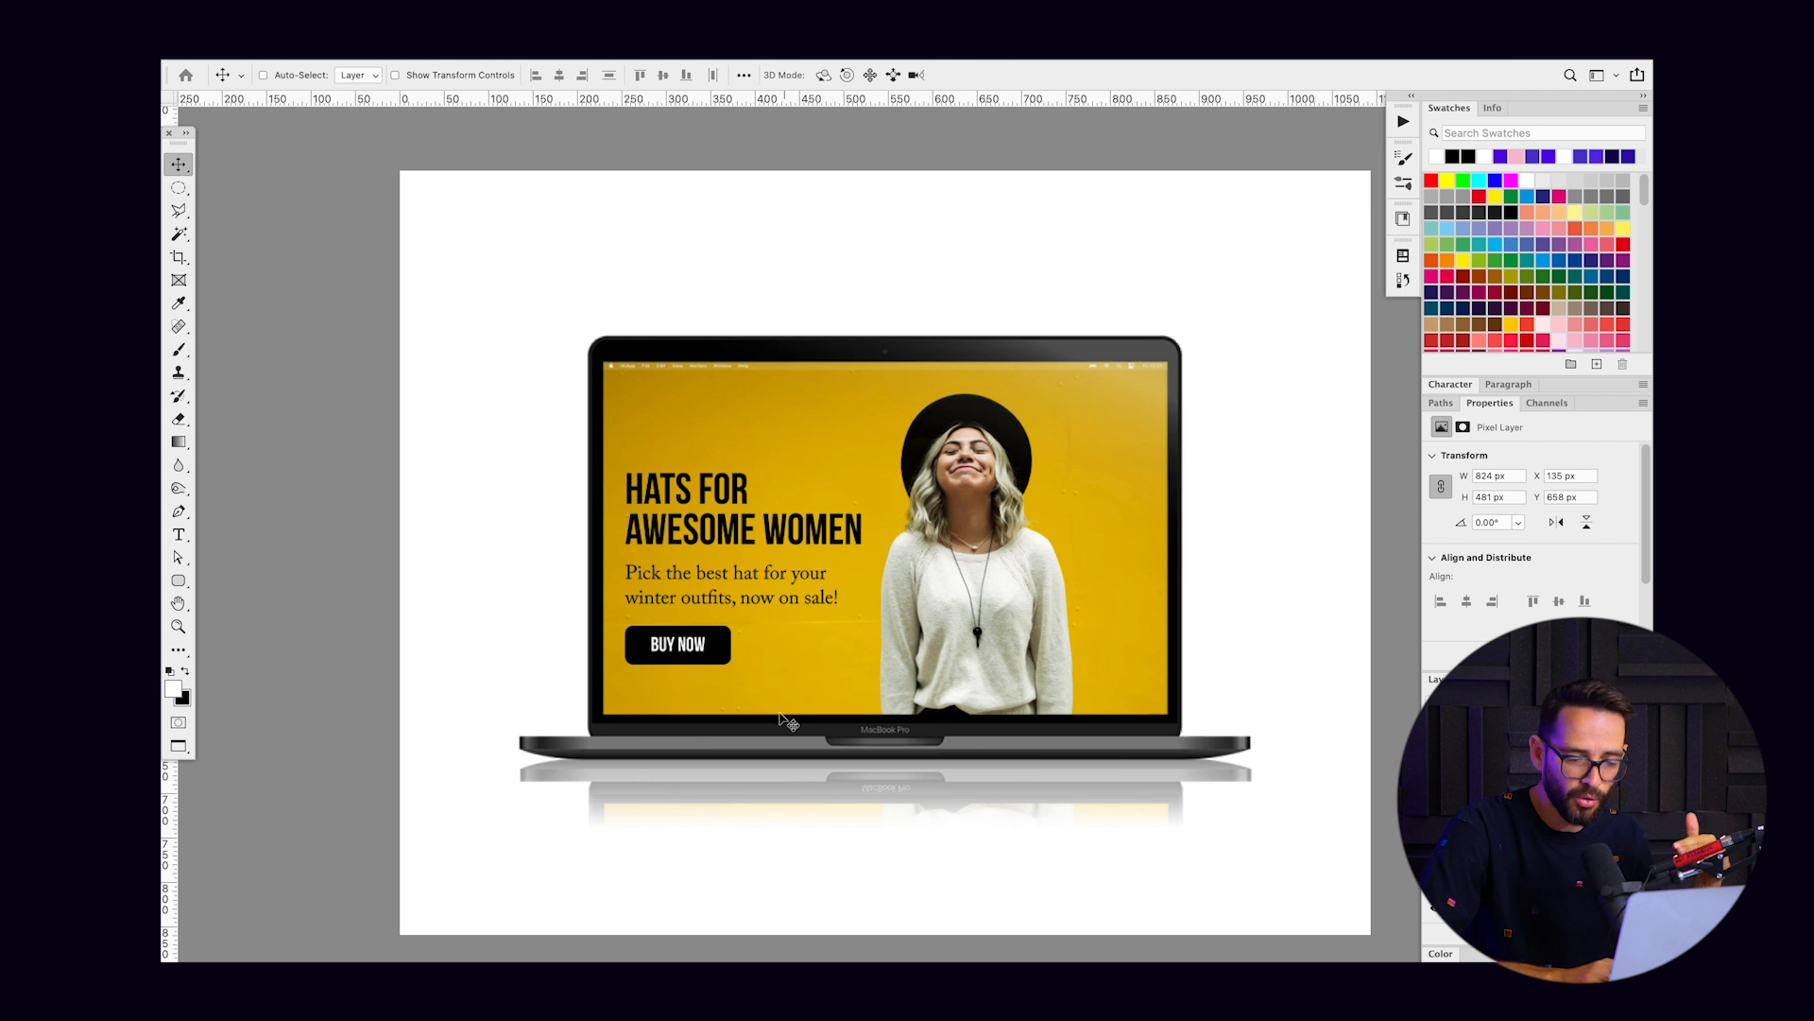
pyautogui.moveTo(714, 735)
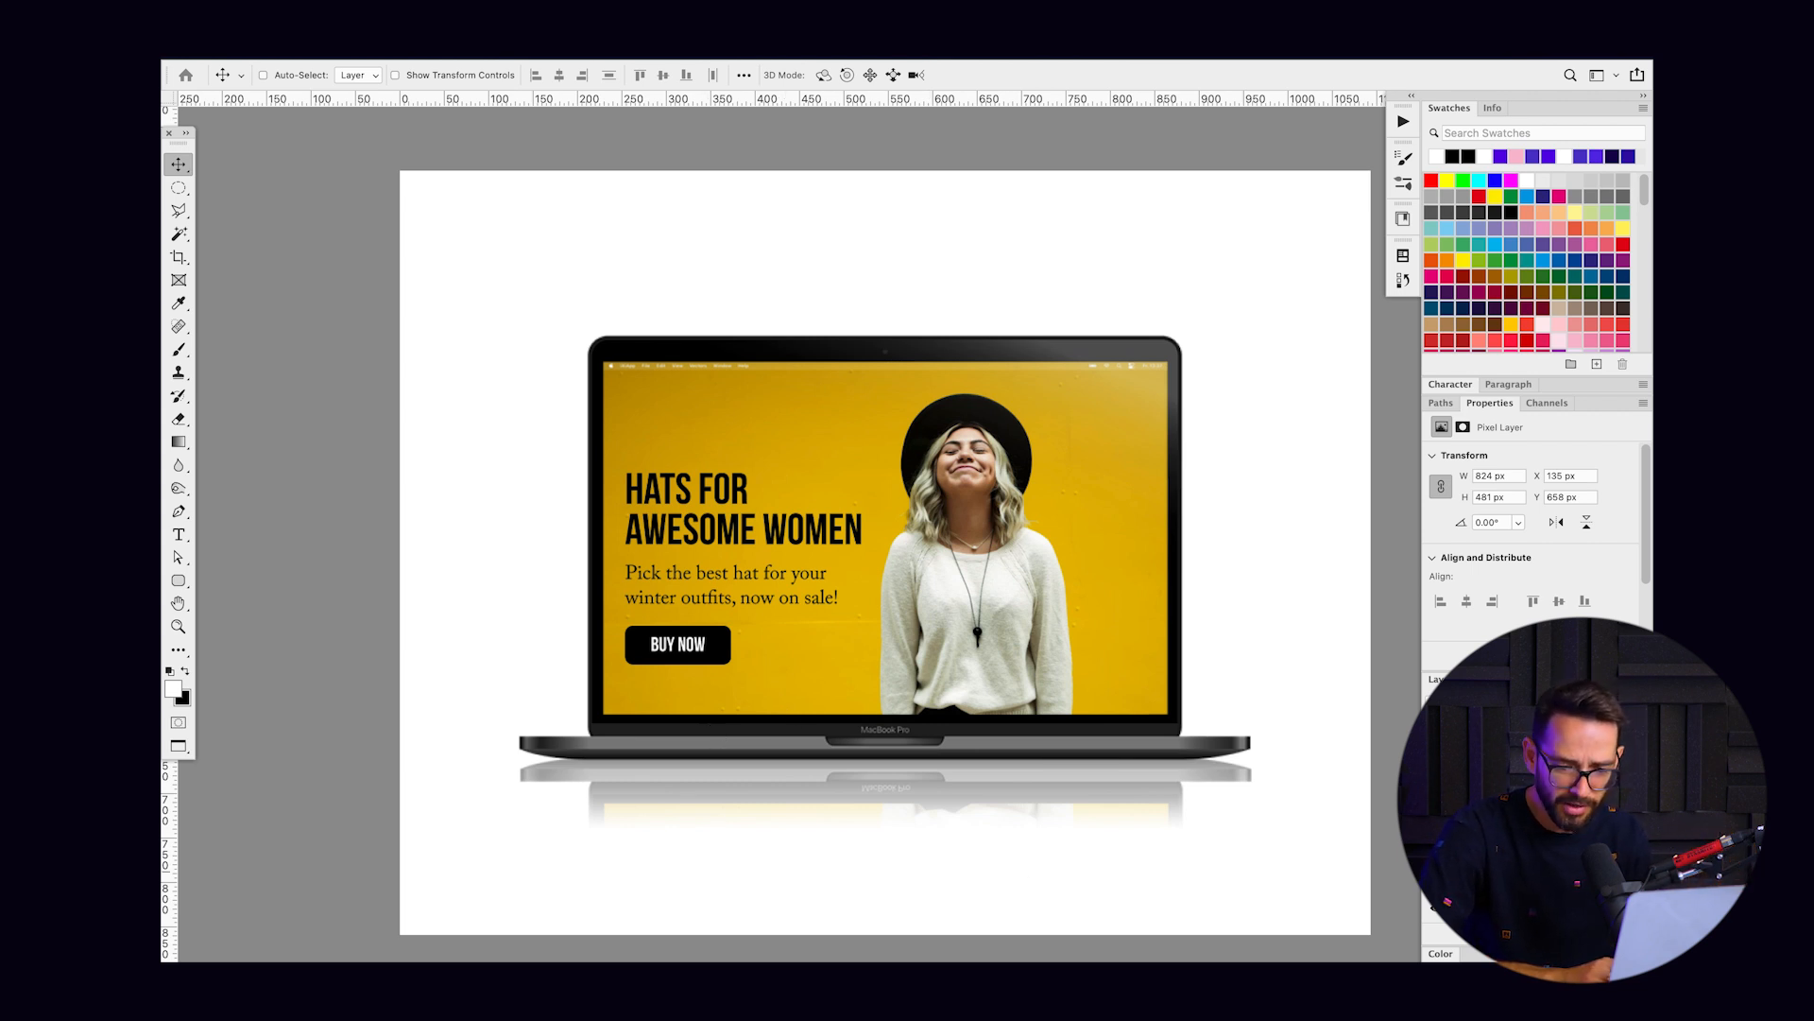
pyautogui.moveTo(1089, 625)
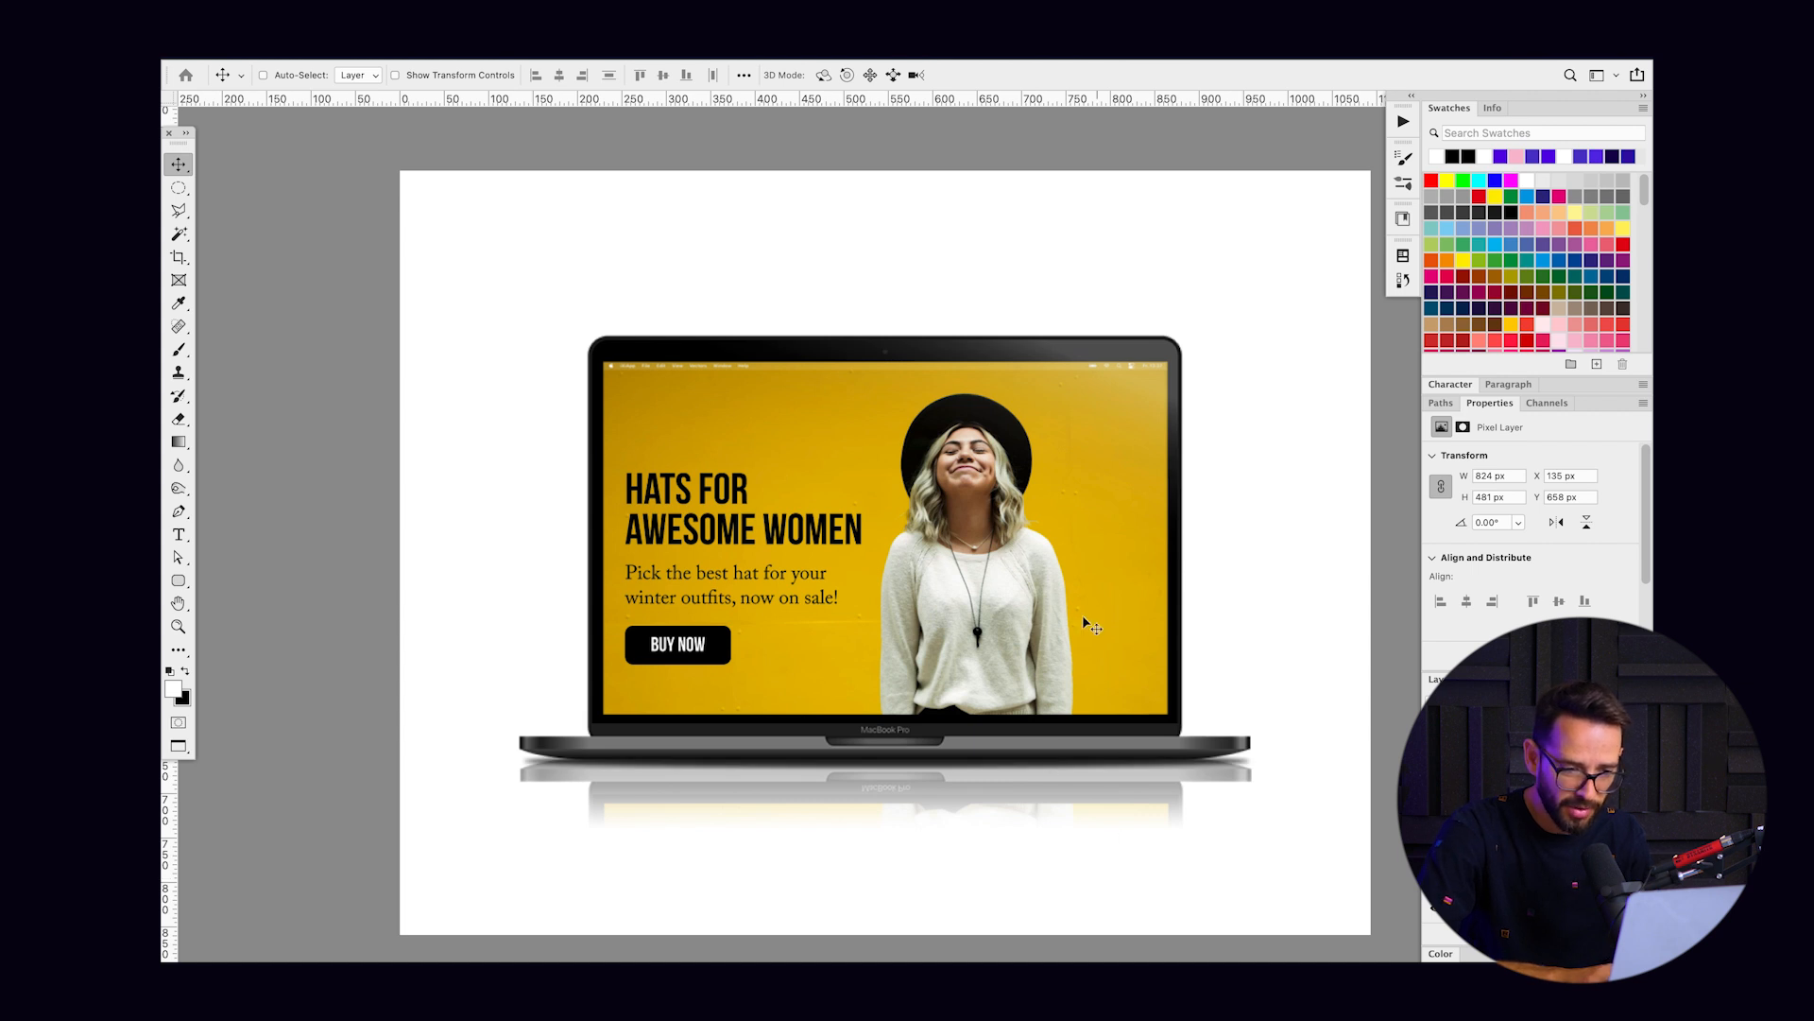
pyautogui.scroll(-3)
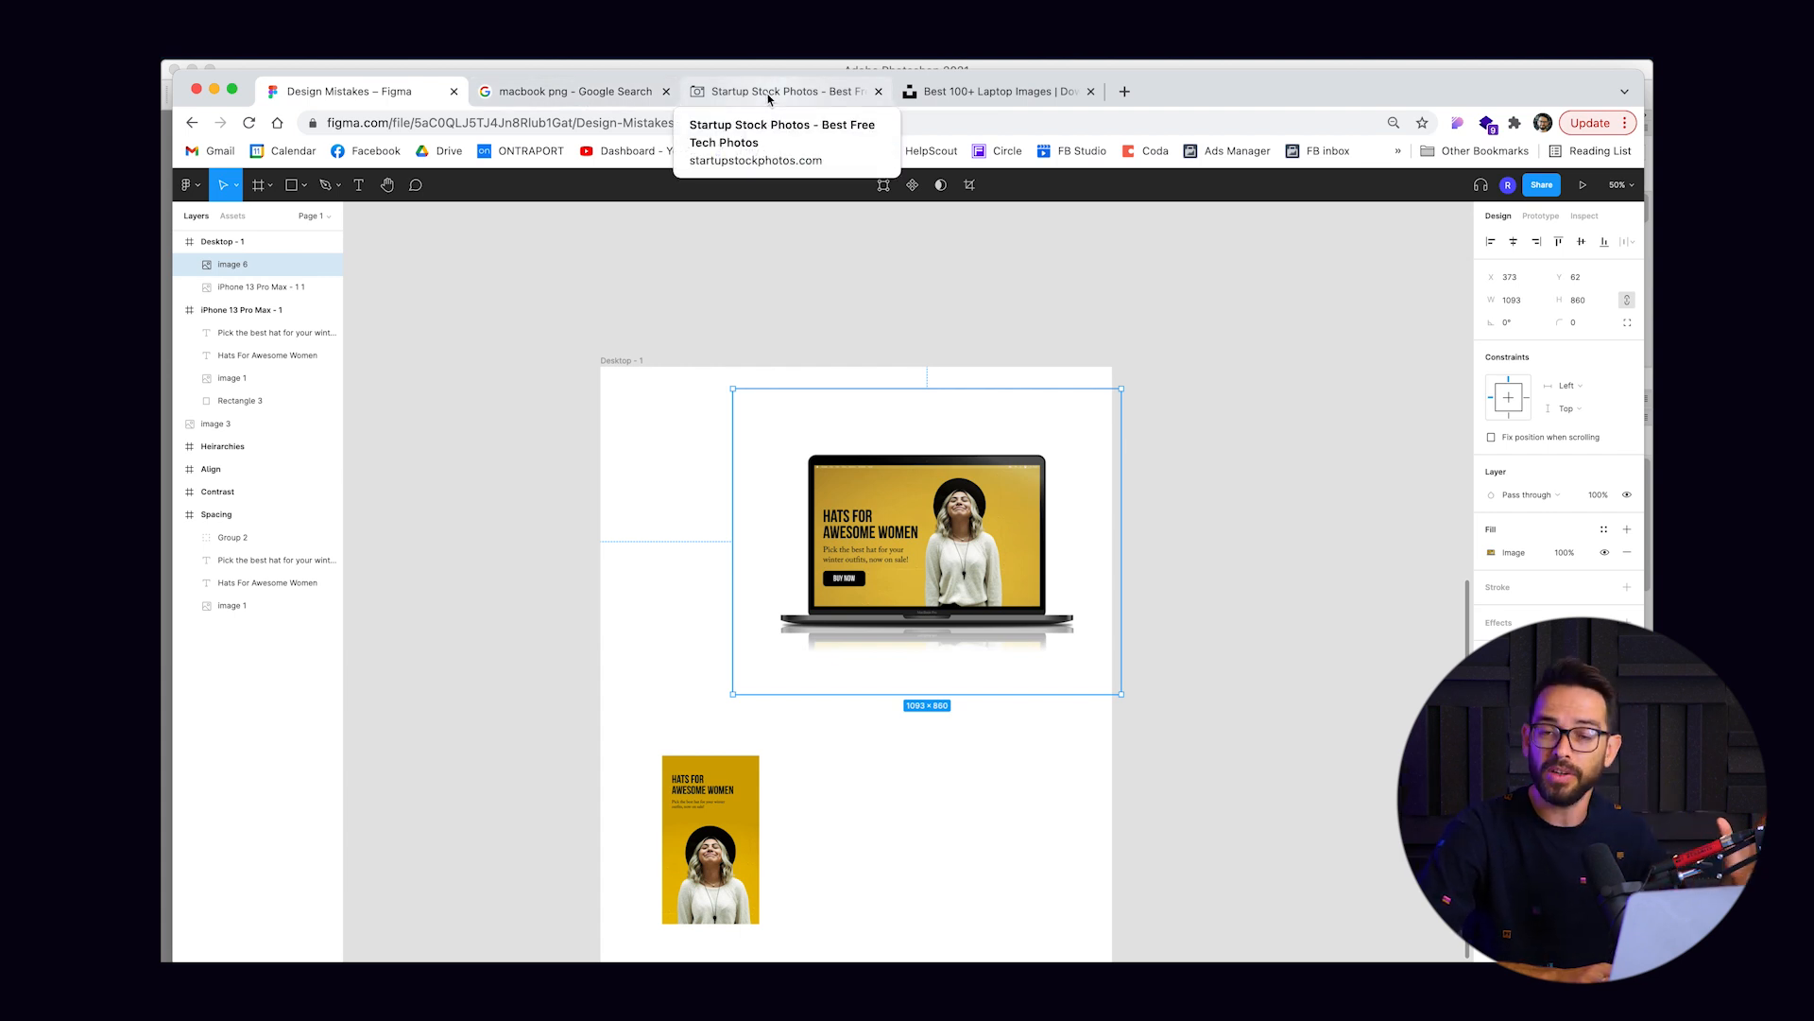
# Step: Browse startupstockphotos and Unsplash for an angled laptop-on-a-desk photo
pyautogui.click(787, 91)
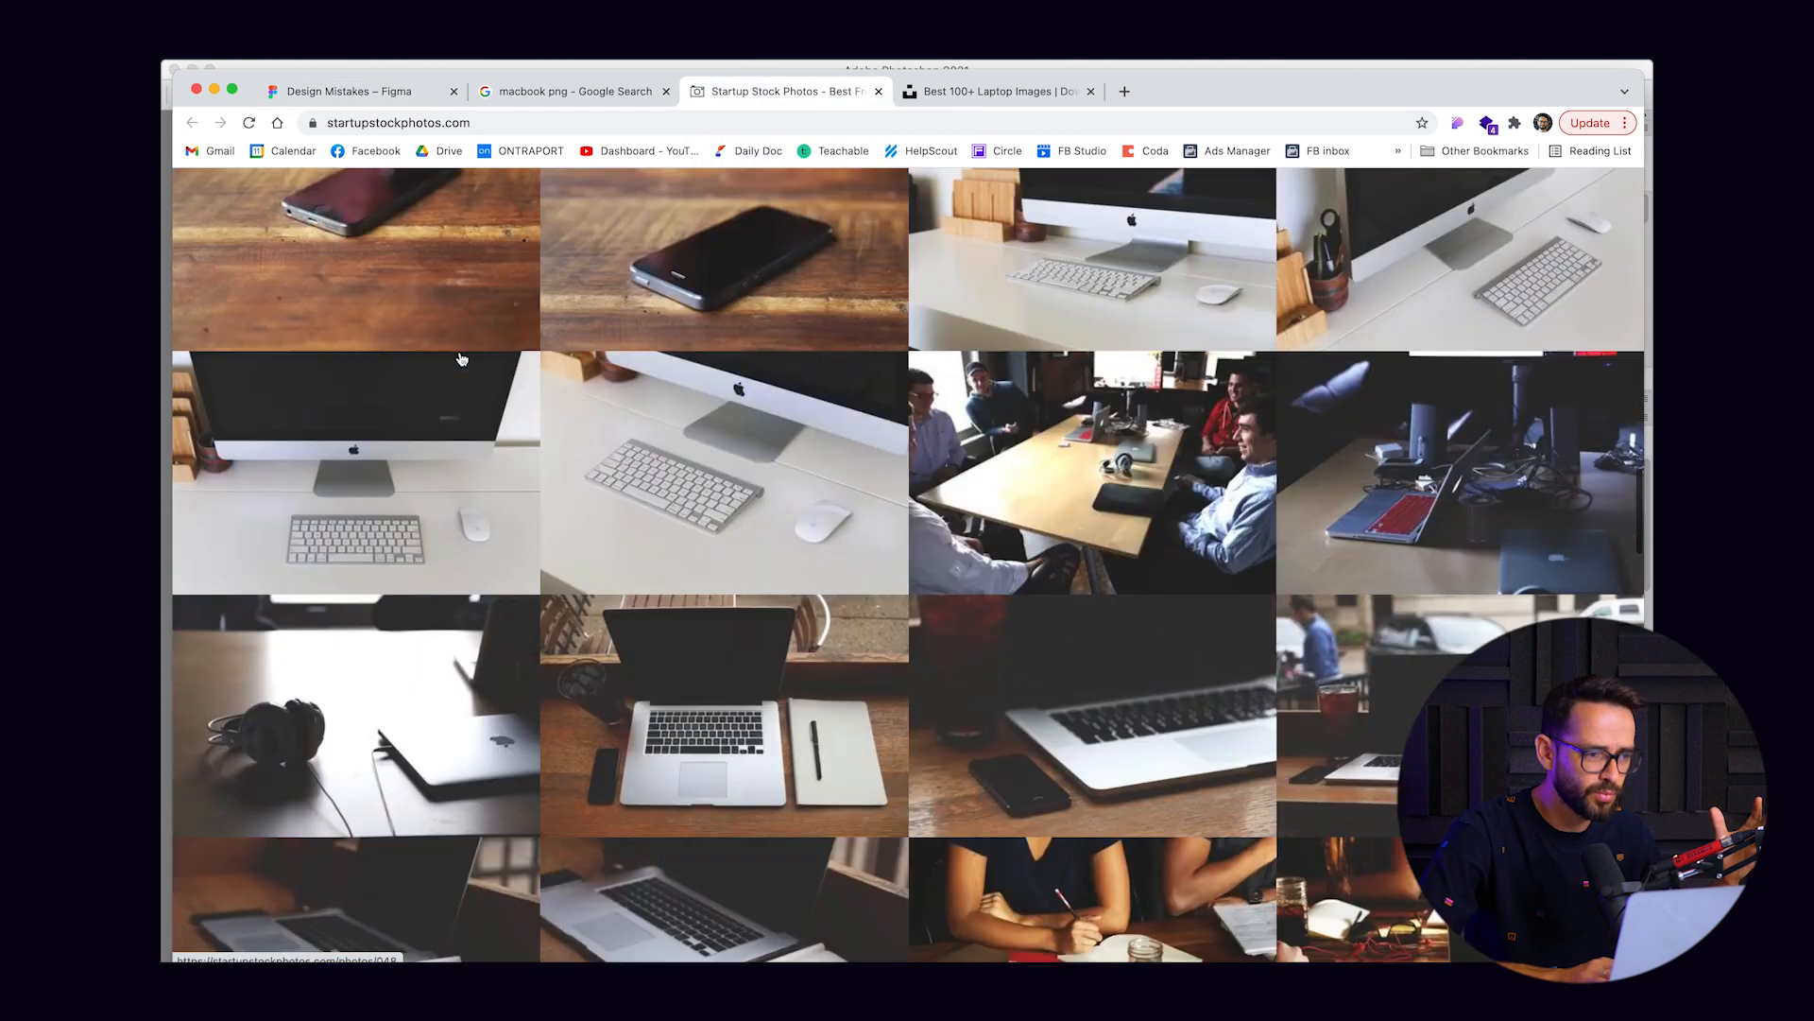
pyautogui.scroll(-3)
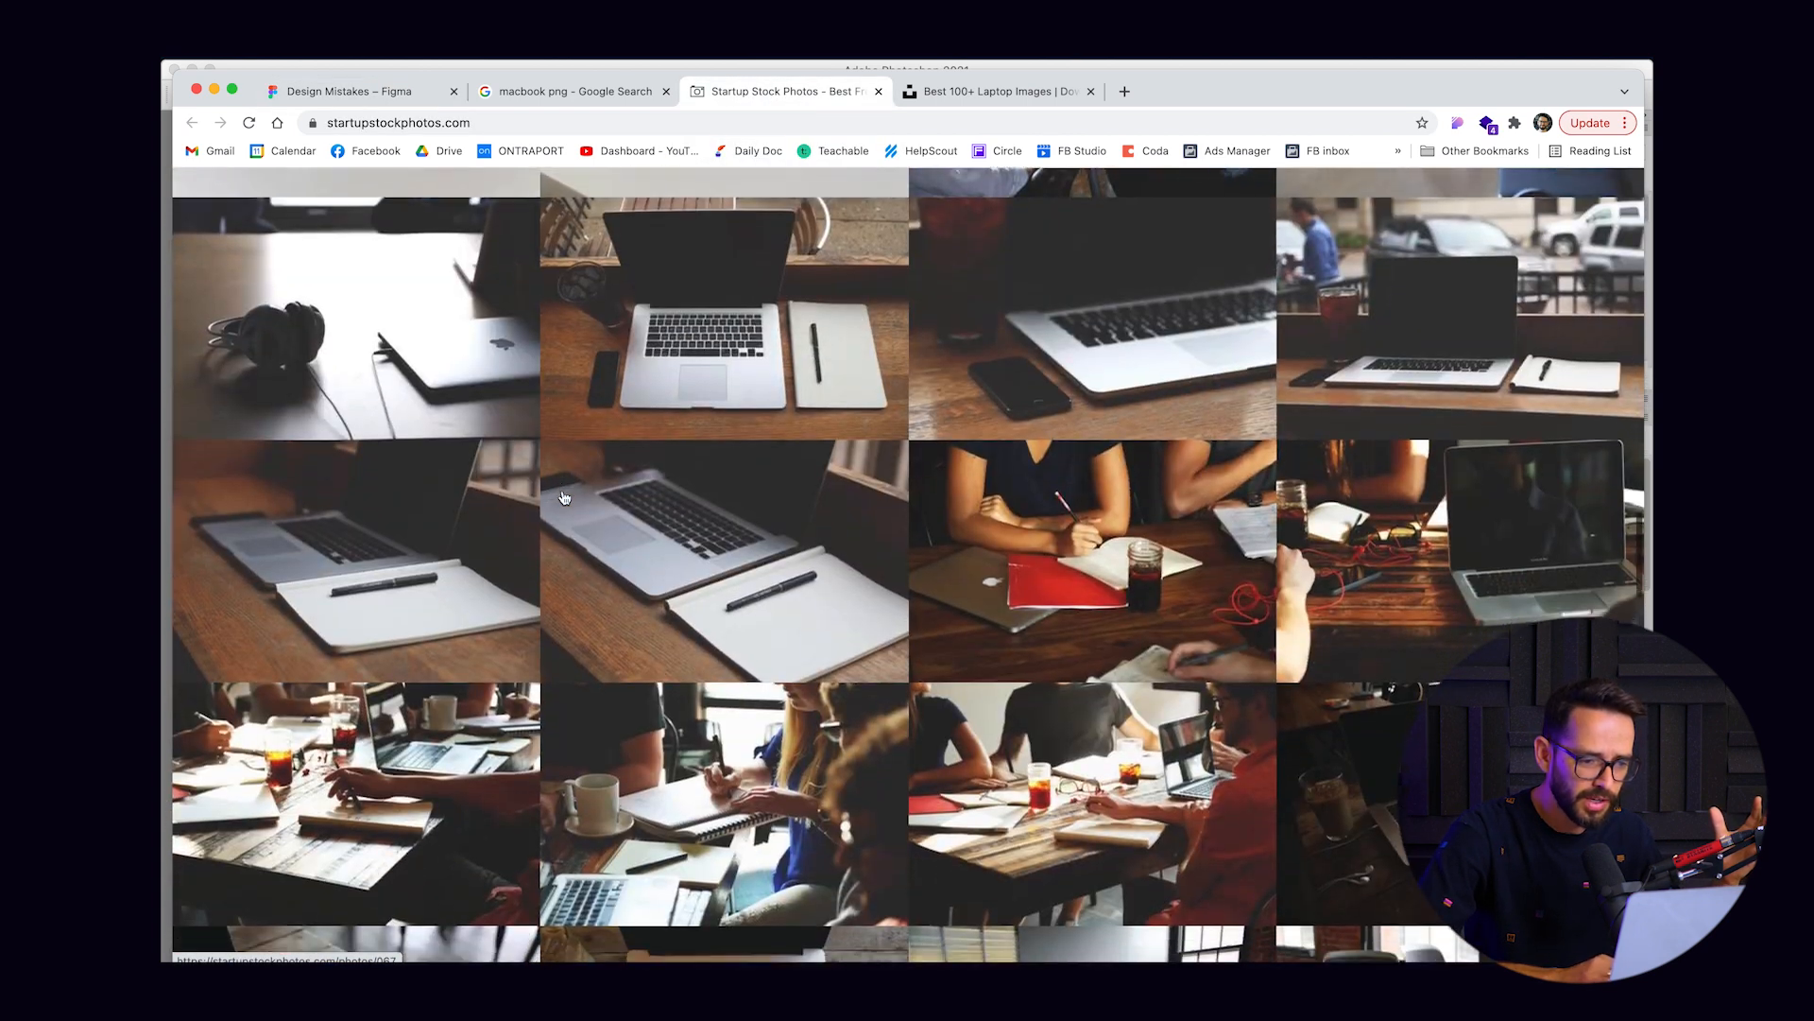
pyautogui.scroll(-3)
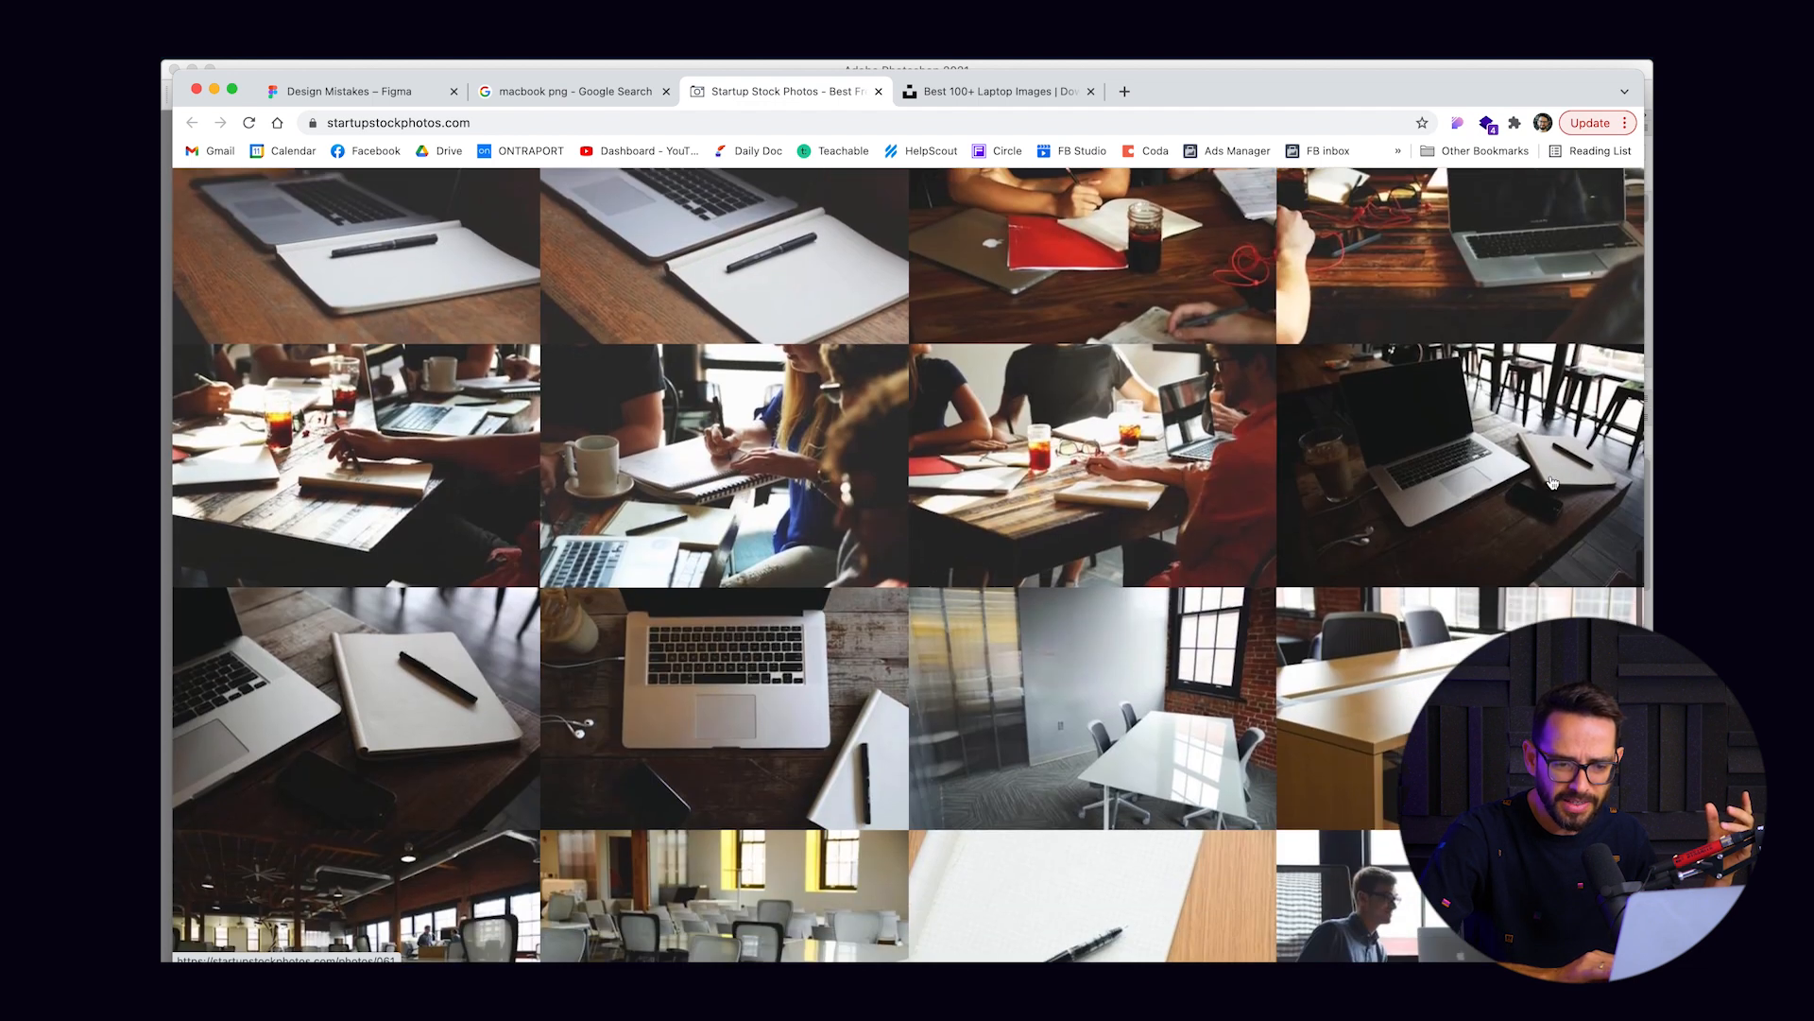
pyautogui.scroll(-3)
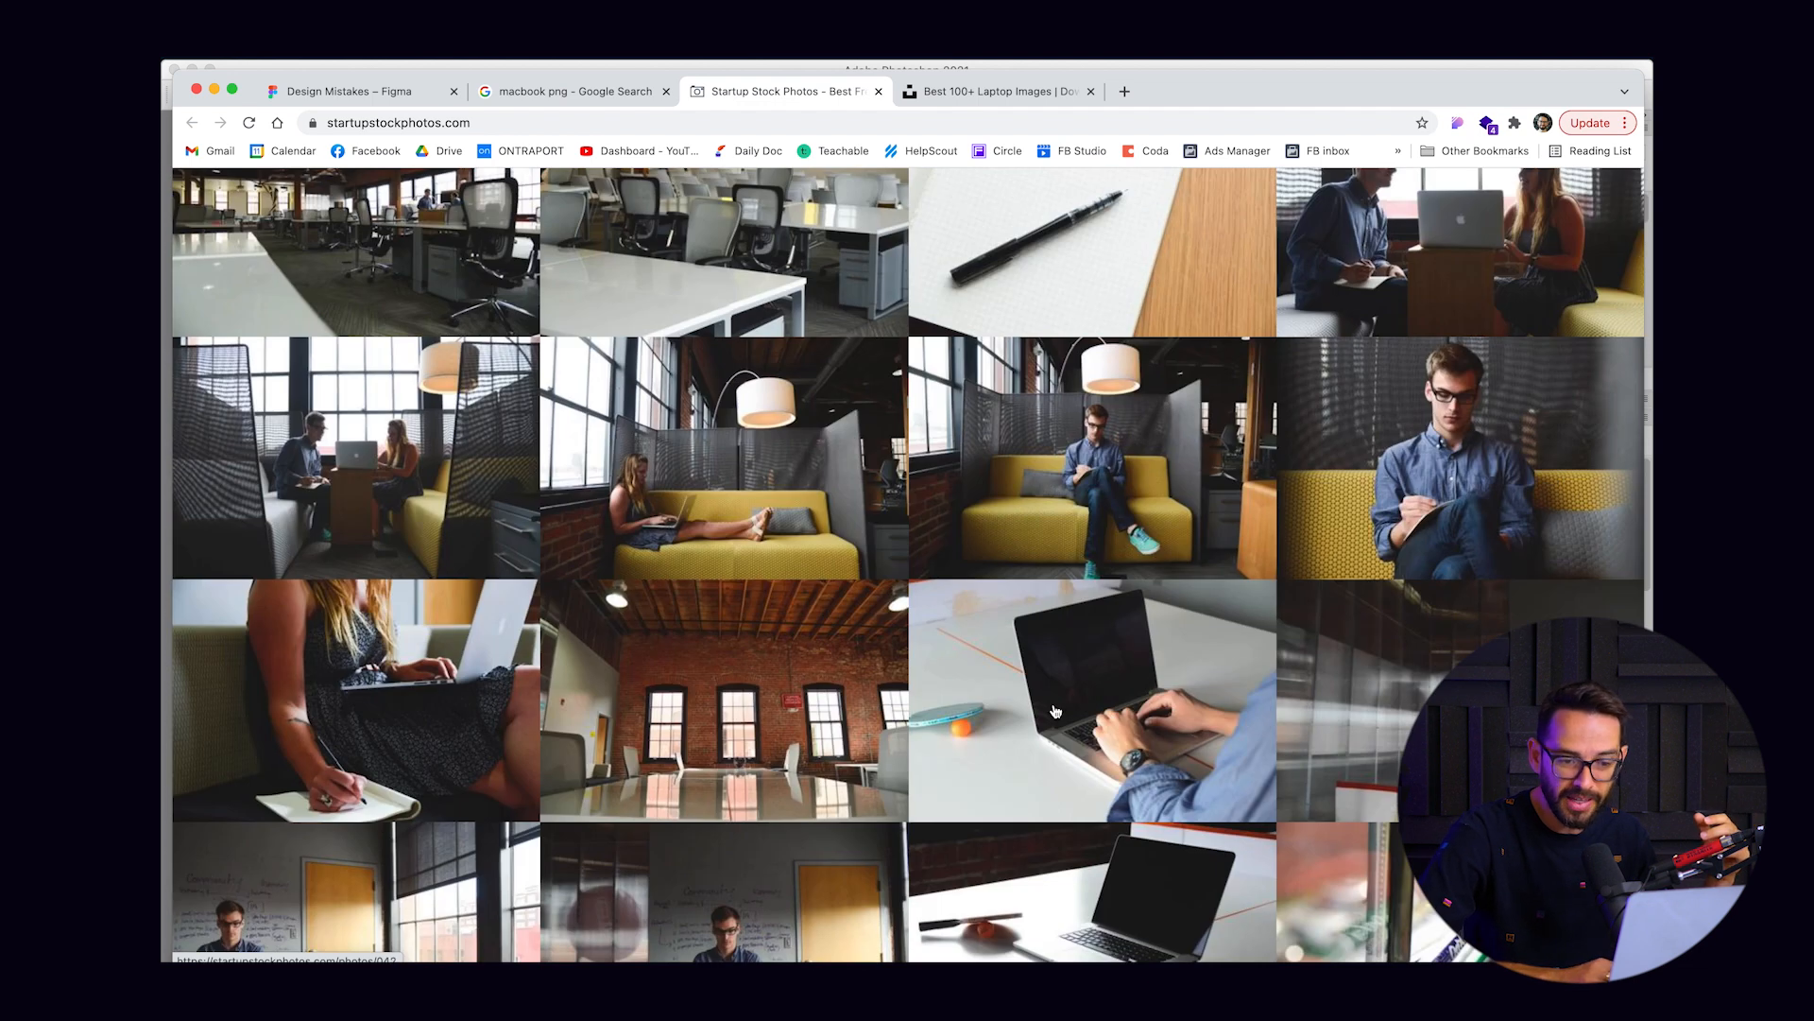
pyautogui.scroll(-3)
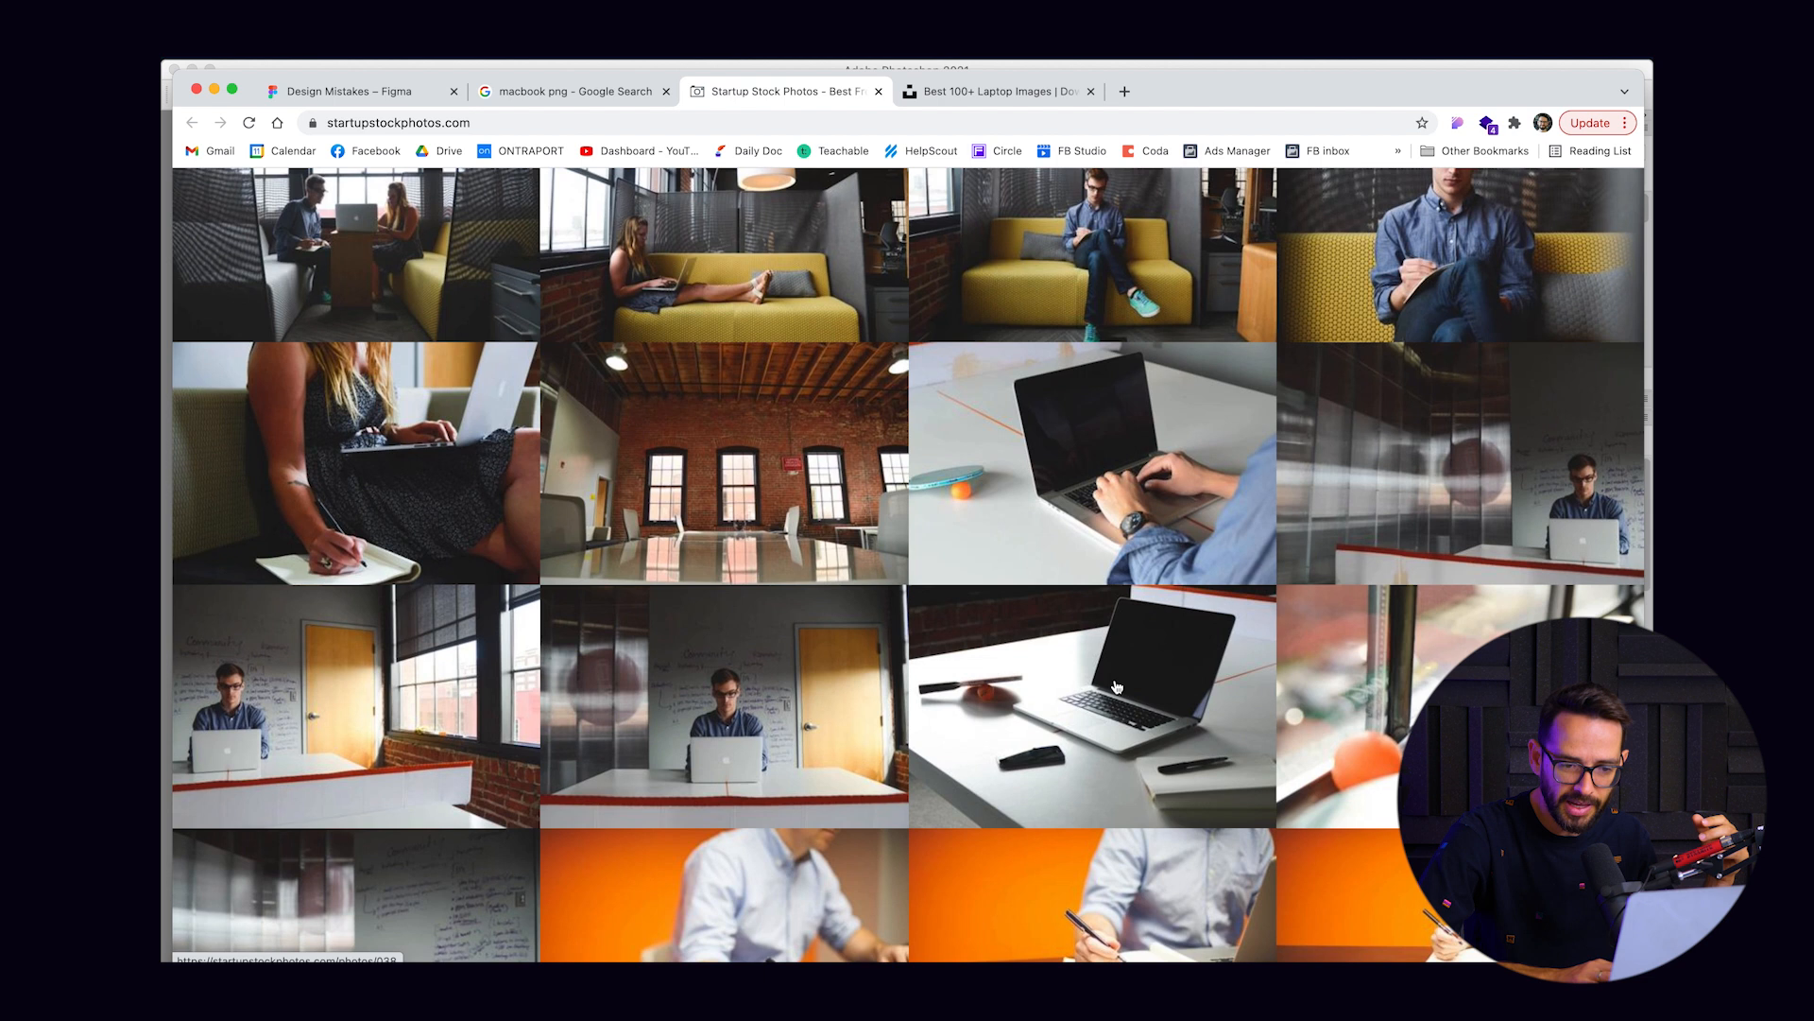
pyautogui.click(998, 91)
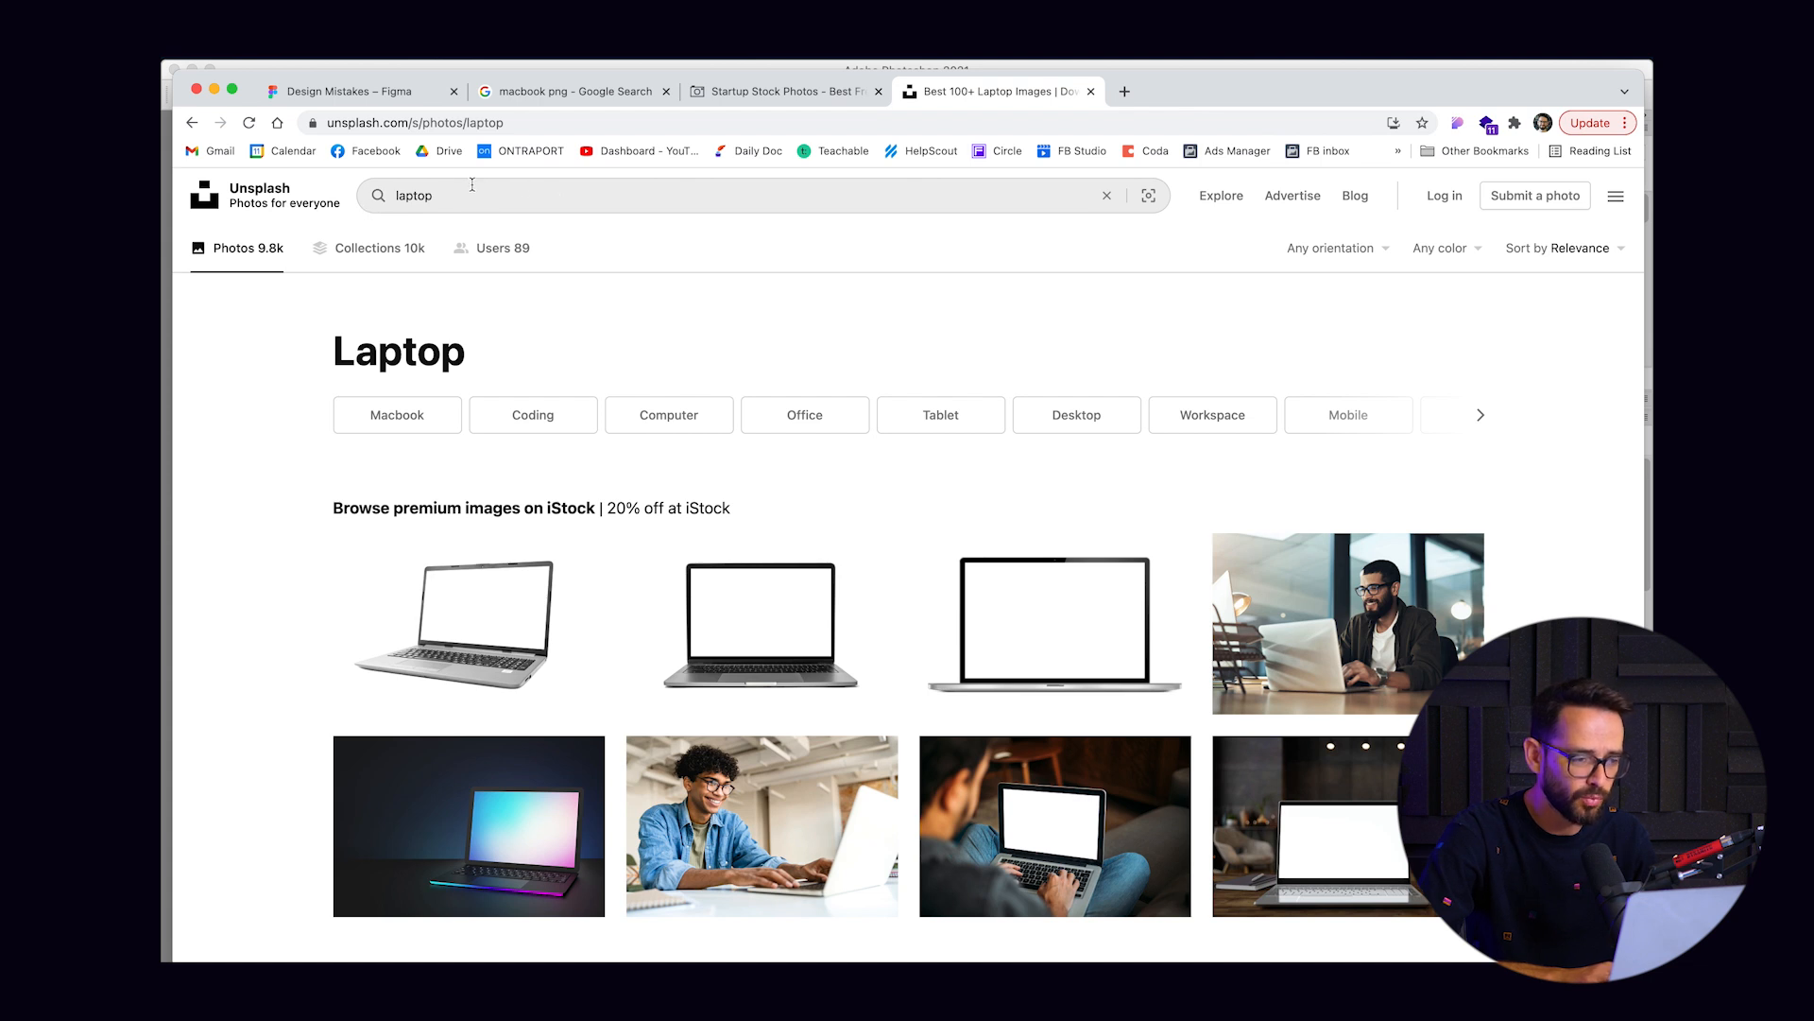
pyautogui.scroll(-3)
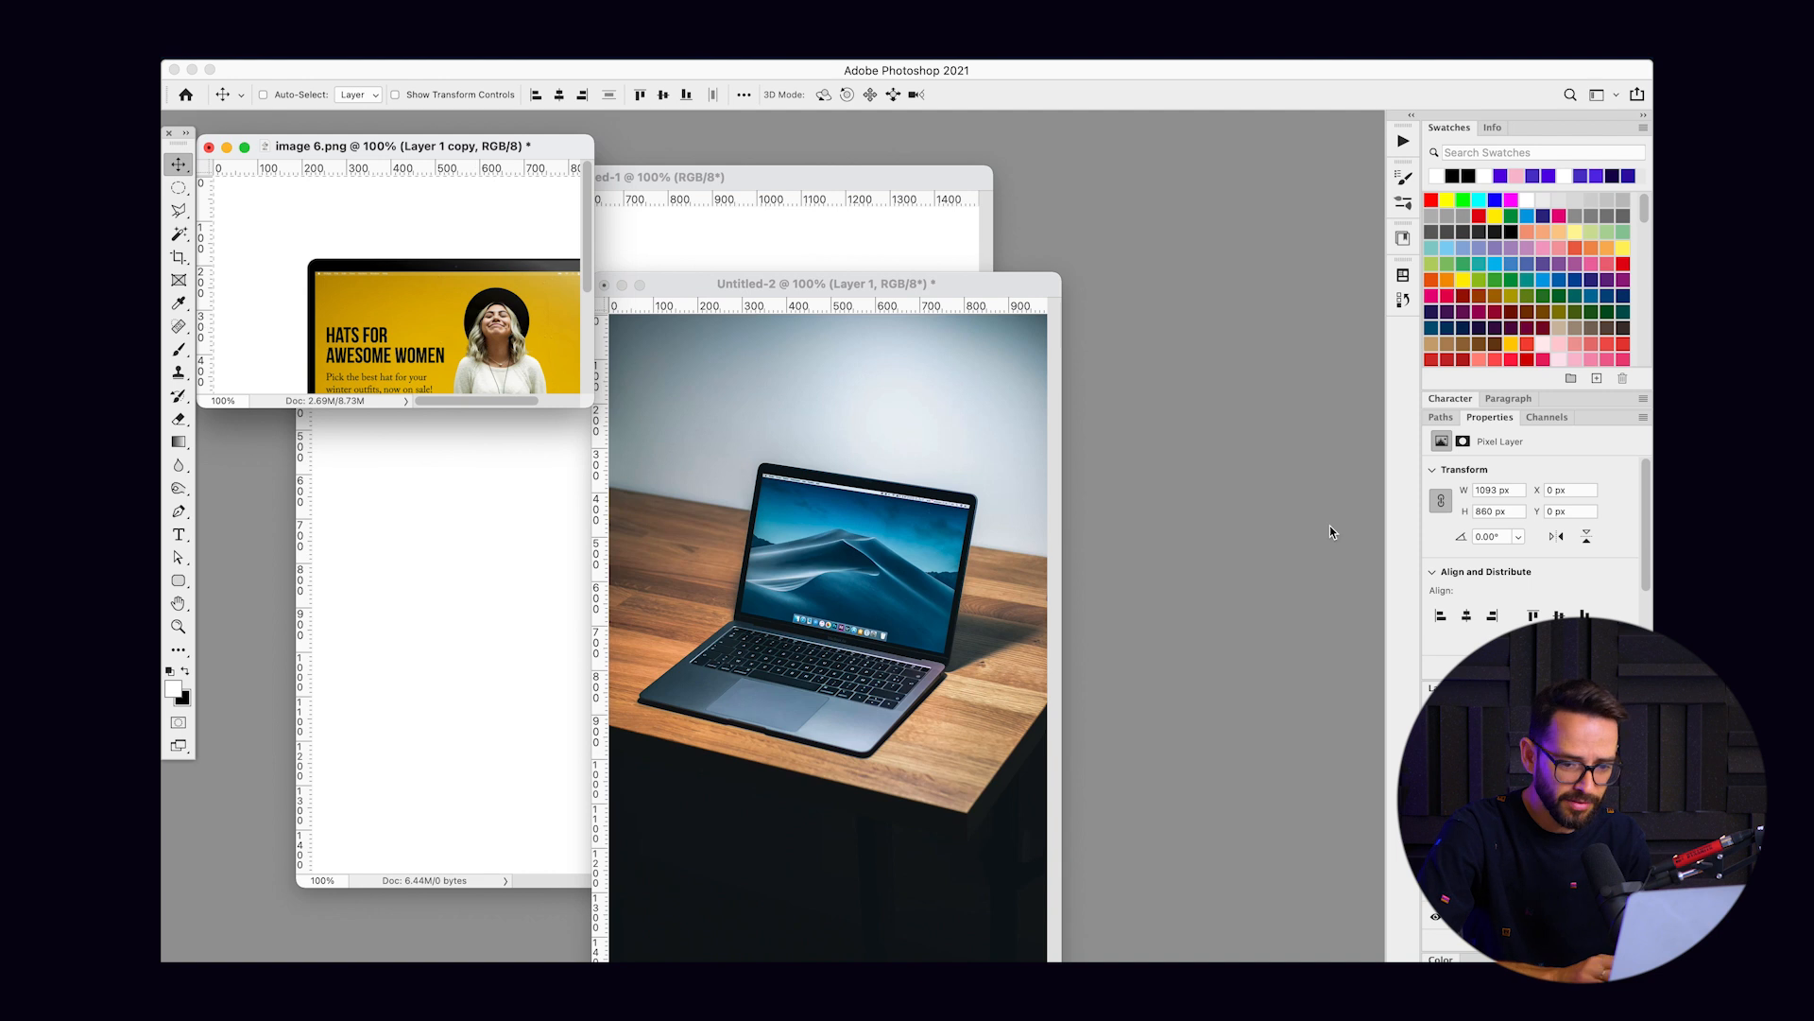
# Step: Bring the hat website design into the laptop photo and move it over the screen
pyautogui.moveTo(440, 312); pyautogui.dragTo(458, 343)
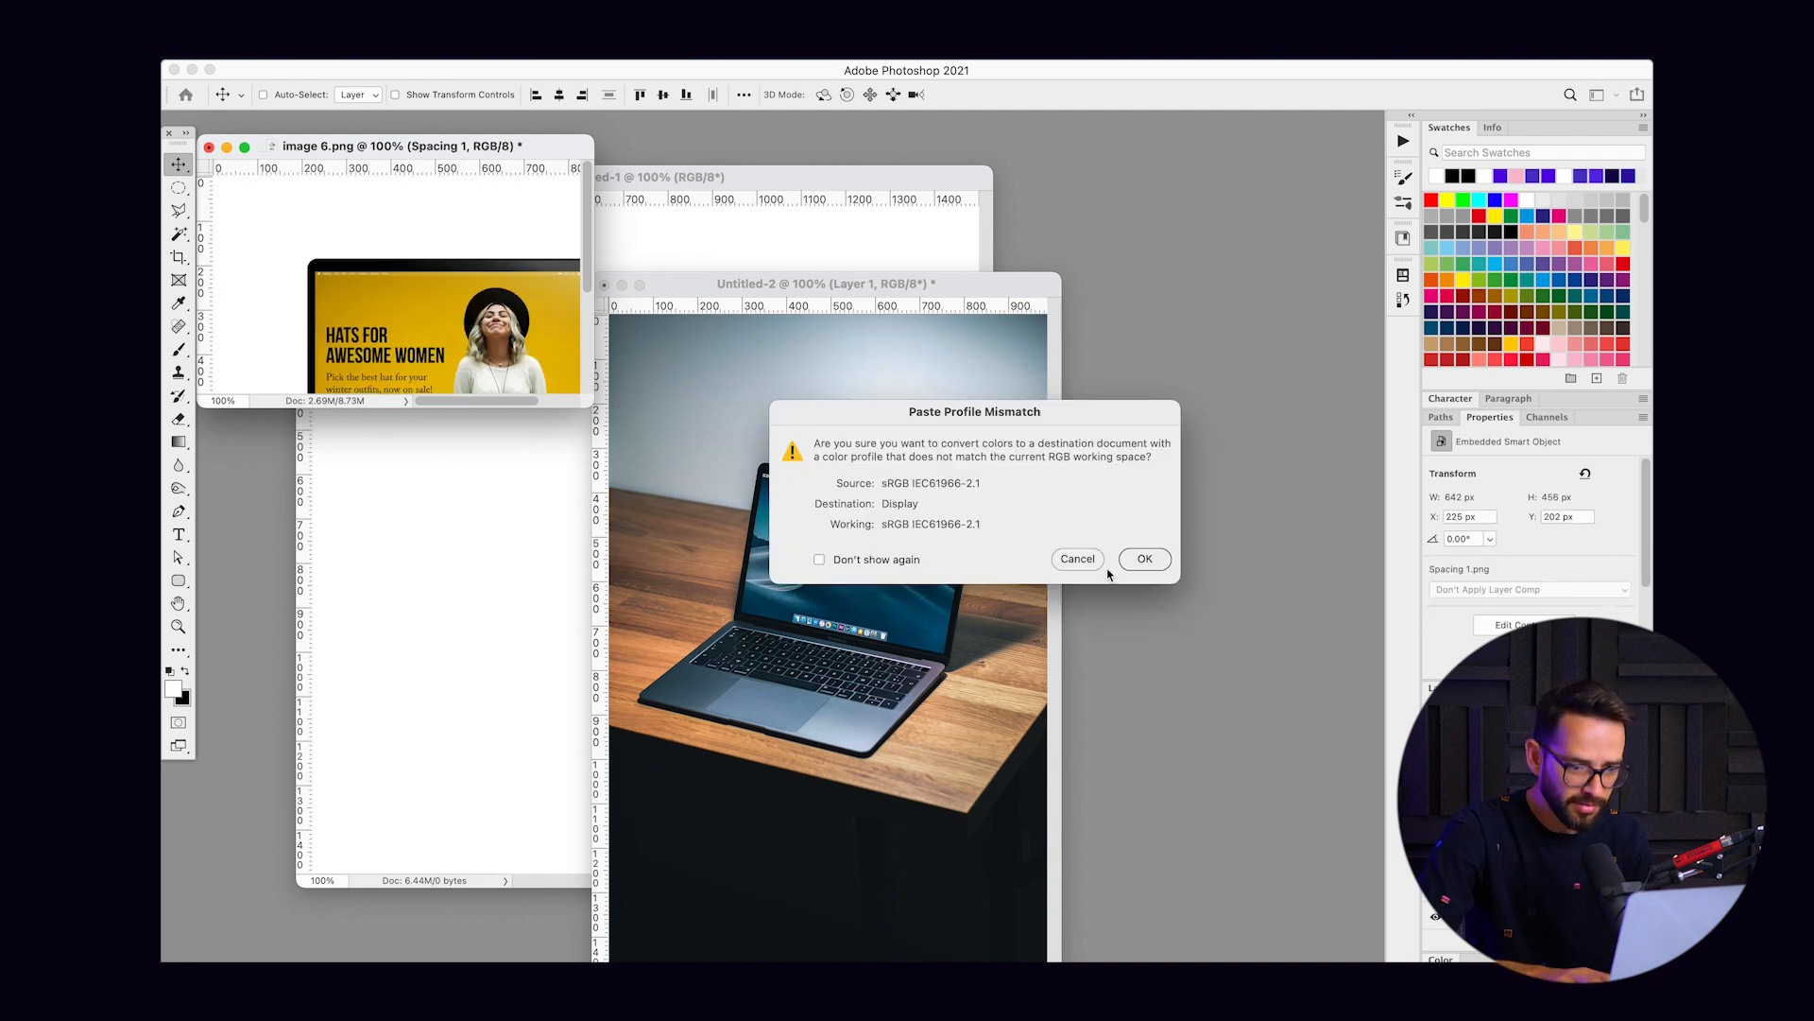
pyautogui.click(1143, 559)
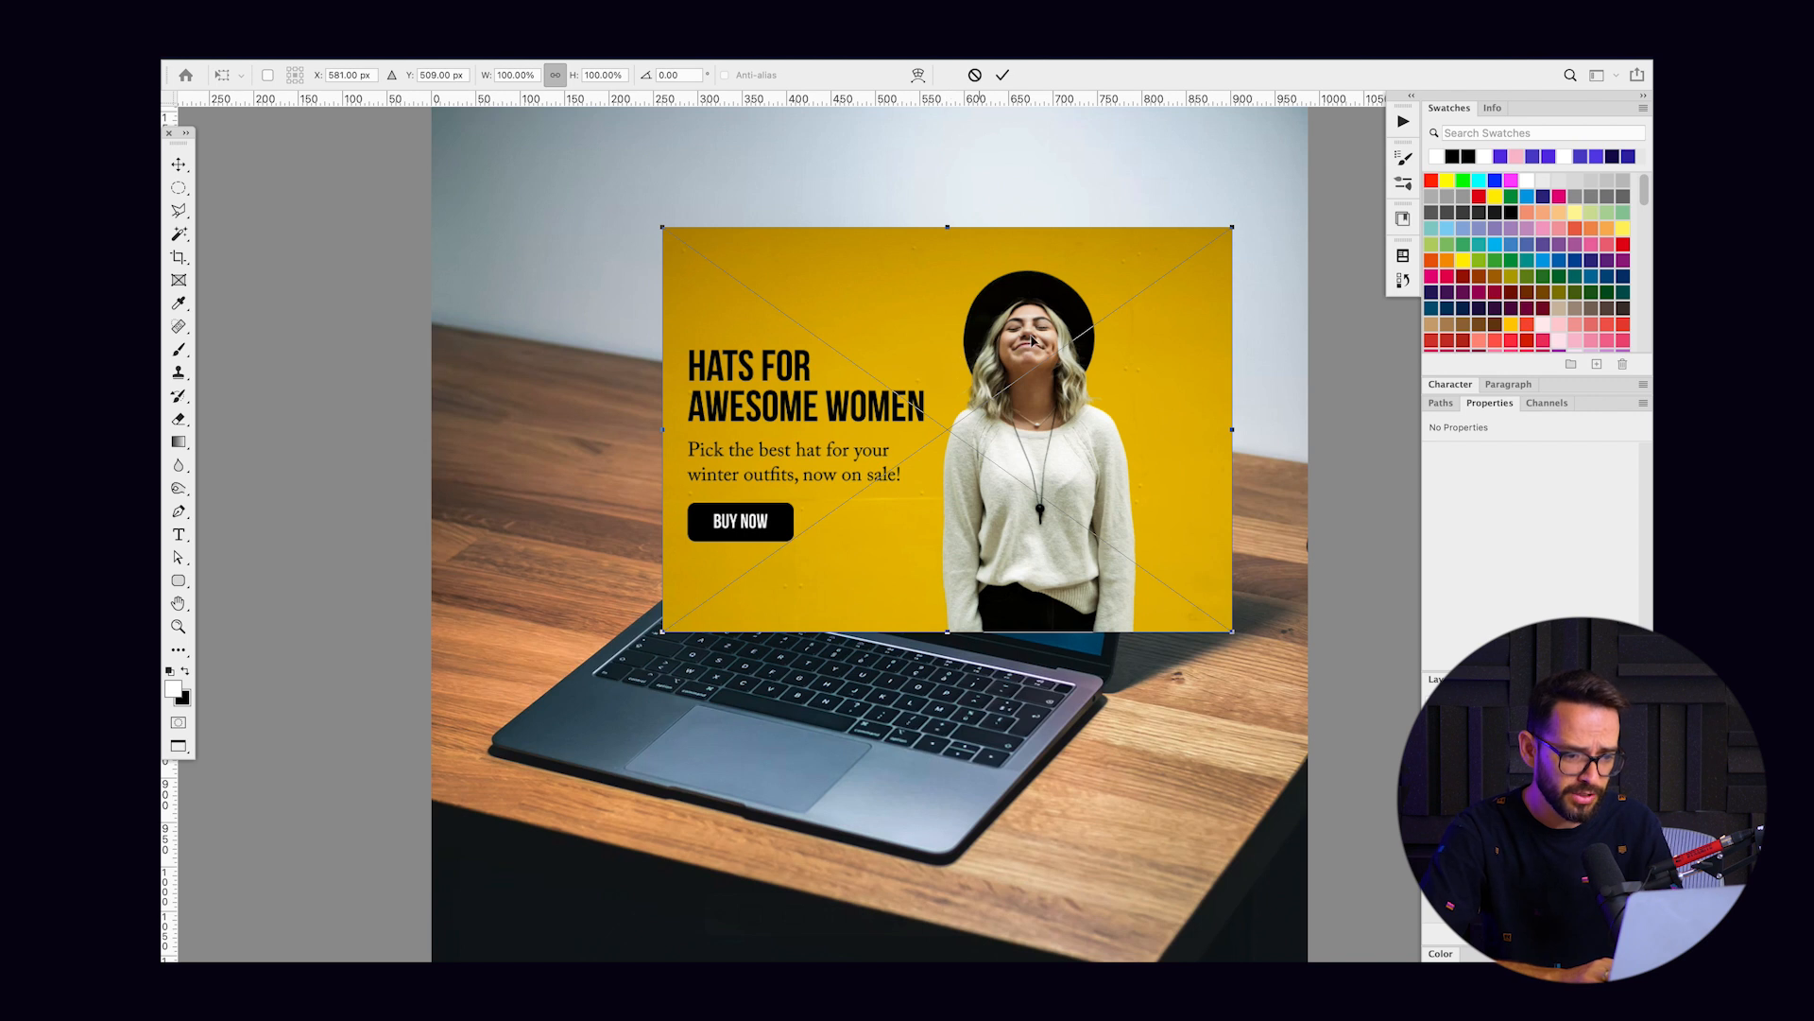
pyautogui.moveTo(947, 429); pyautogui.dragTo(796, 480)
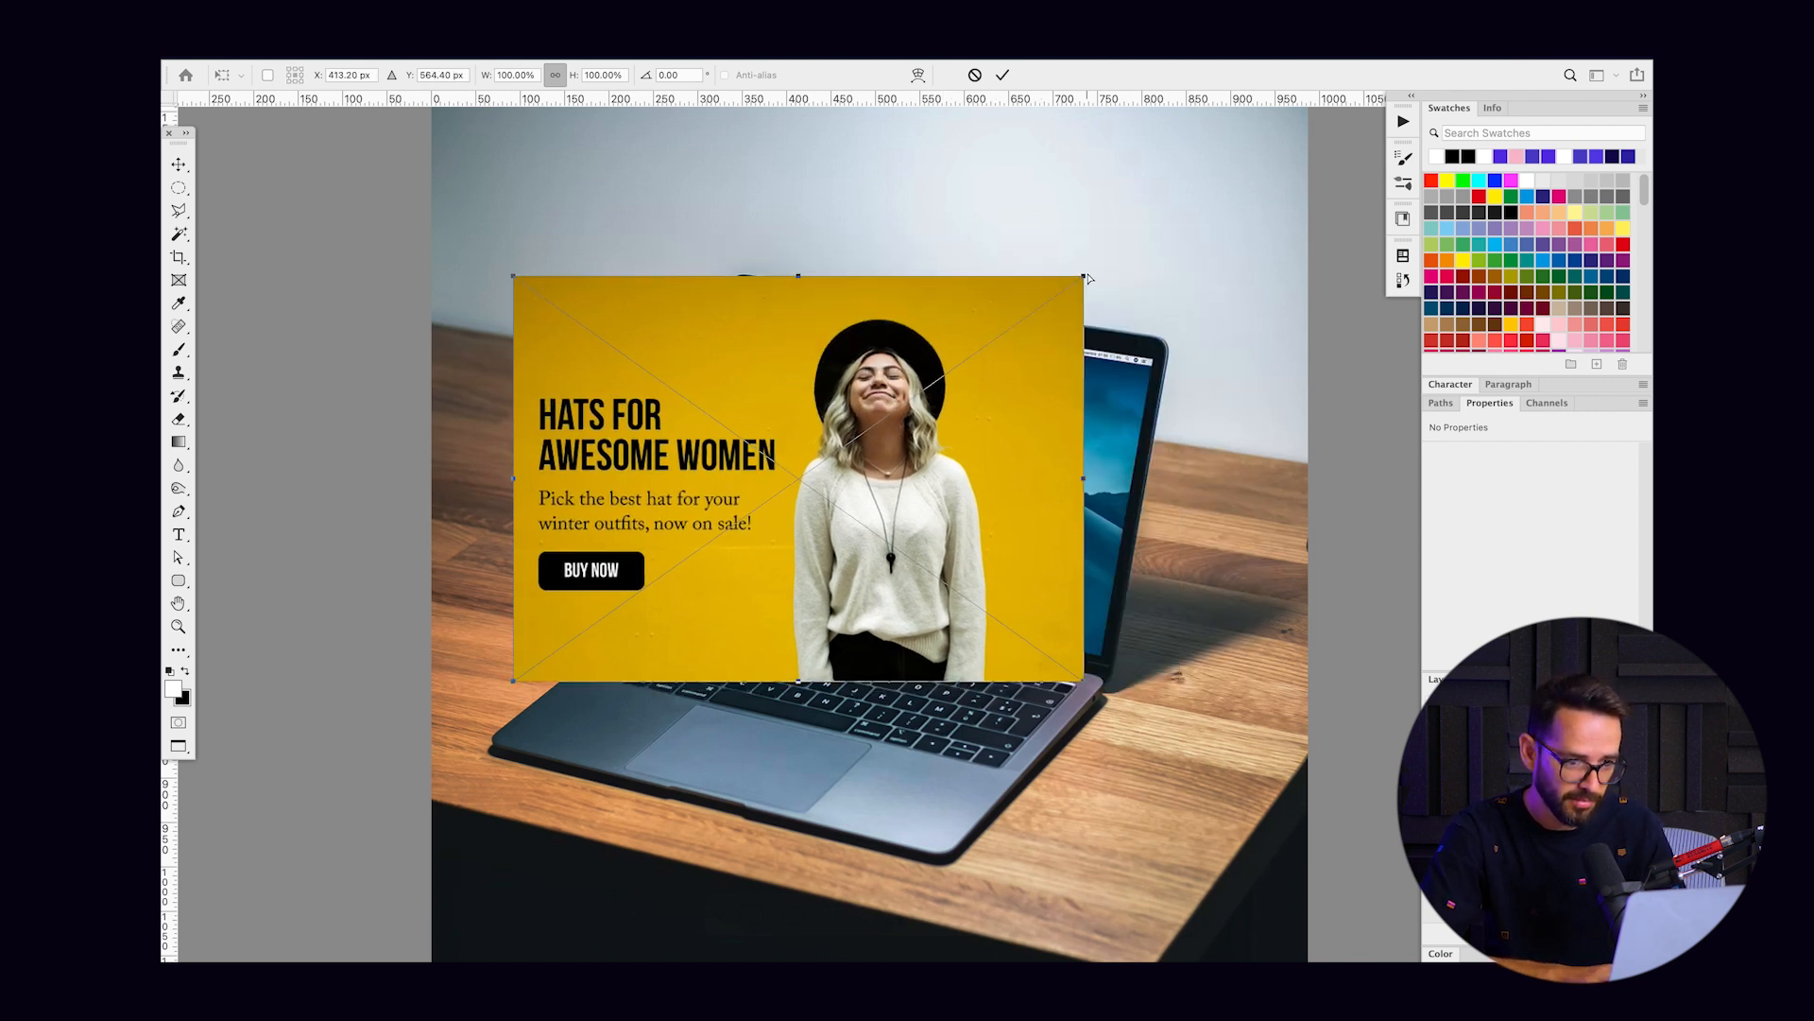
# Step: Distort the design's corners onto the angled screen's corners and commit the transform
pyautogui.moveTo(1088, 276); pyautogui.dragTo(1155, 353)
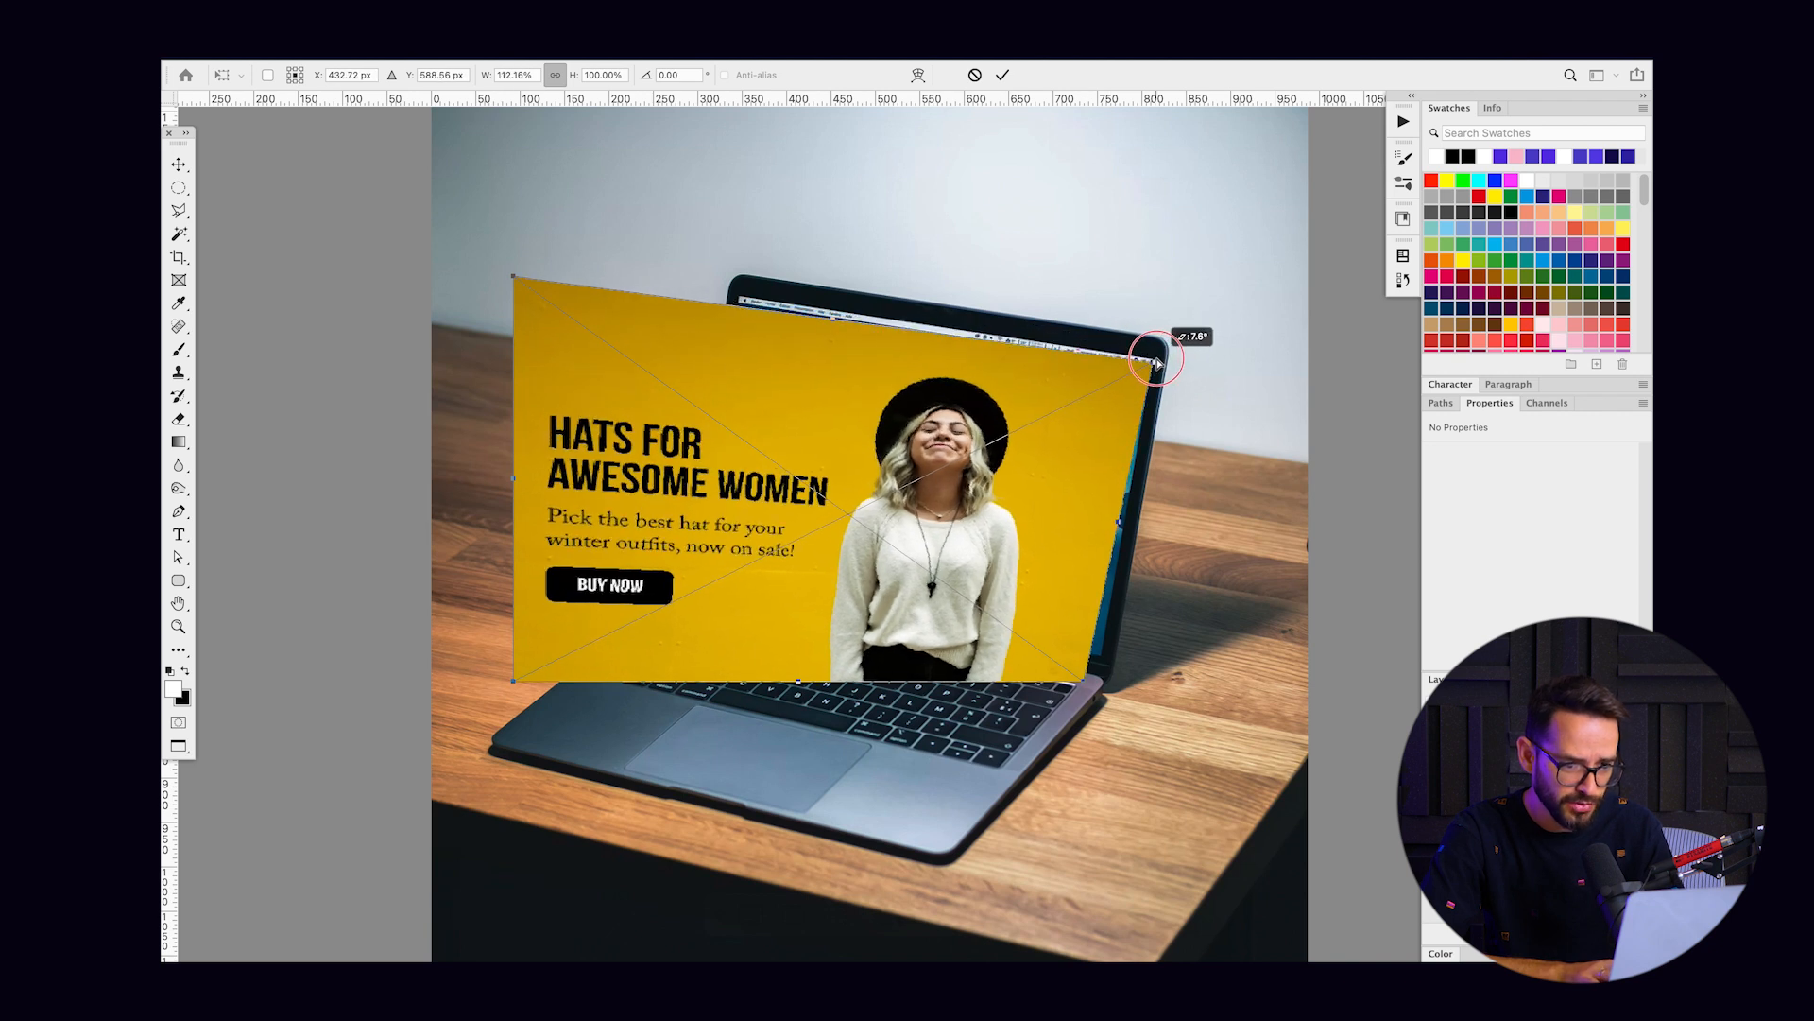
pyautogui.moveTo(1151, 353); pyautogui.dragTo(1151, 361)
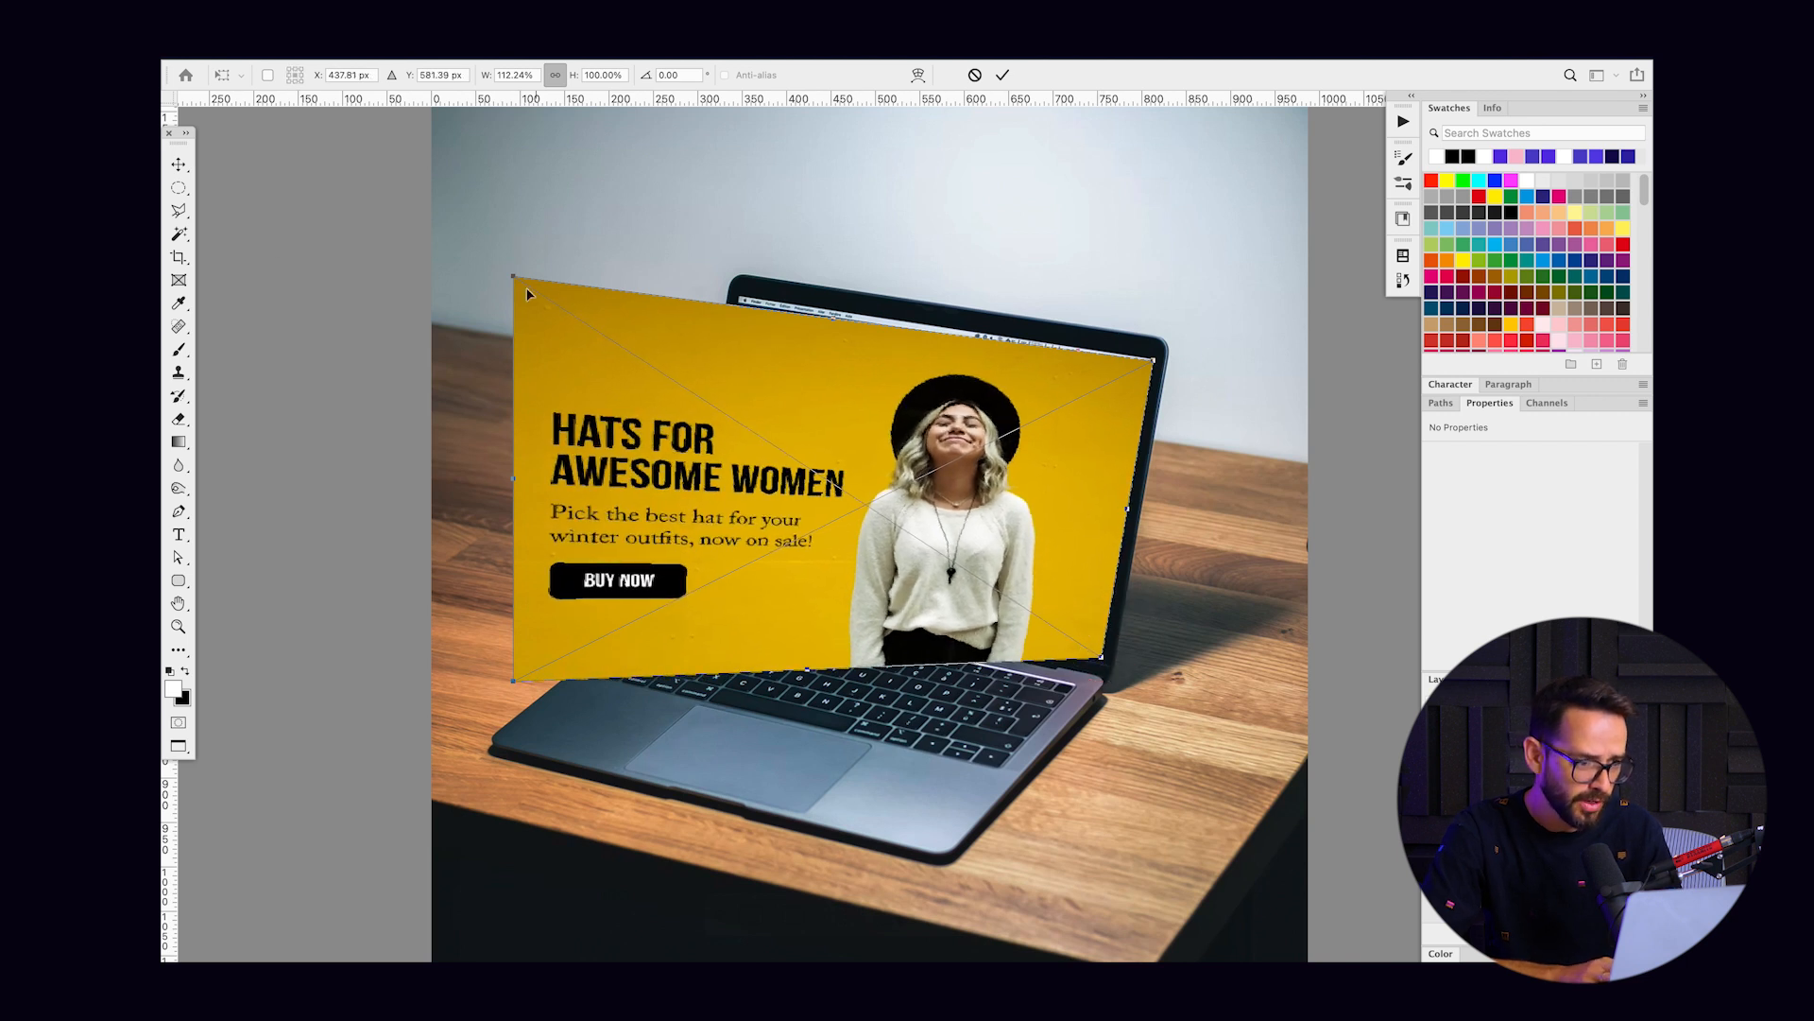
pyautogui.moveTo(514, 278); pyautogui.dragTo(741, 295)
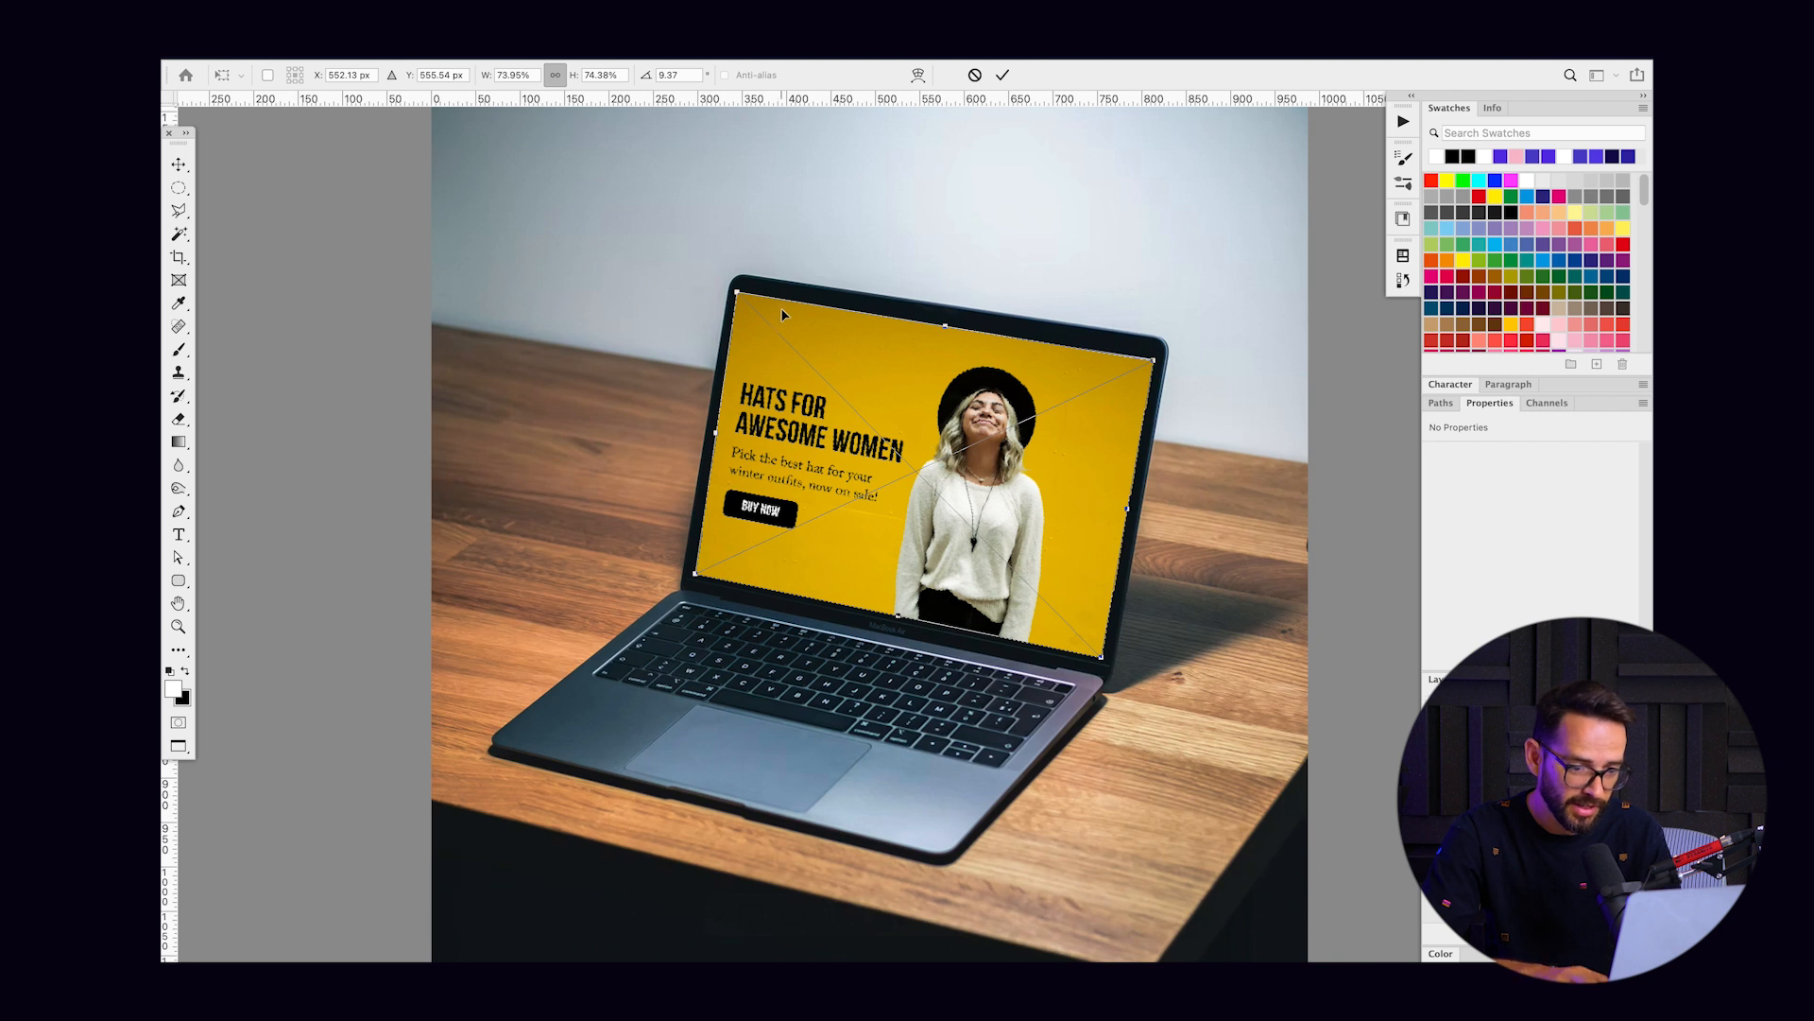
pyautogui.click(1002, 74)
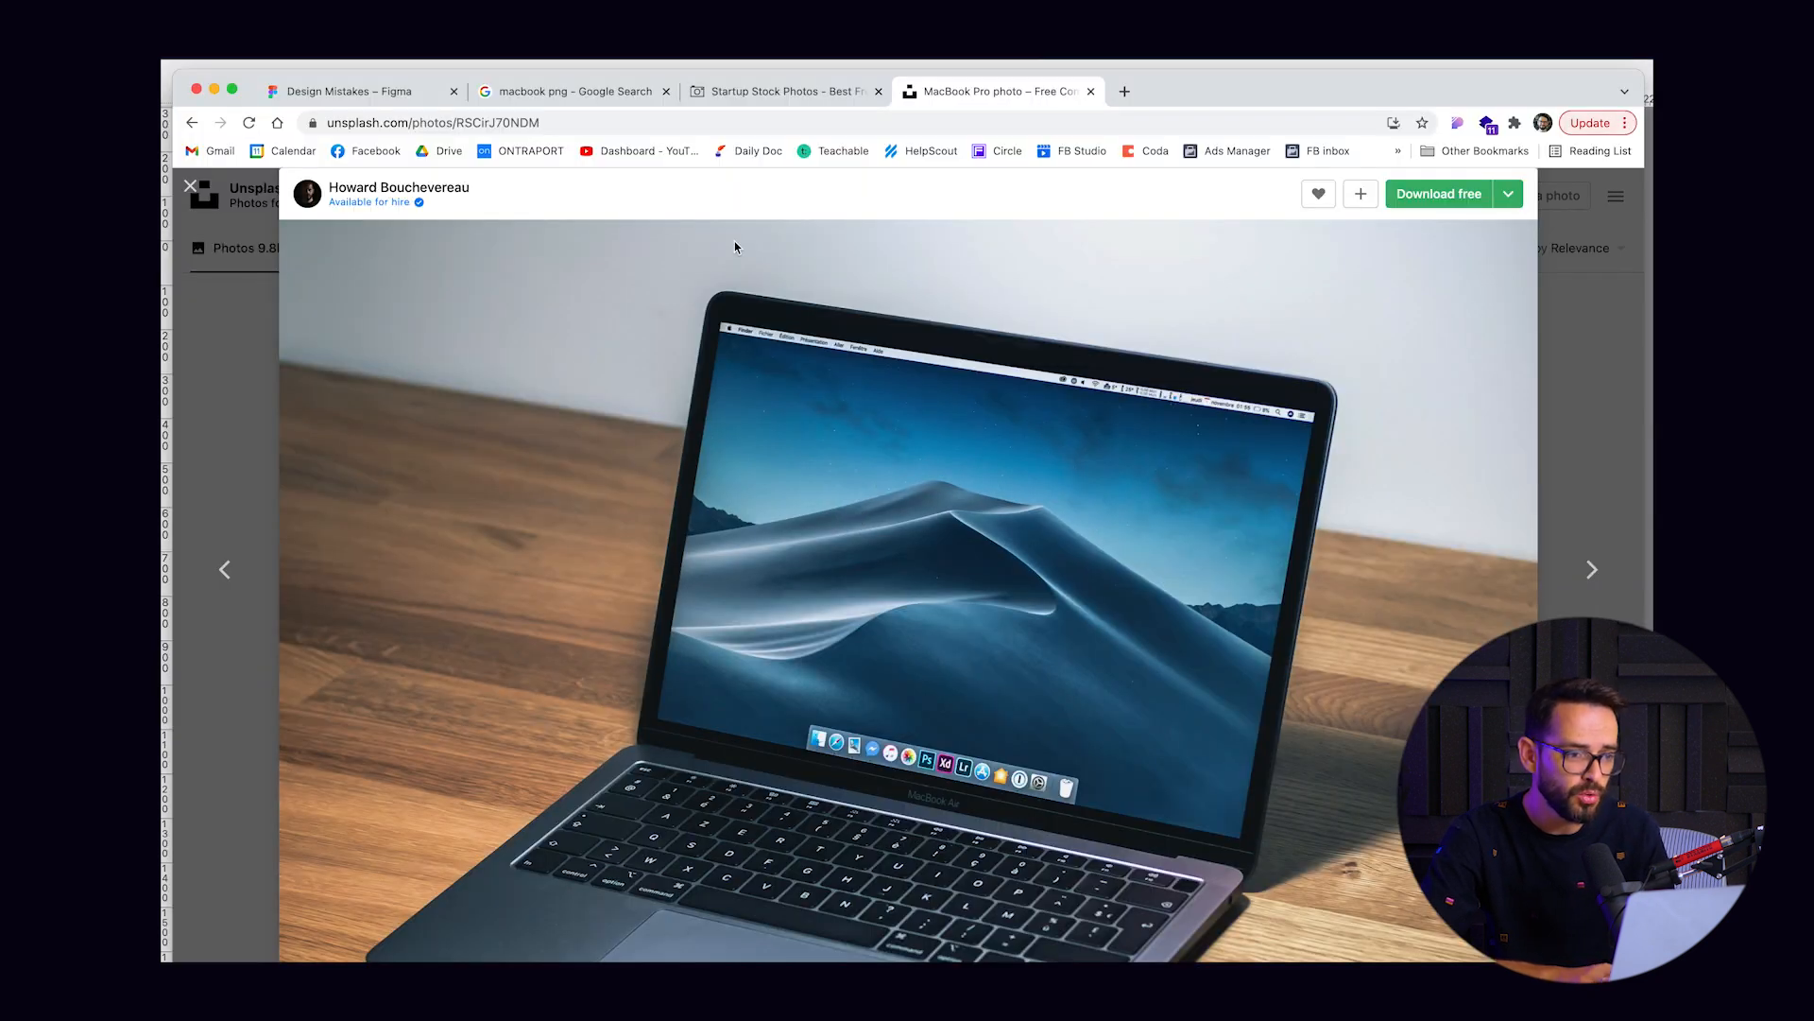
# Step: Stretch the angled laptop photo to 1440 wide across the top of the Desktop frame
pyautogui.click(347, 90)
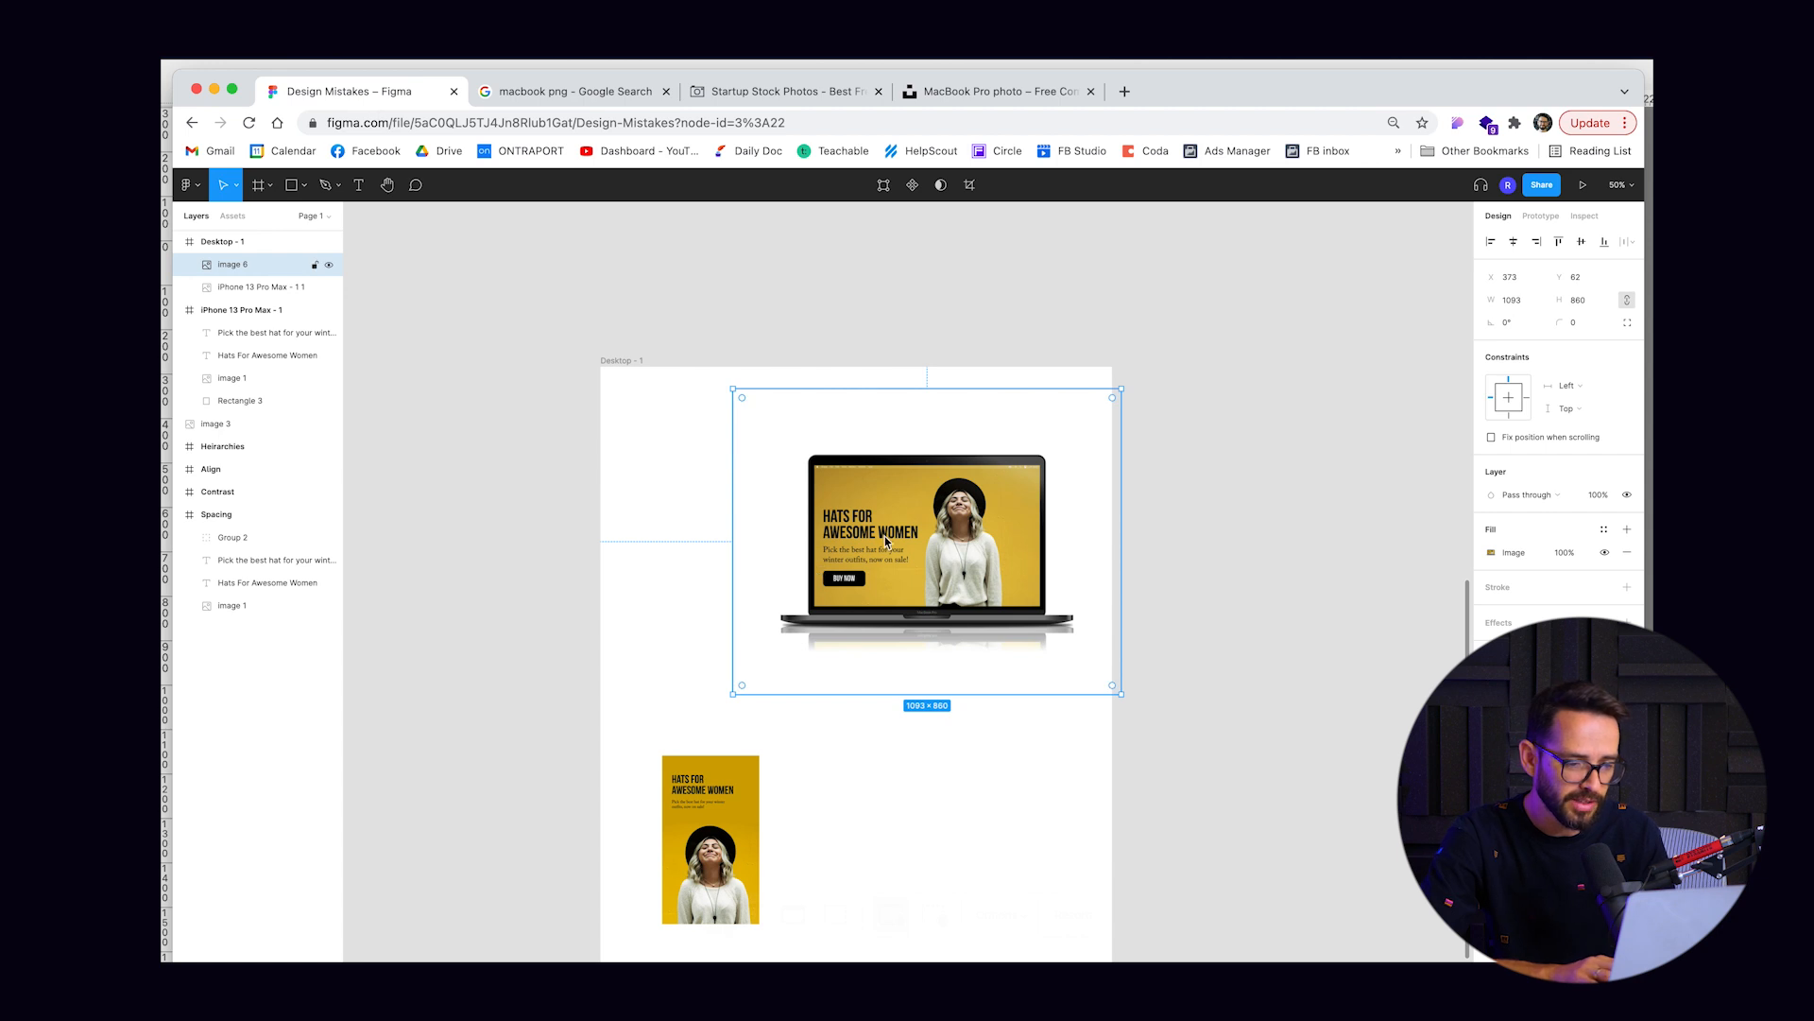
pyautogui.moveTo(926, 545); pyautogui.dragTo(1353, 474)
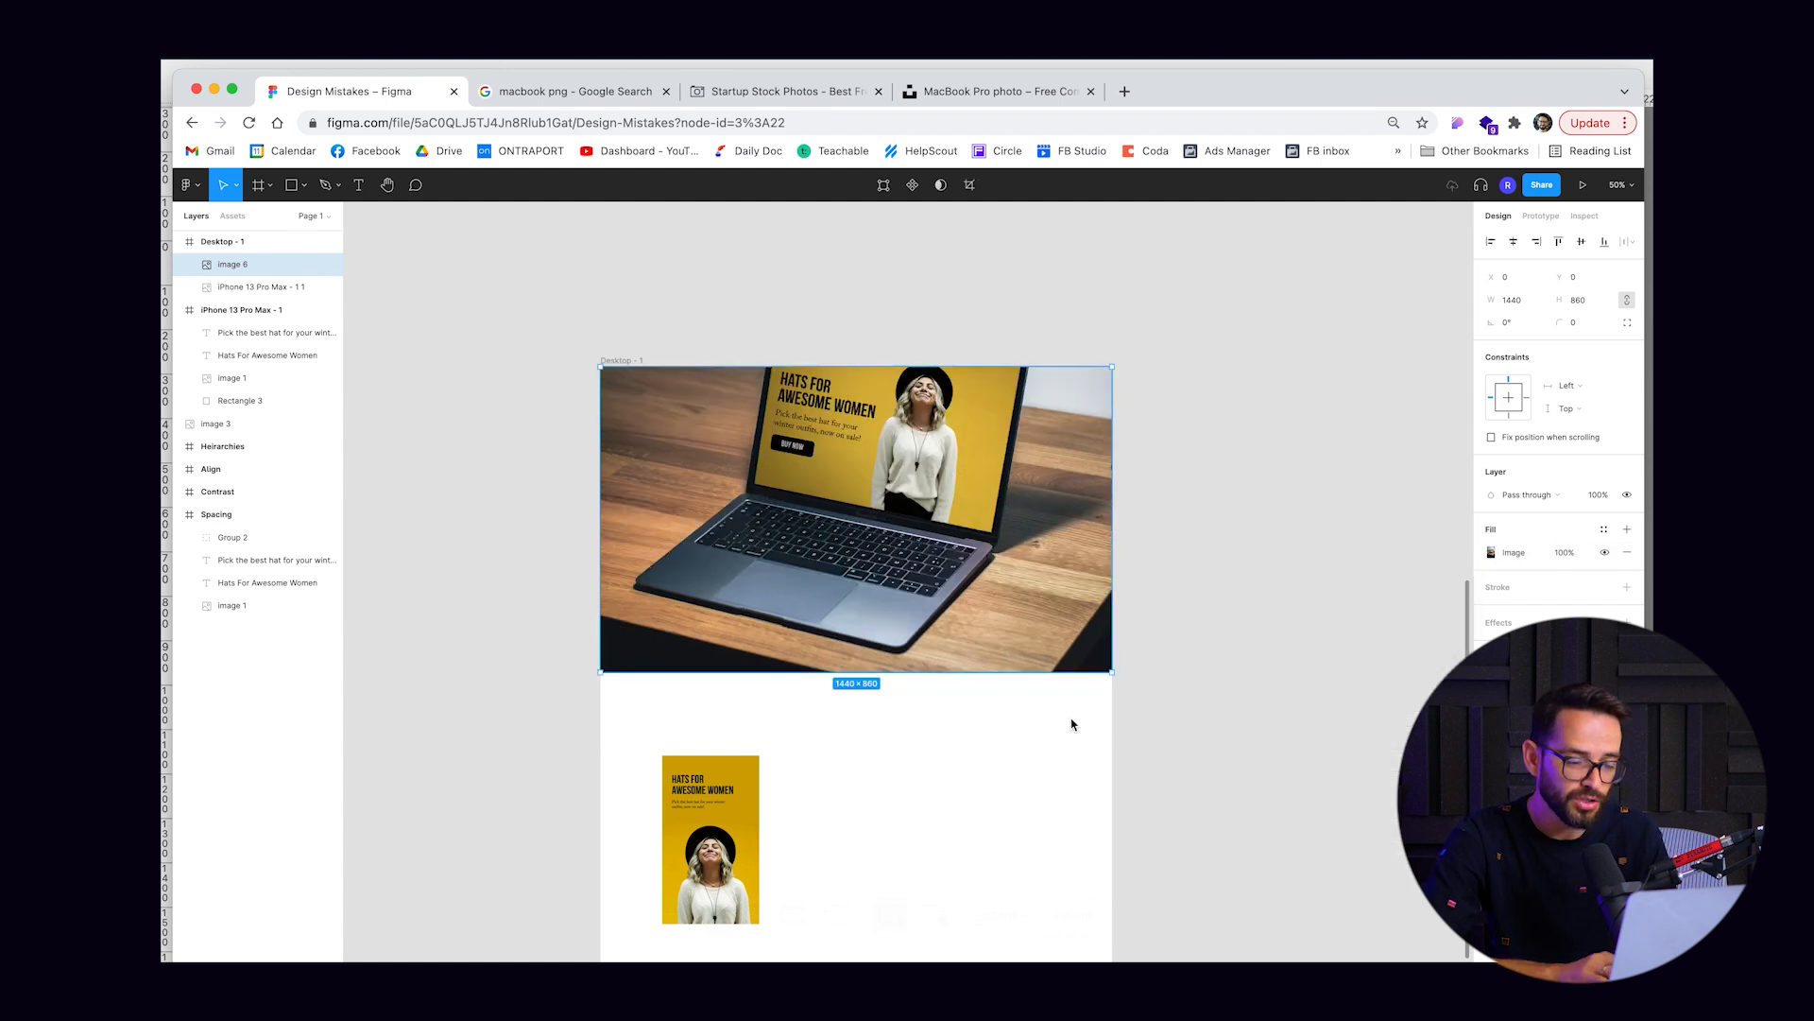
pyautogui.click(862, 605)
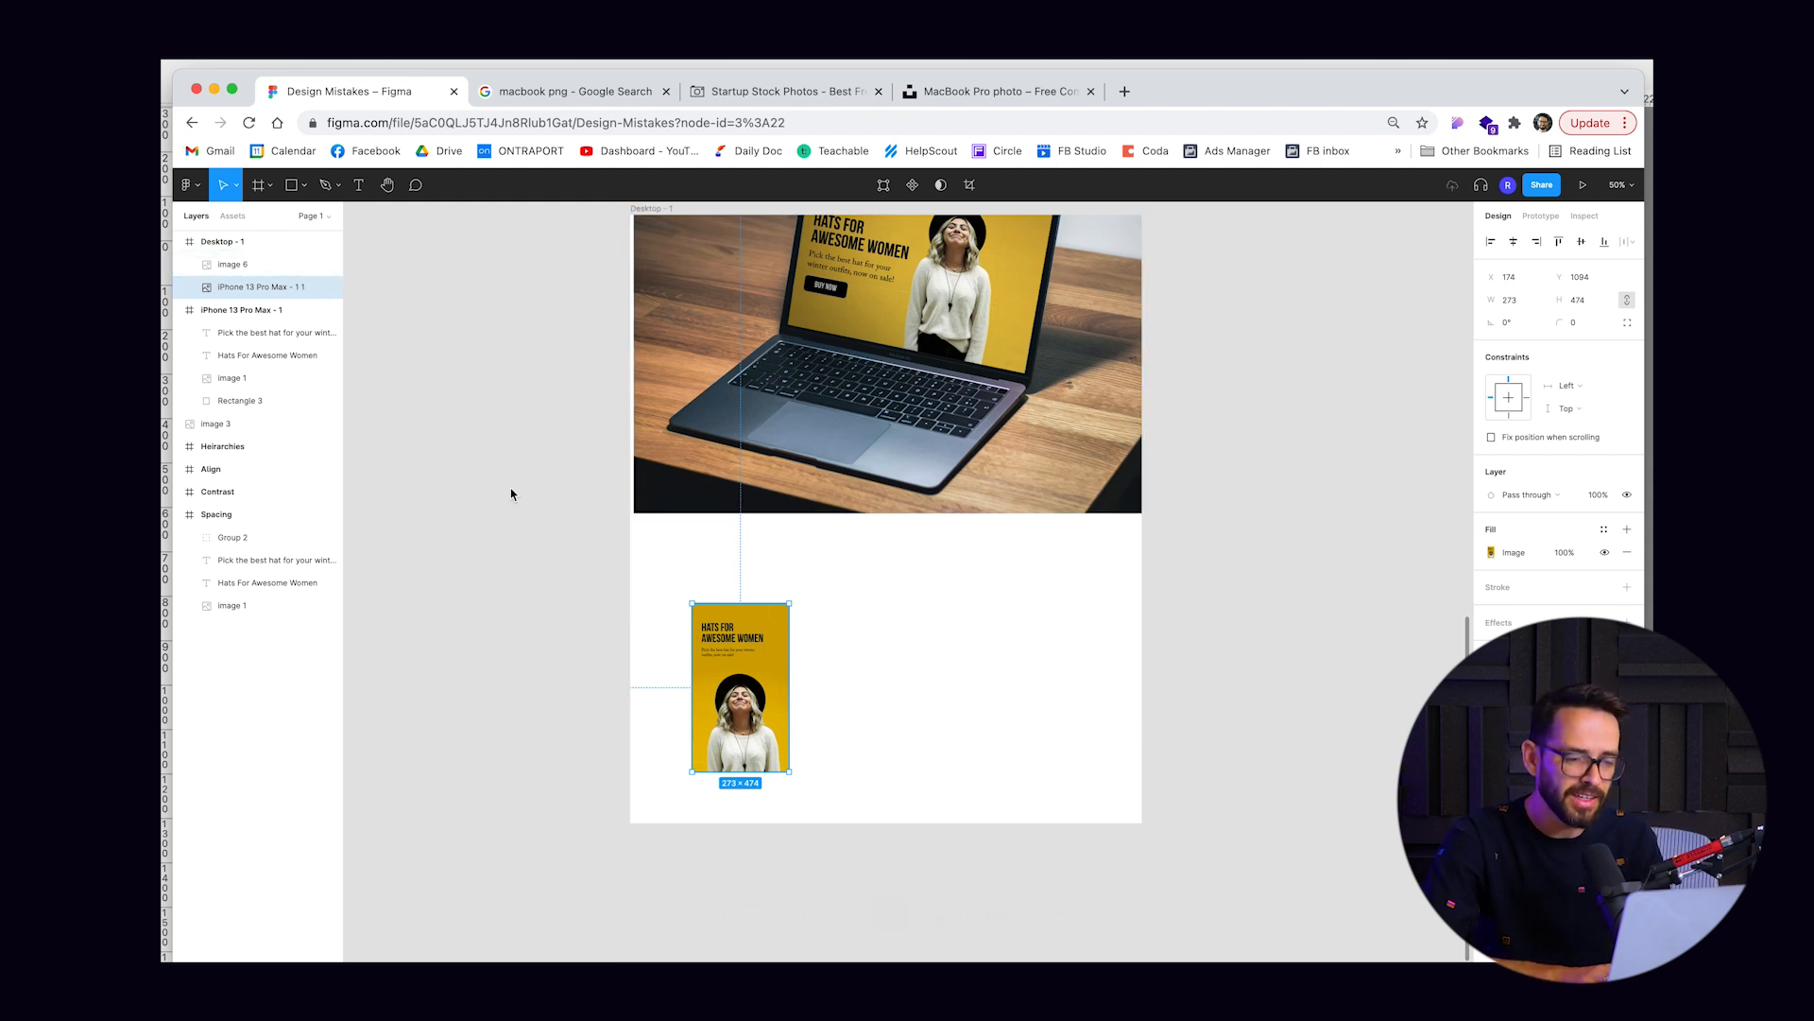
pyautogui.click(1337, 91)
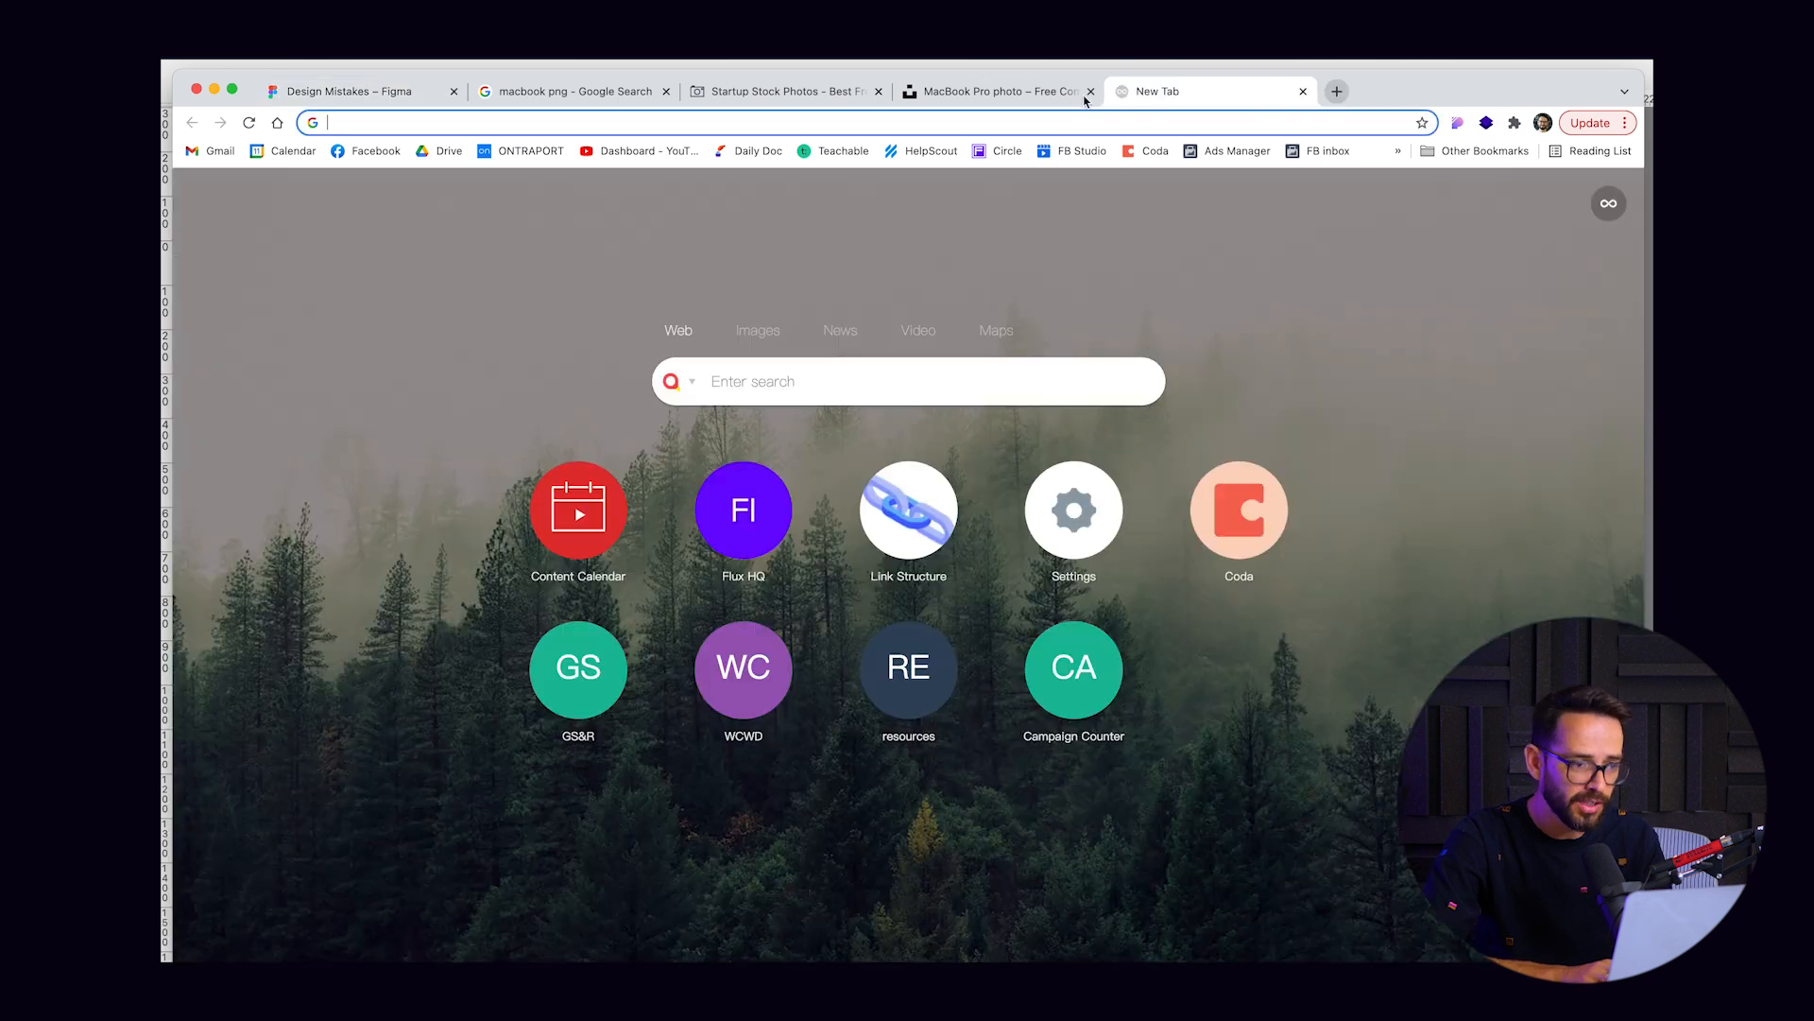
pyautogui.moveTo(843, 152)
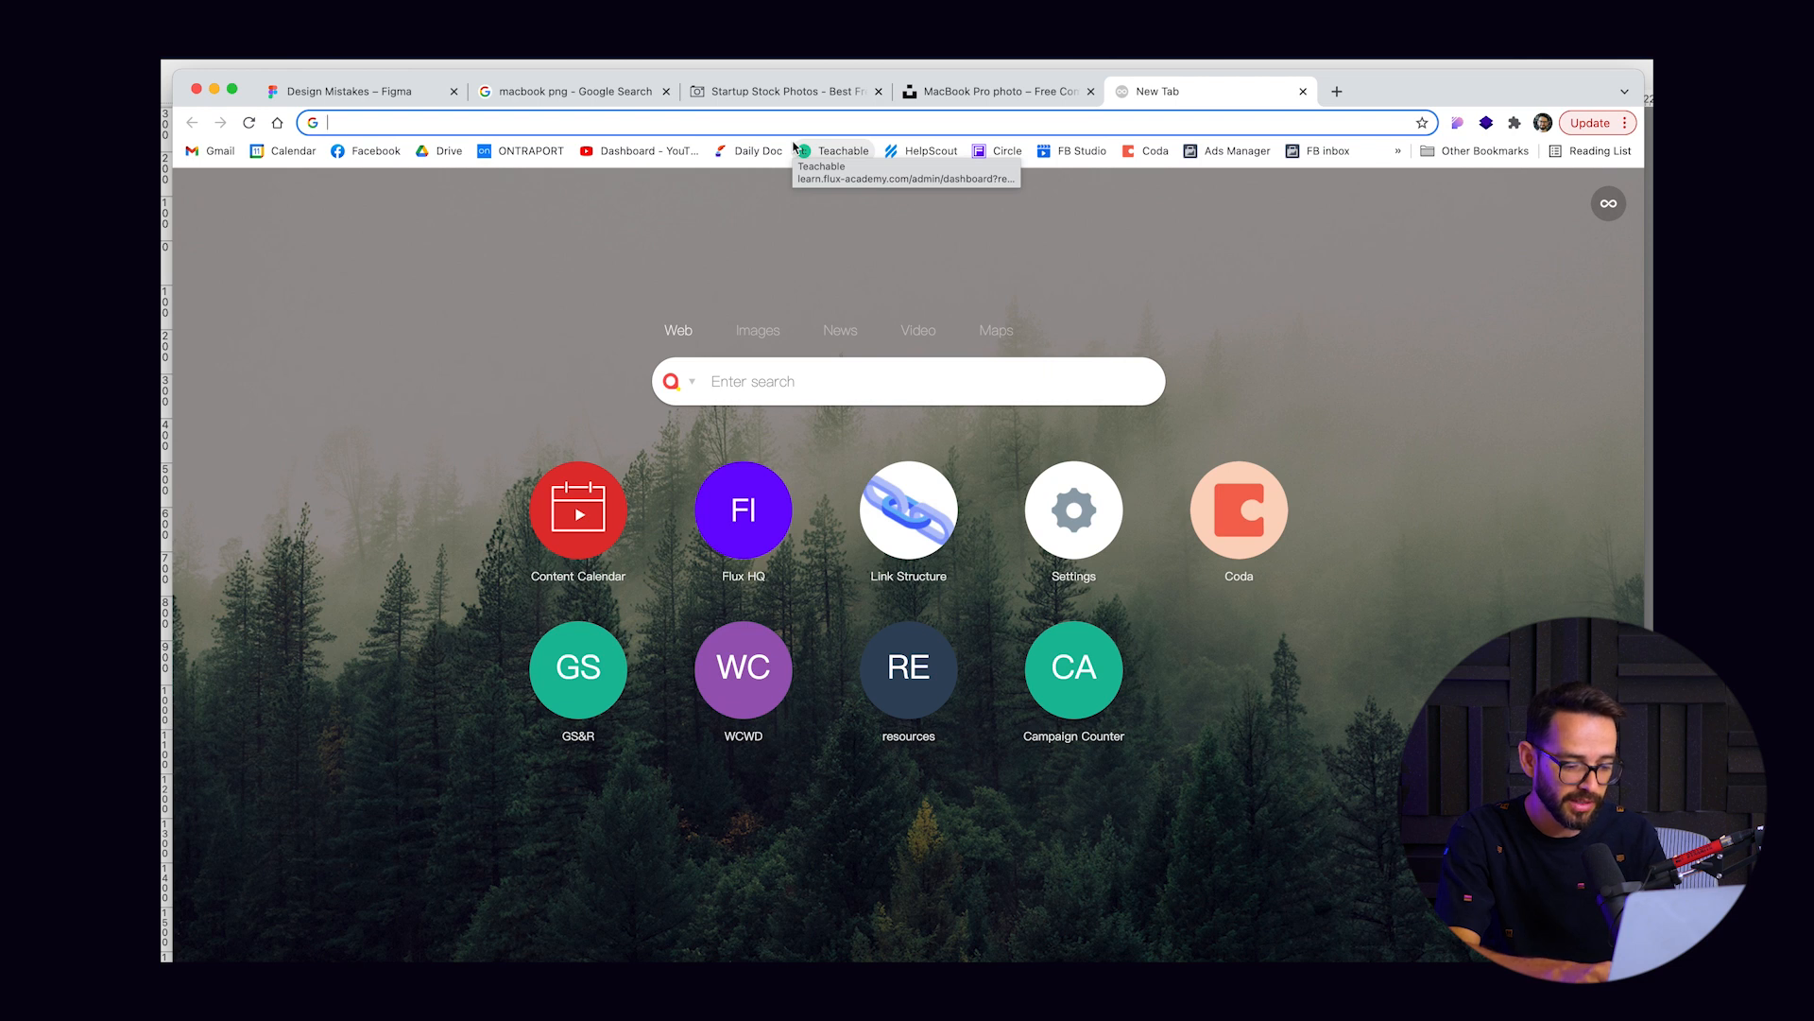
# Step: Search Google Images for 'mockup website'
pyautogui.write('mock')
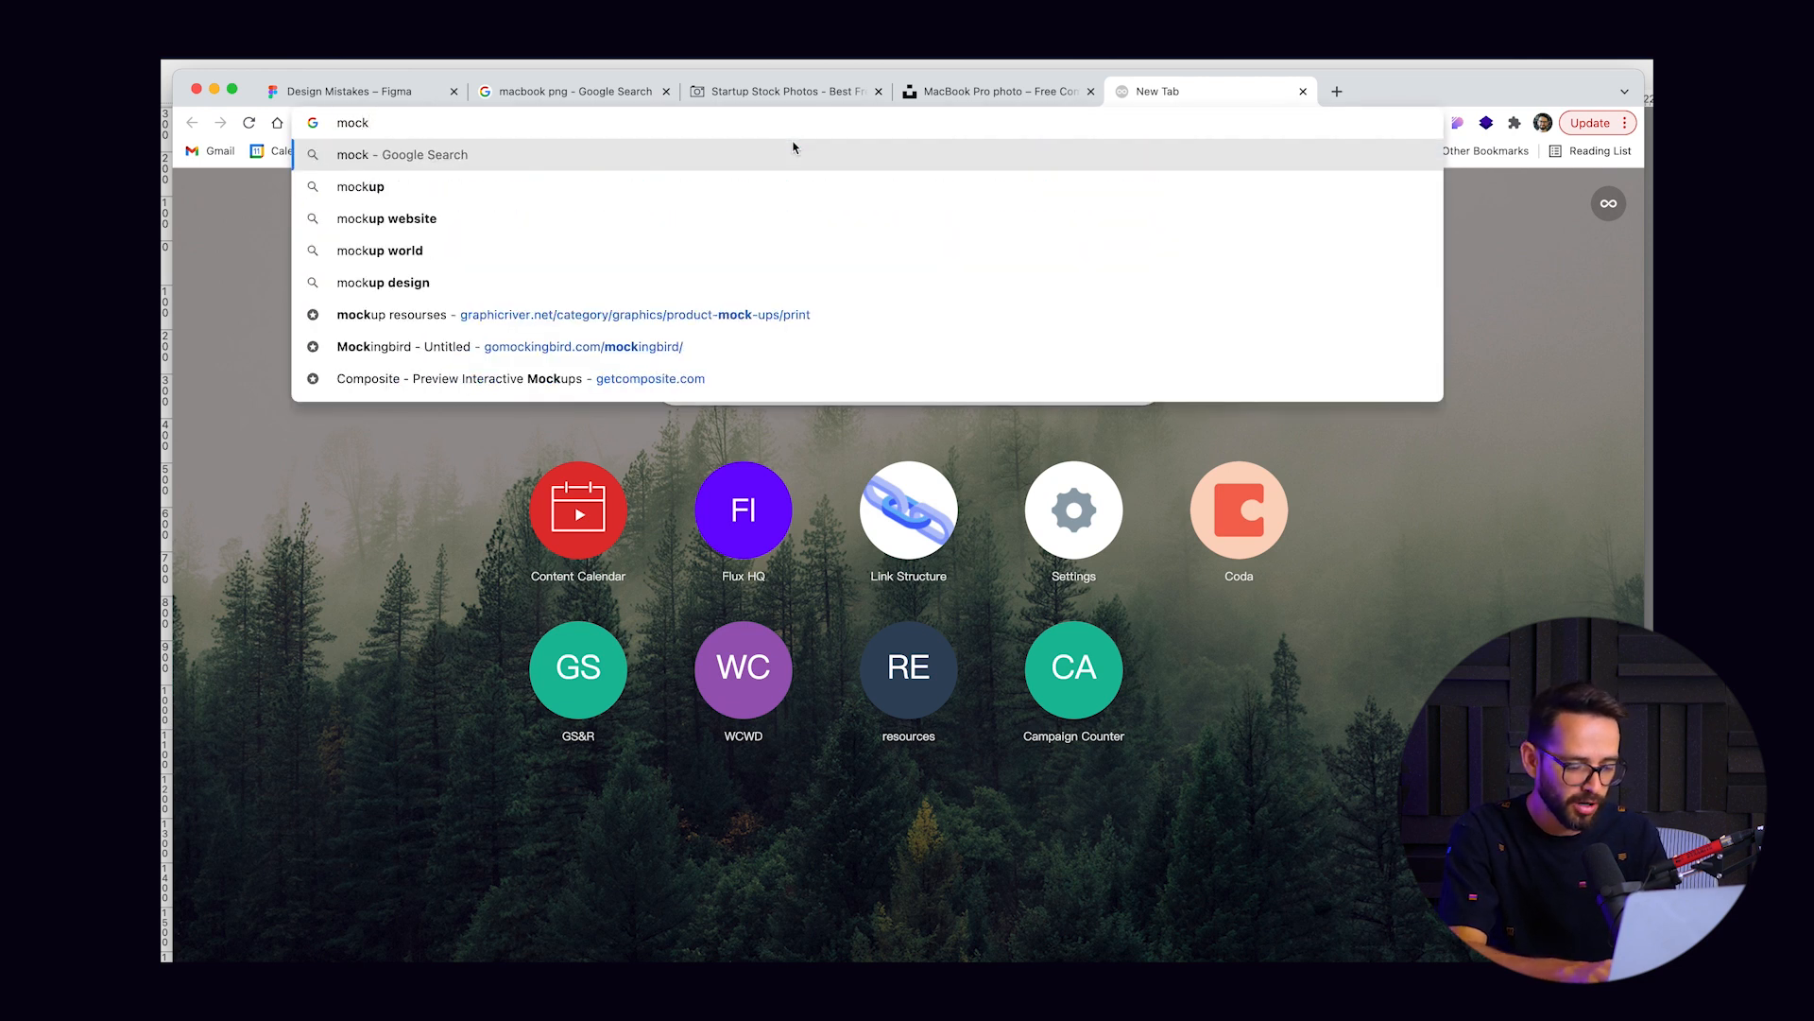
pyautogui.click(386, 217)
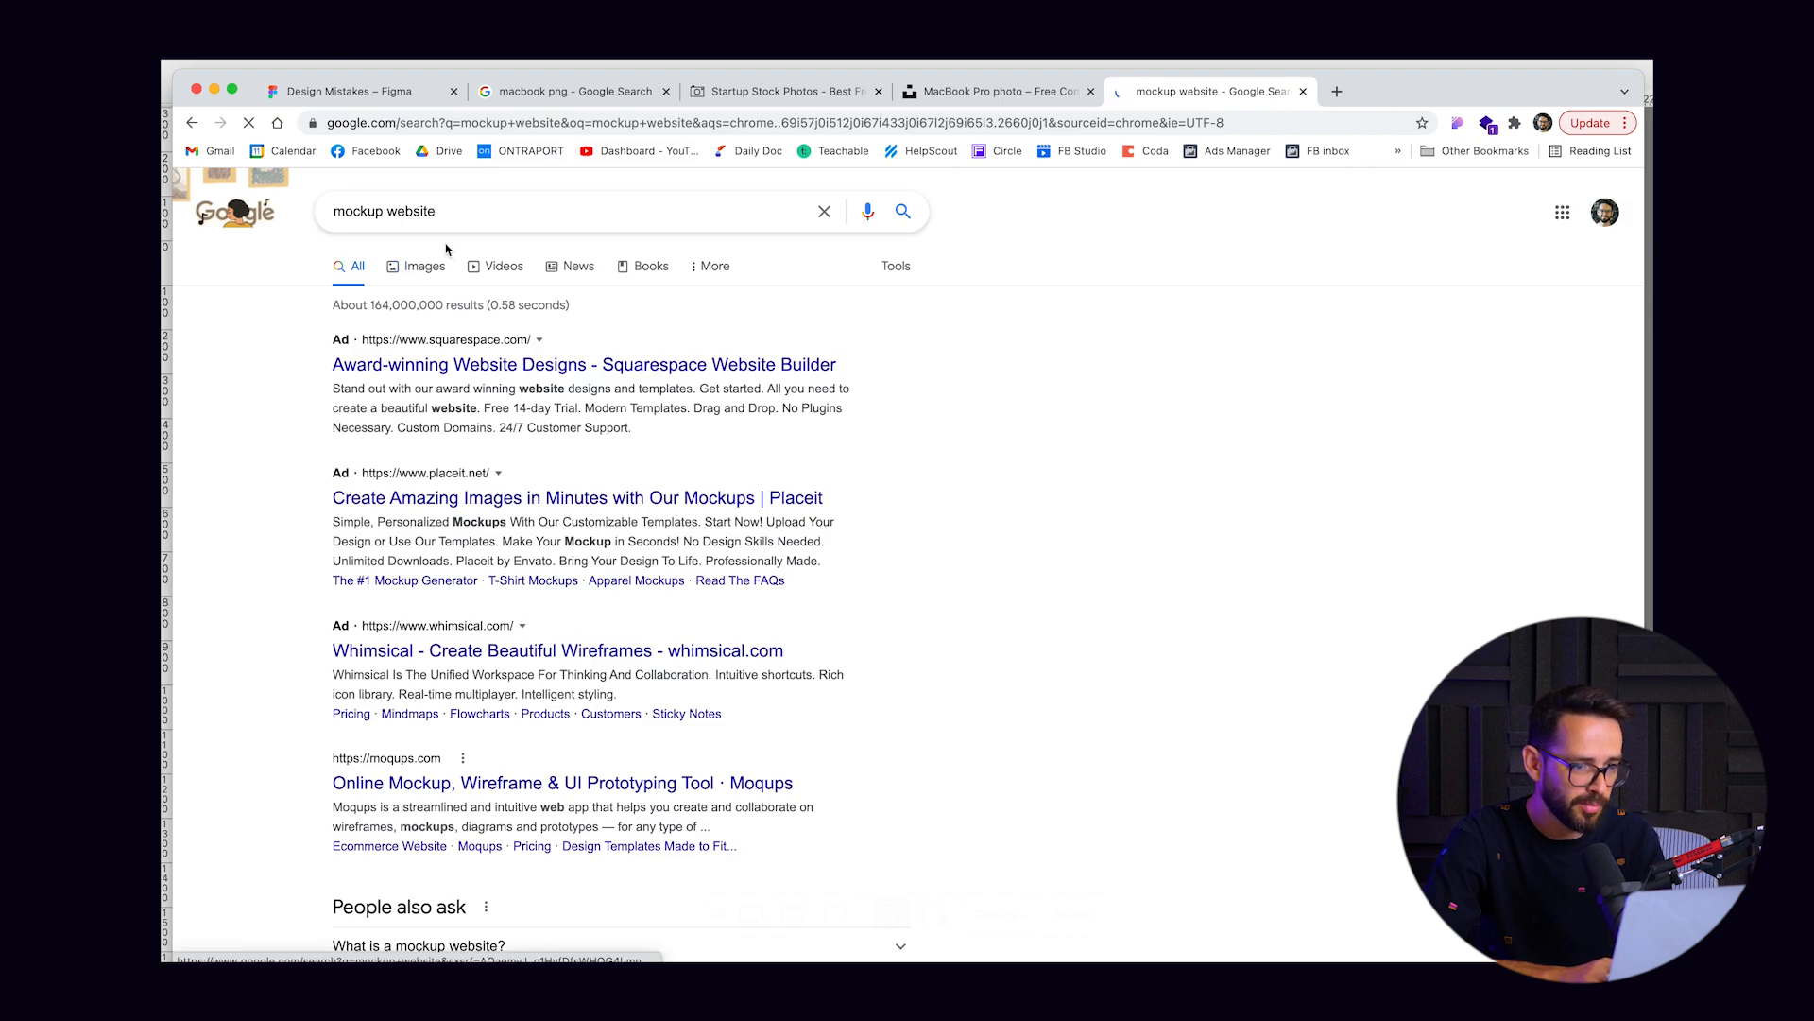
pyautogui.click(425, 264)
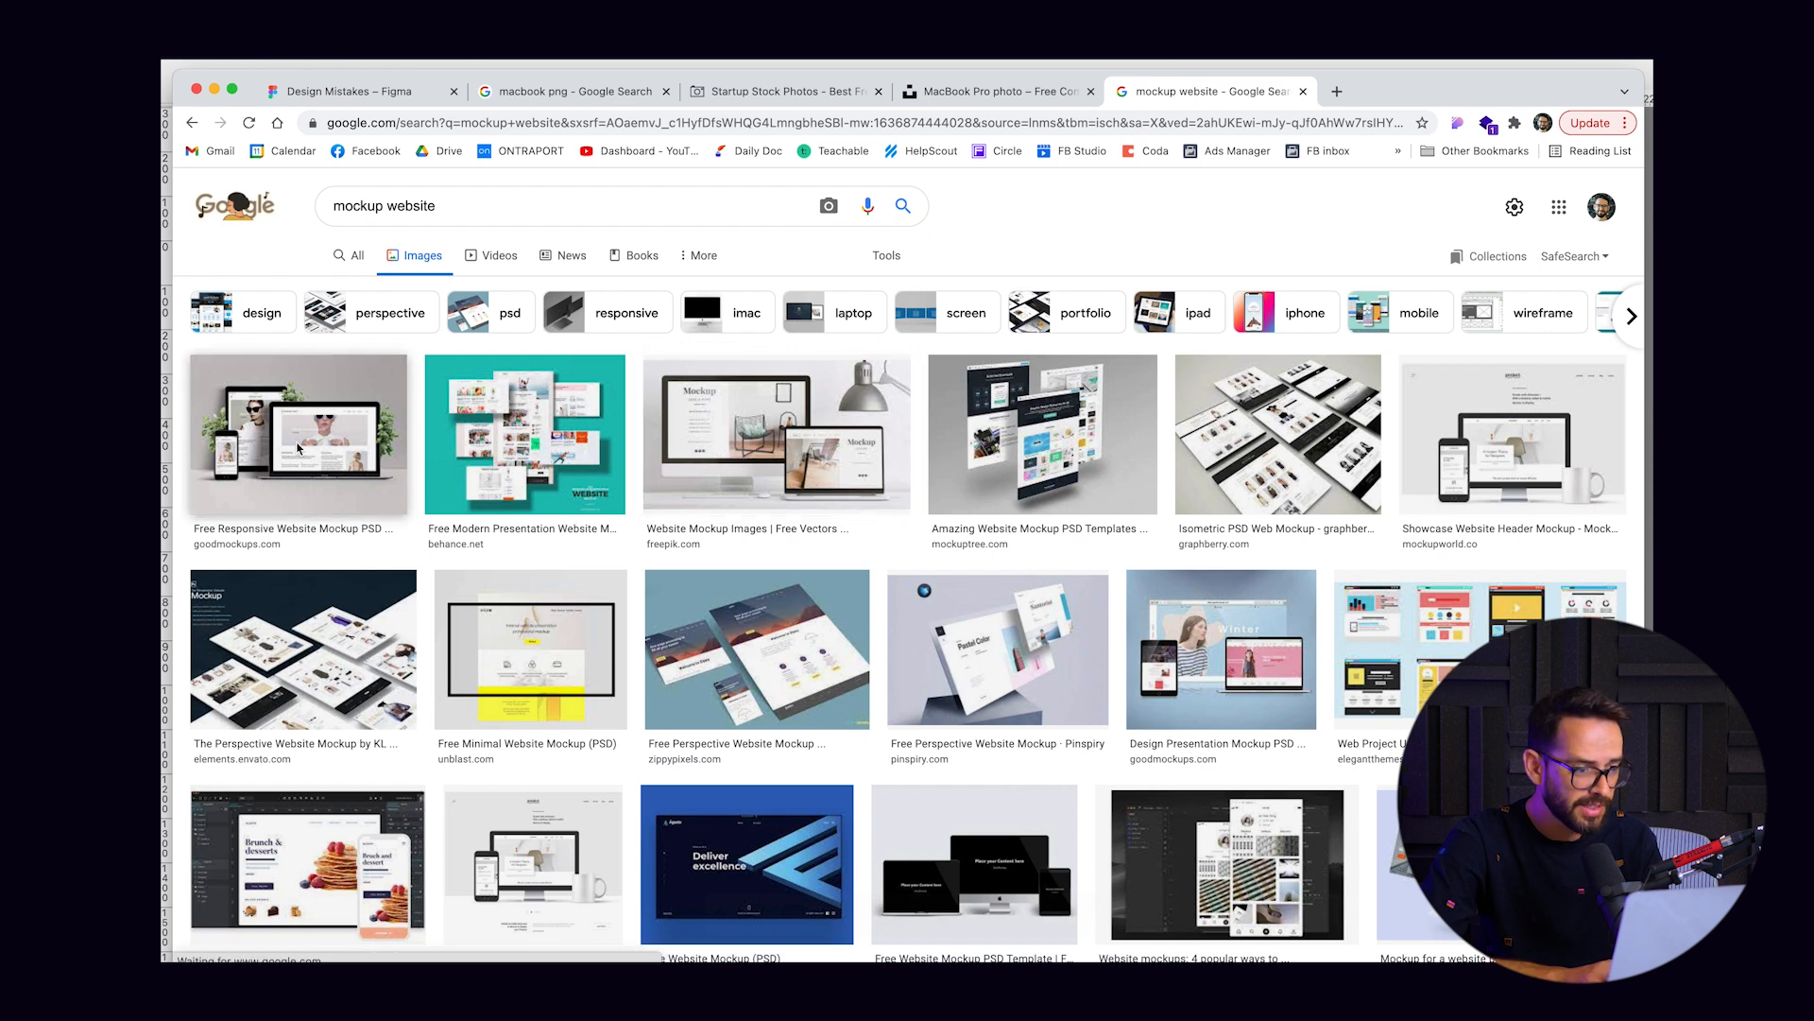
# Step: Preview several results: floating templates, ZippyPixels, Pinspiry and design presentation perspective mockups
pyautogui.click(297, 434)
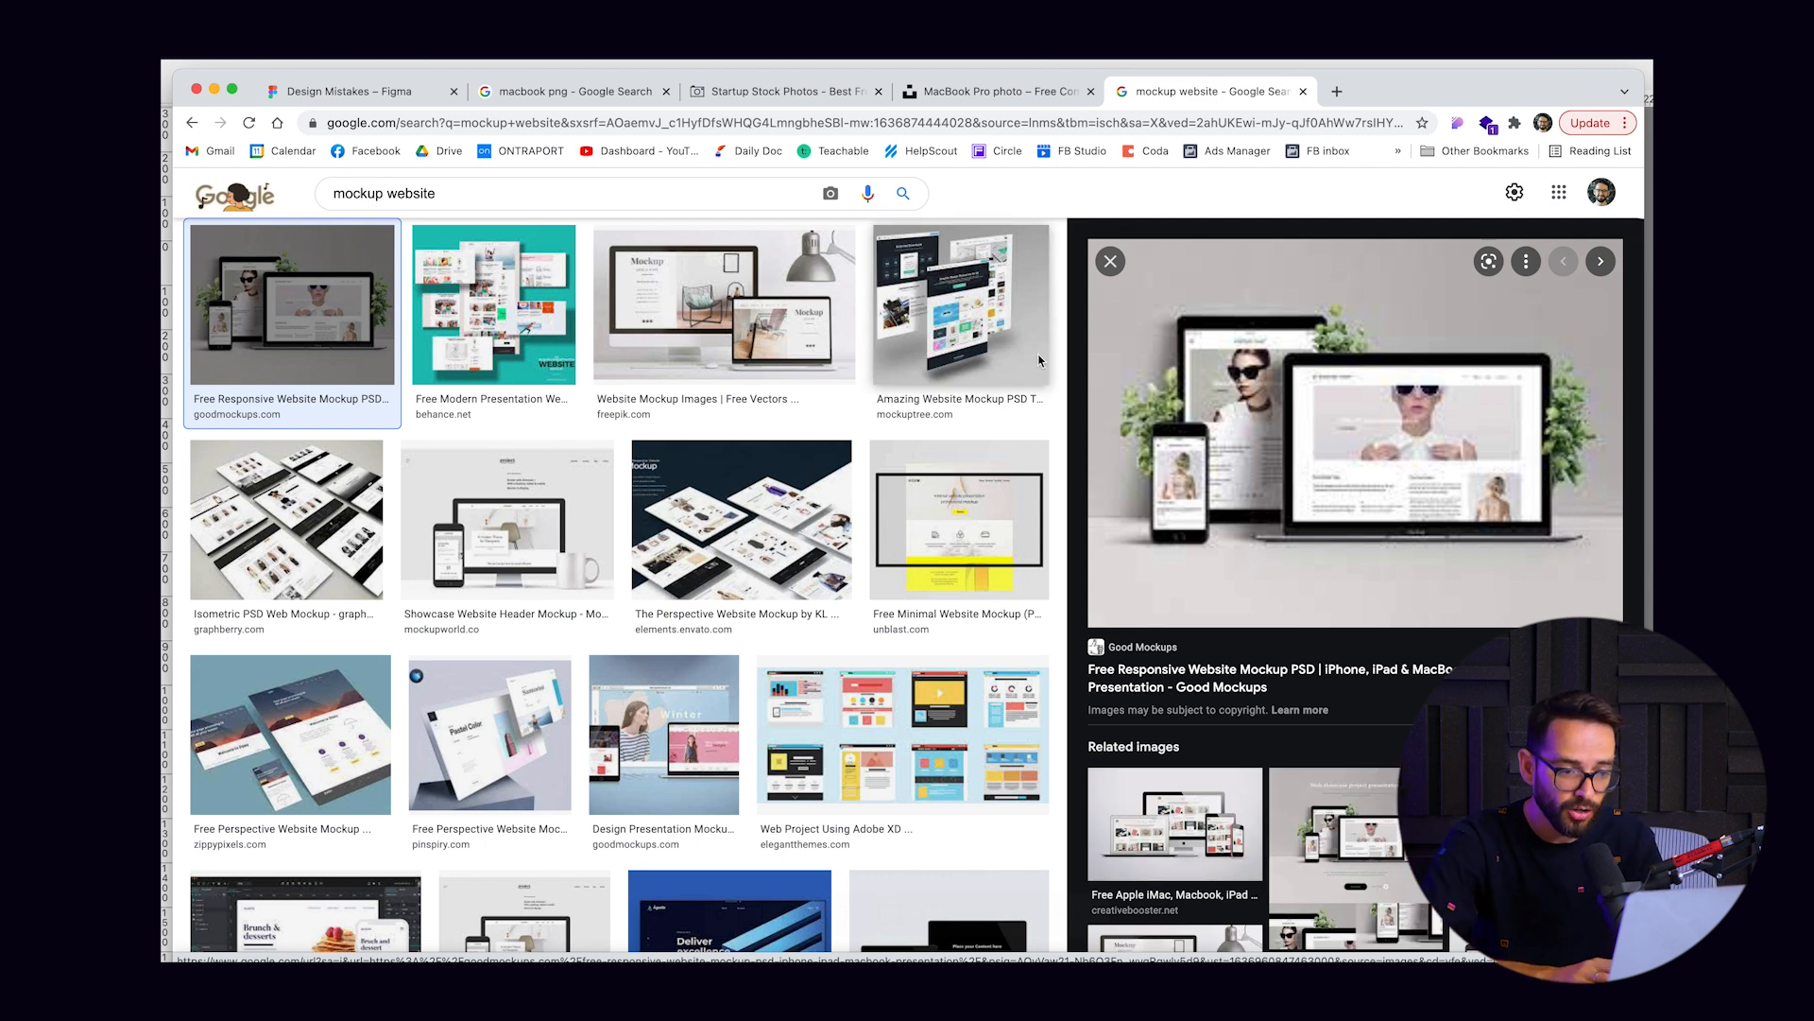
pyautogui.click(960, 305)
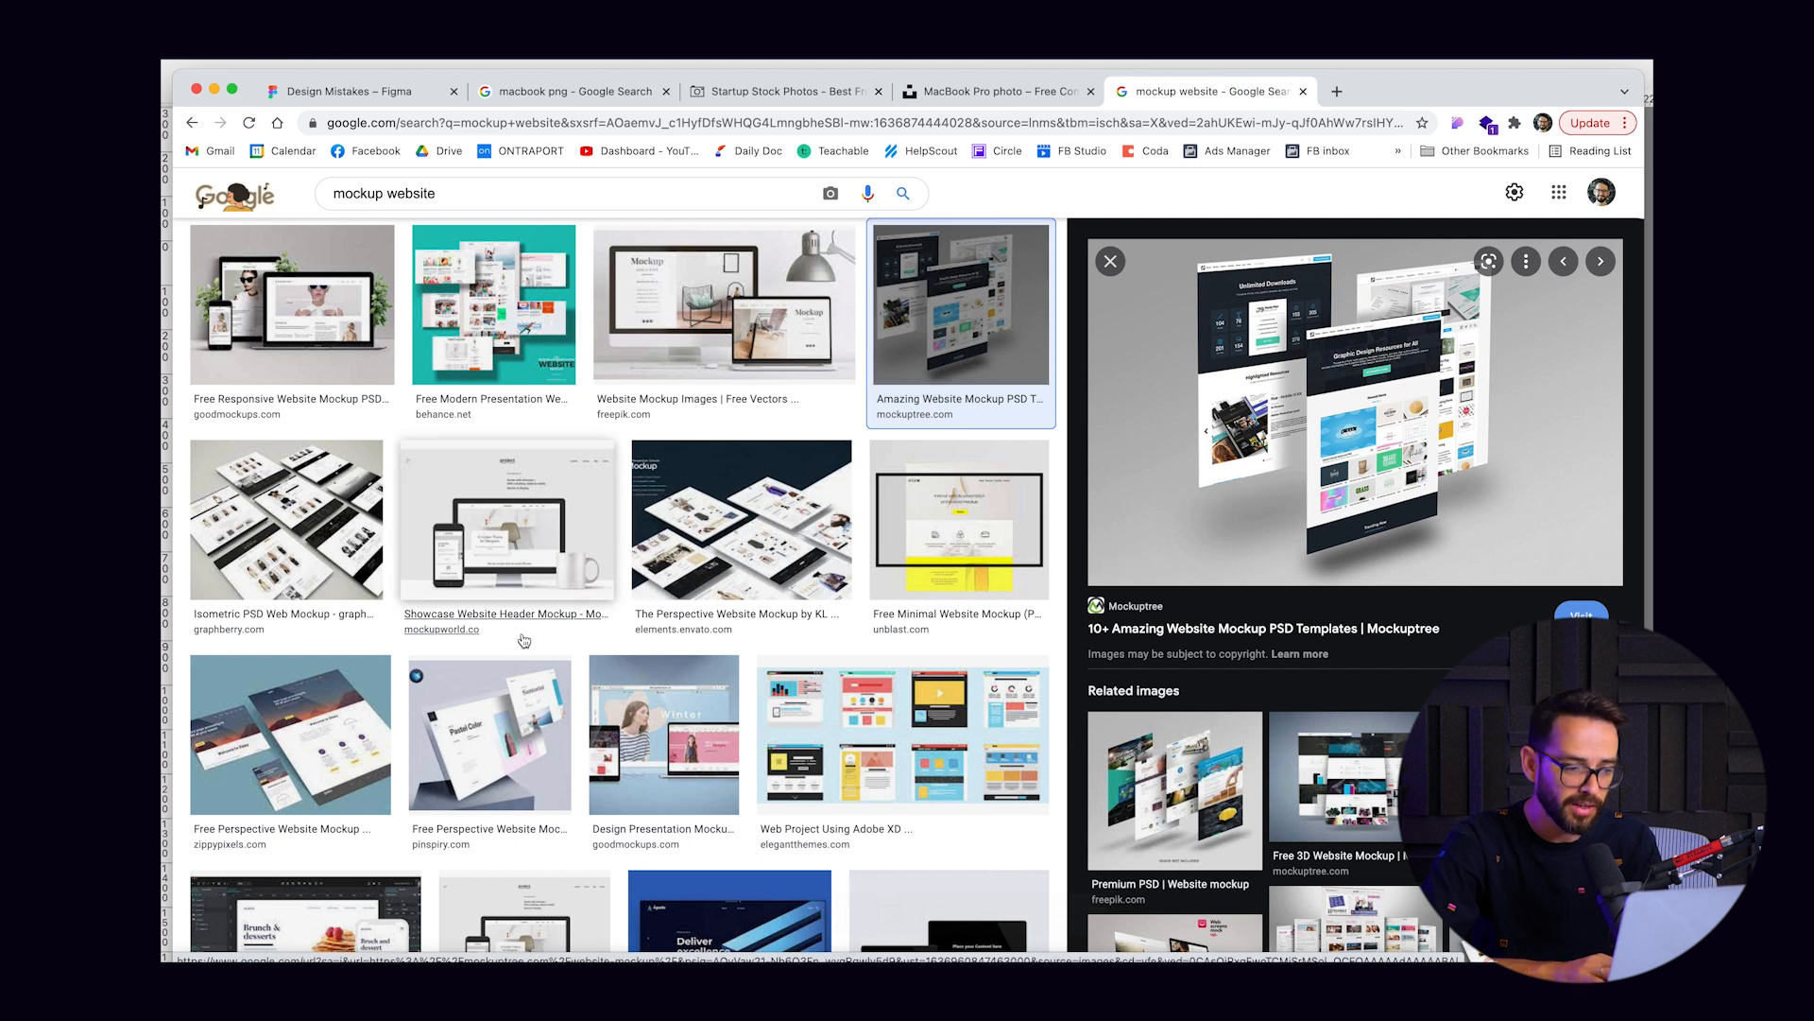
pyautogui.click(291, 735)
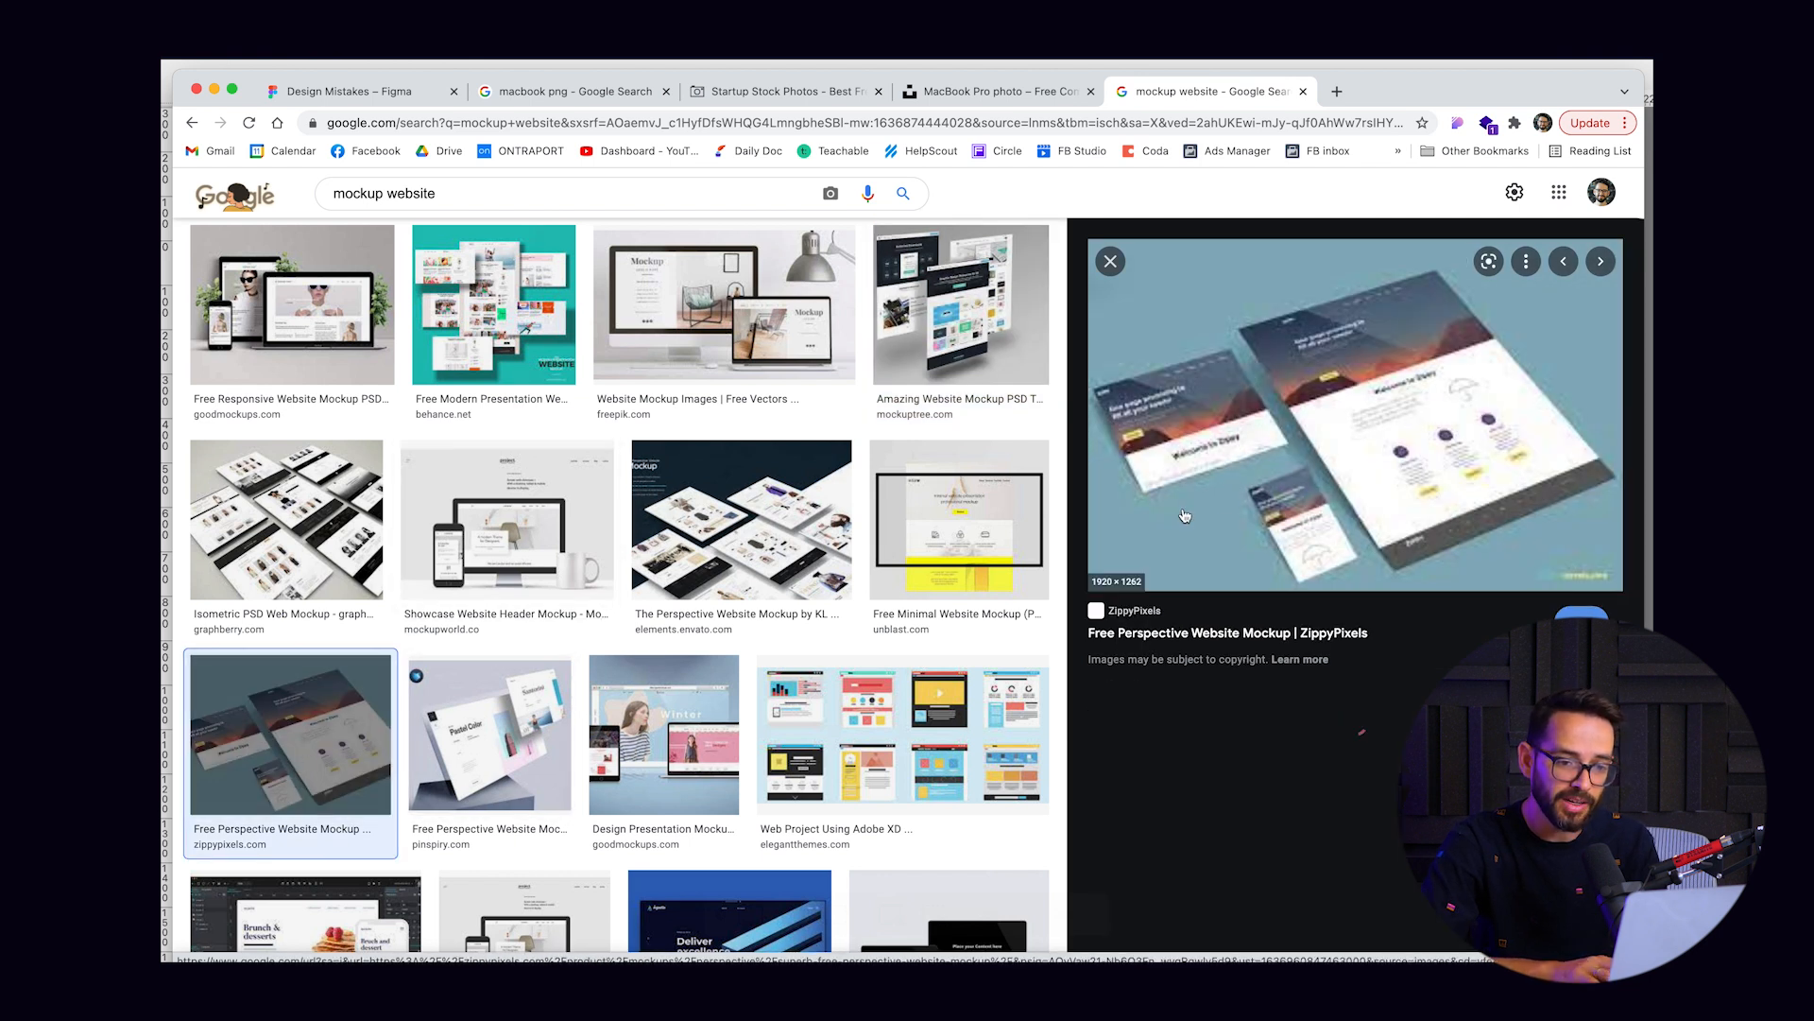
pyautogui.click(489, 735)
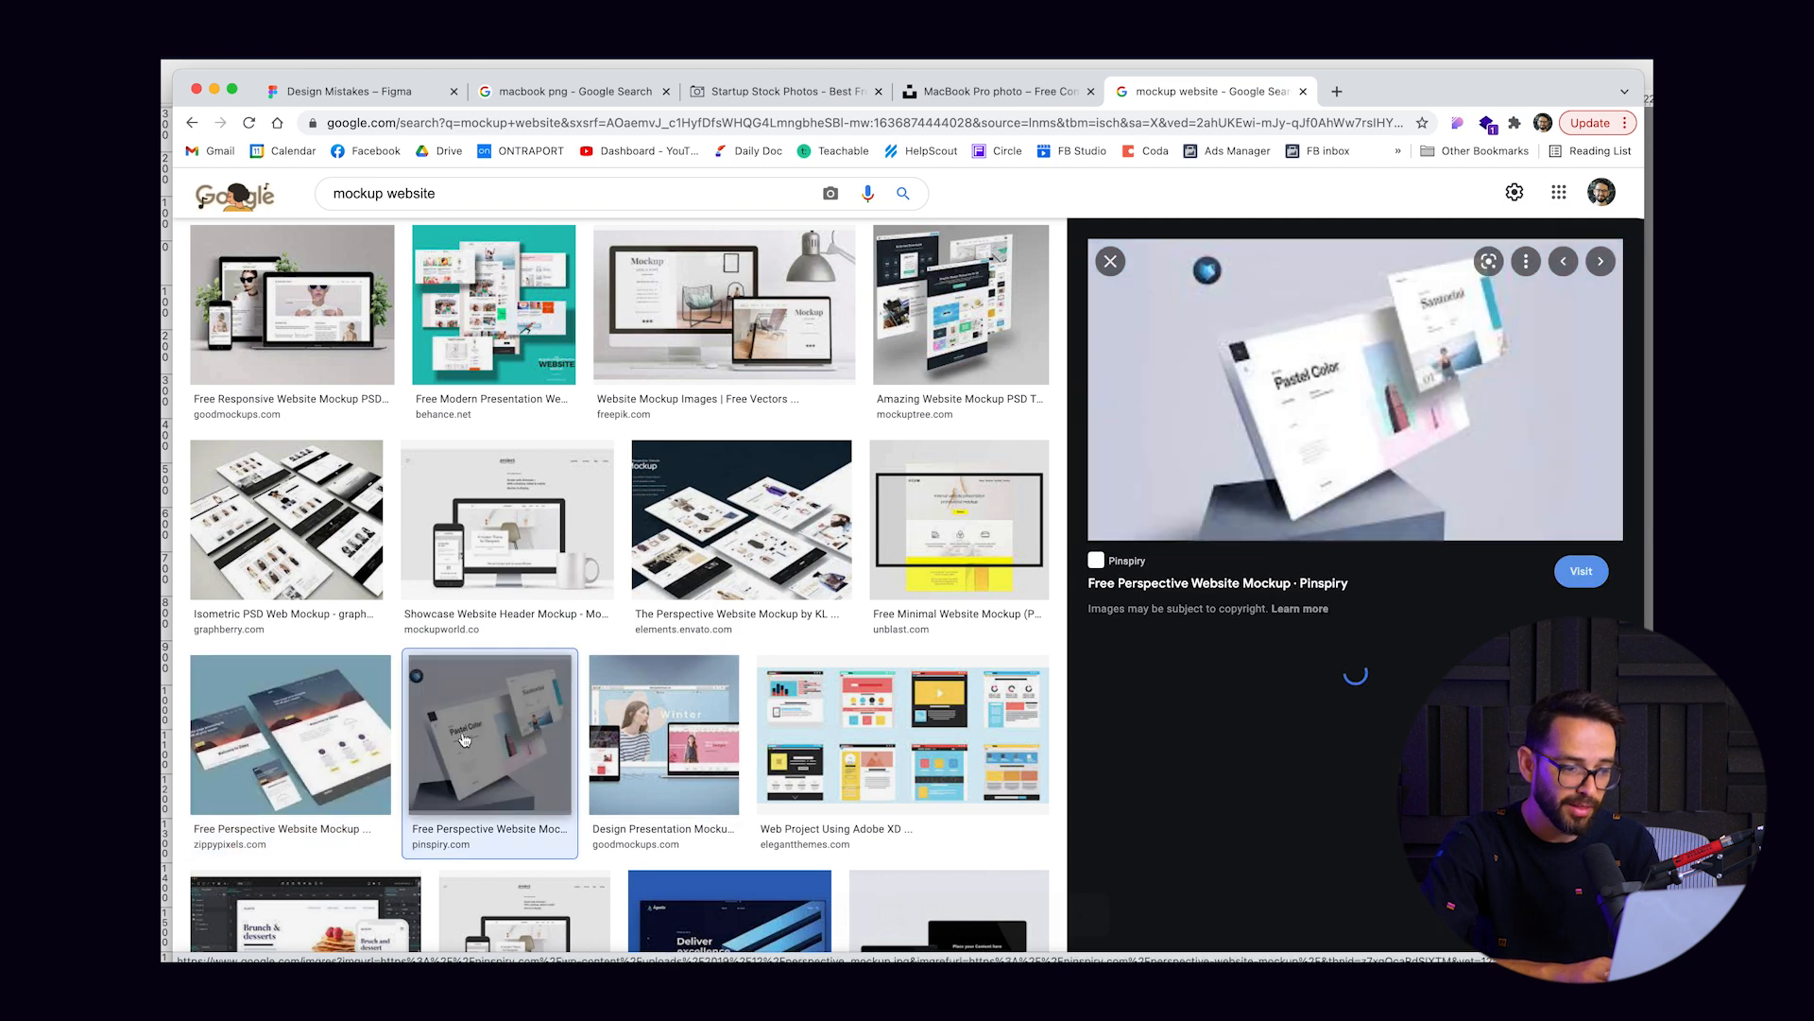
pyautogui.click(663, 733)
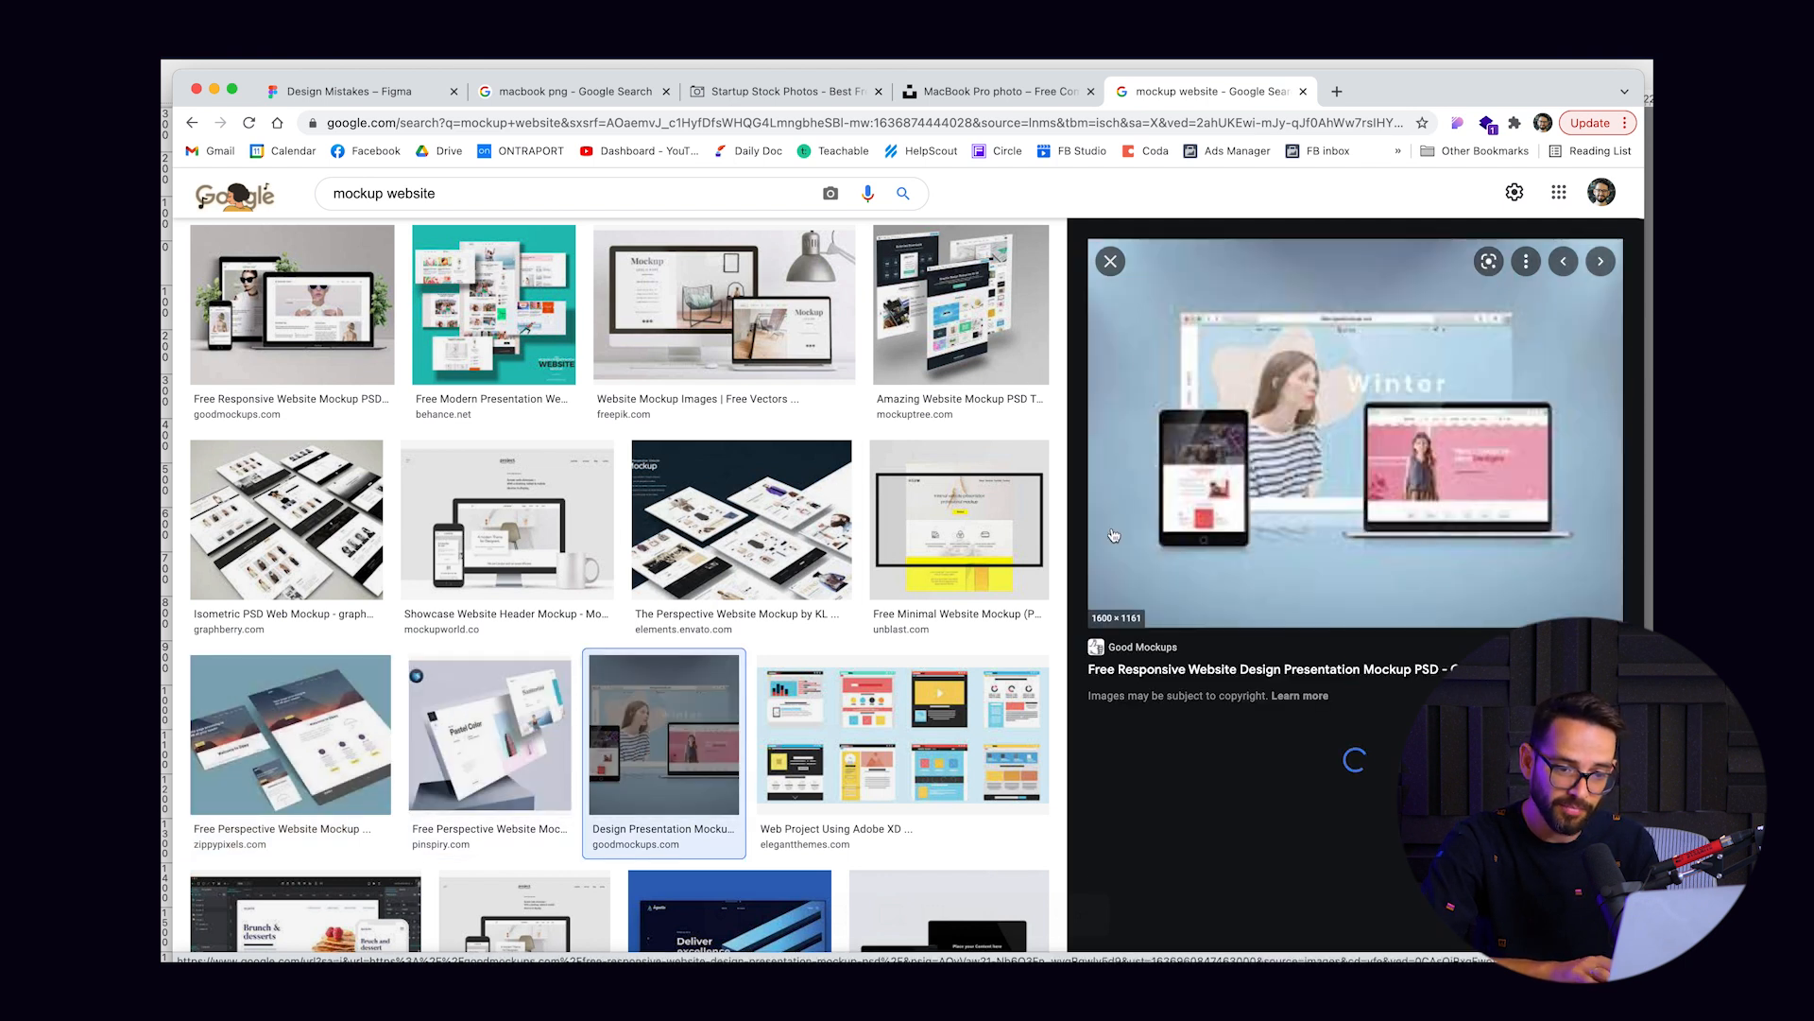
pyautogui.press('cmd+tab')
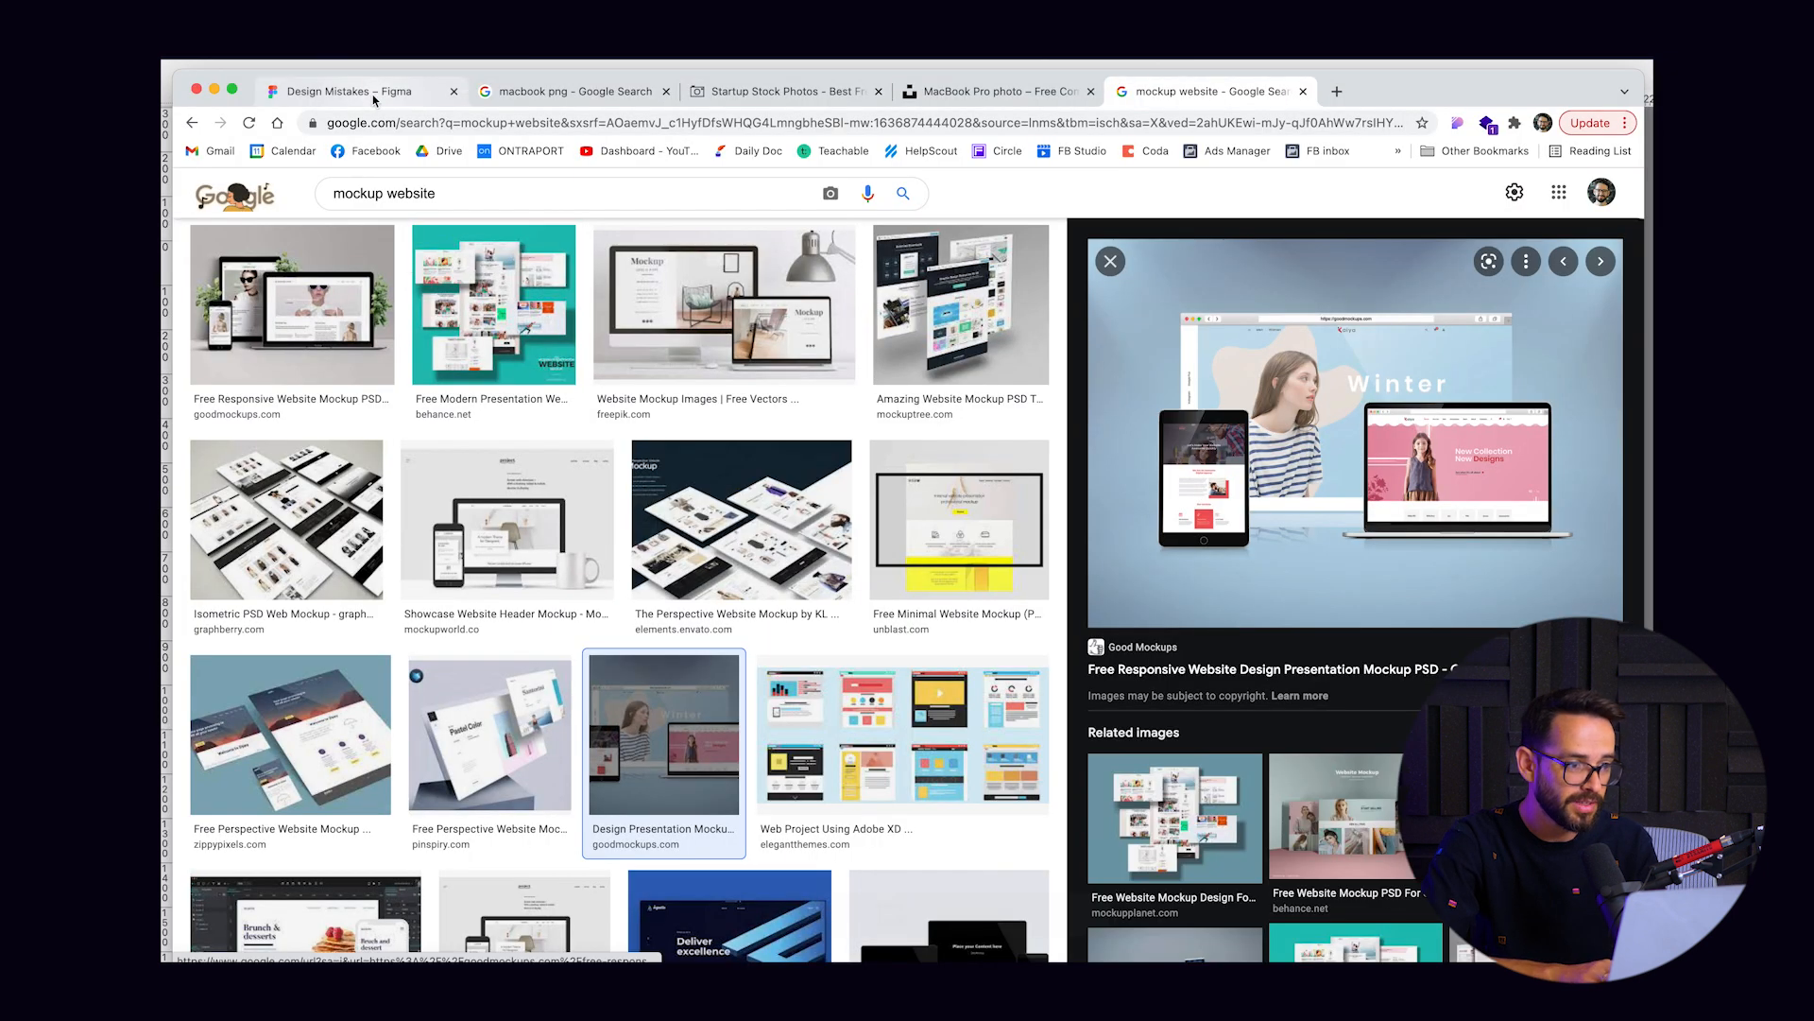
# Step: Duplicate the phone screen and overlap the copy to the right of the first
pyautogui.click(348, 91)
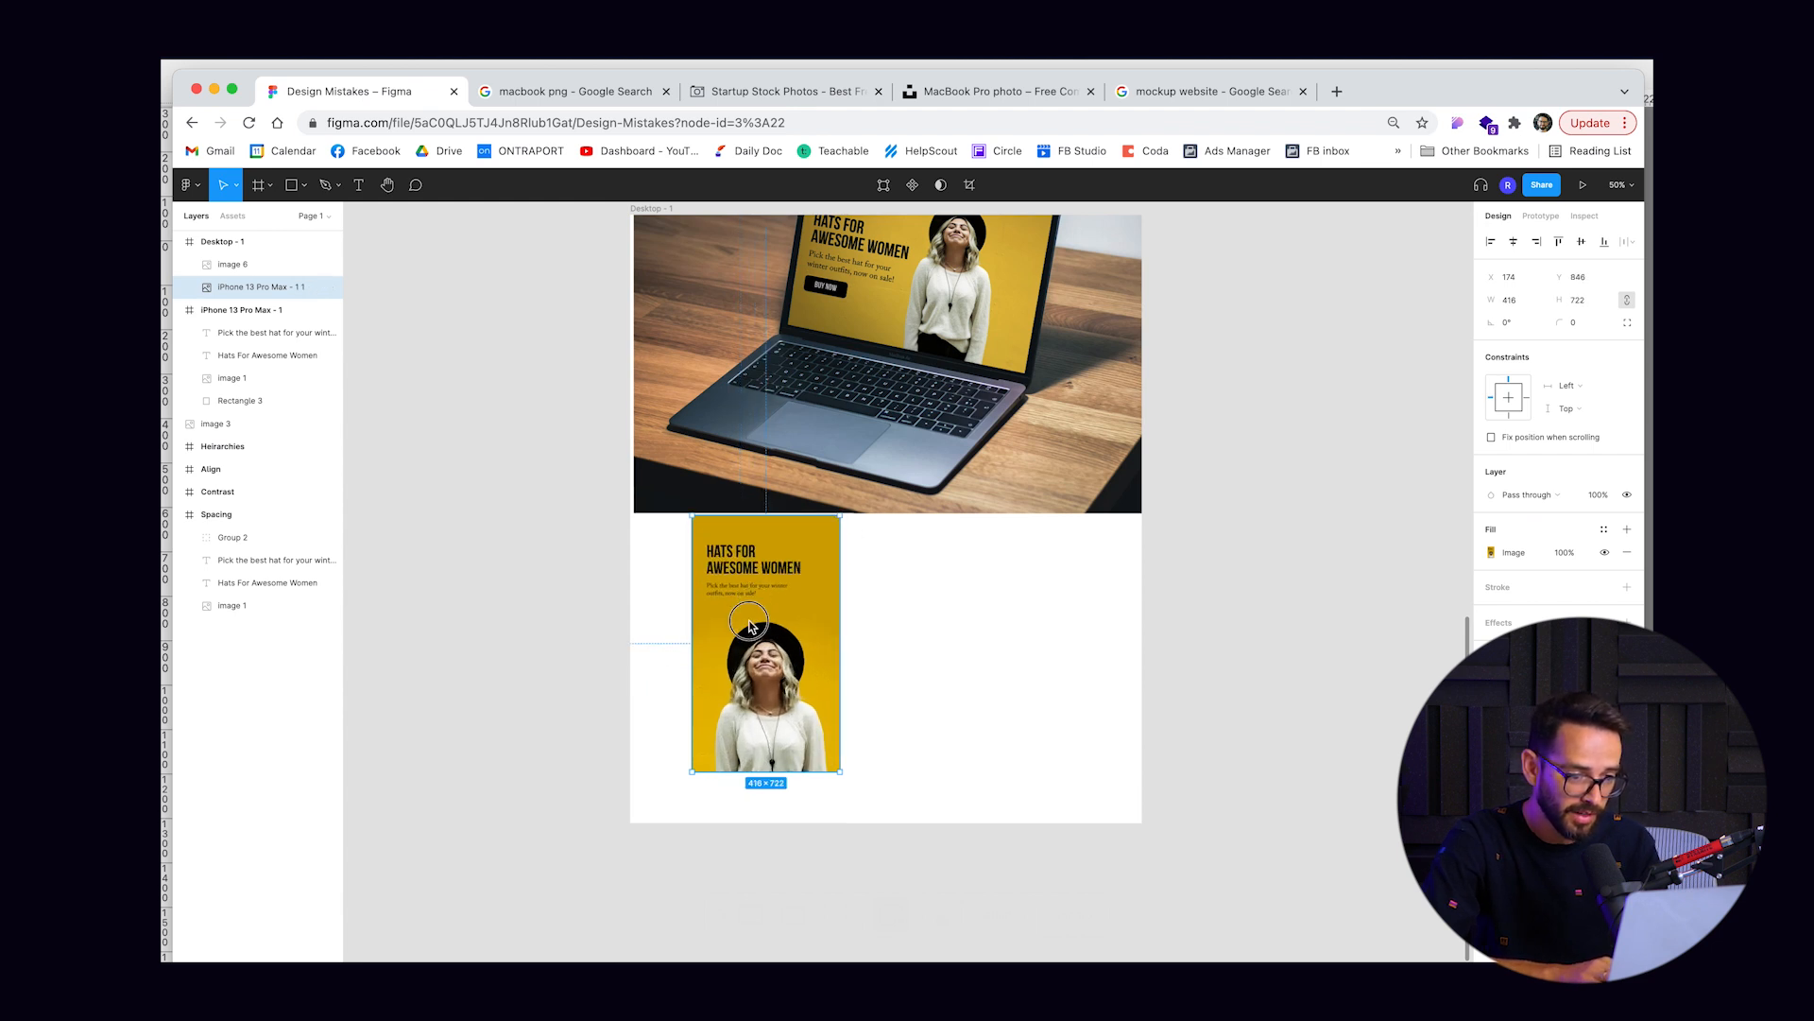
pyautogui.moveTo(763, 647); pyautogui.dragTo(748, 671)
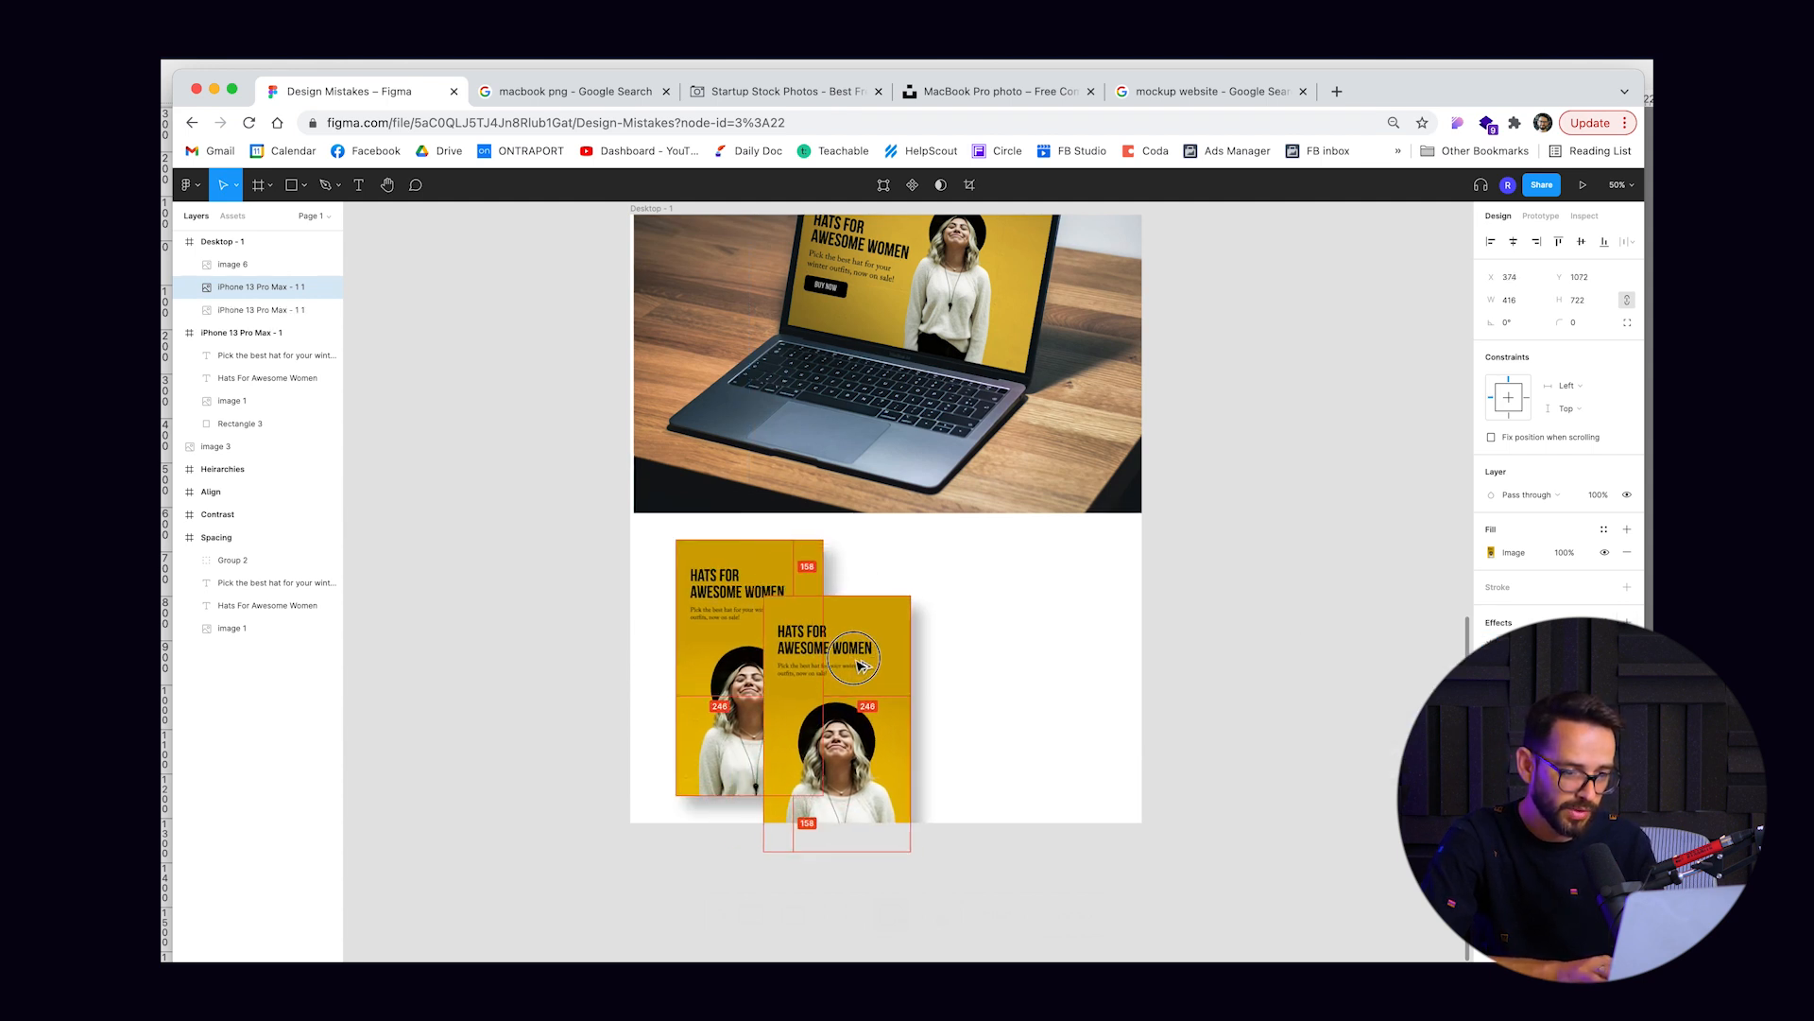
pyautogui.moveTo(834, 649); pyautogui.dragTo(858, 693)
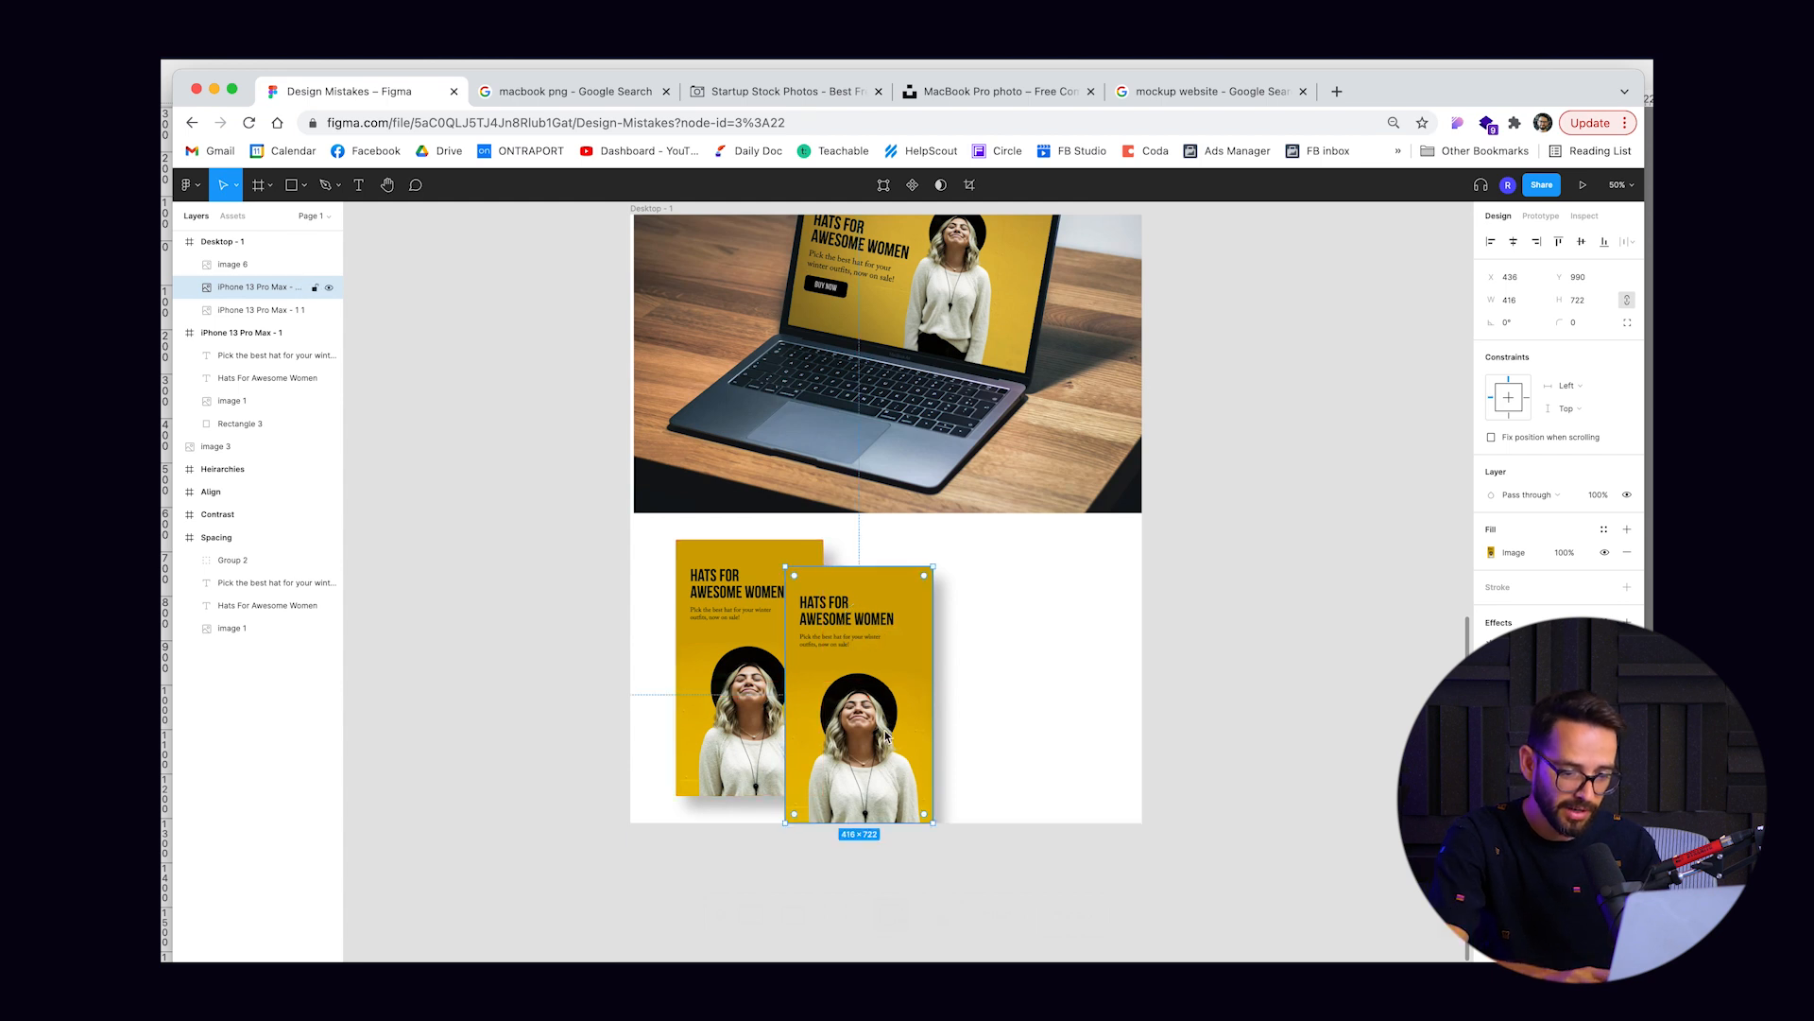
# Step: Compare against the mockup references and shift the second phone screen further down
pyautogui.click(1209, 91)
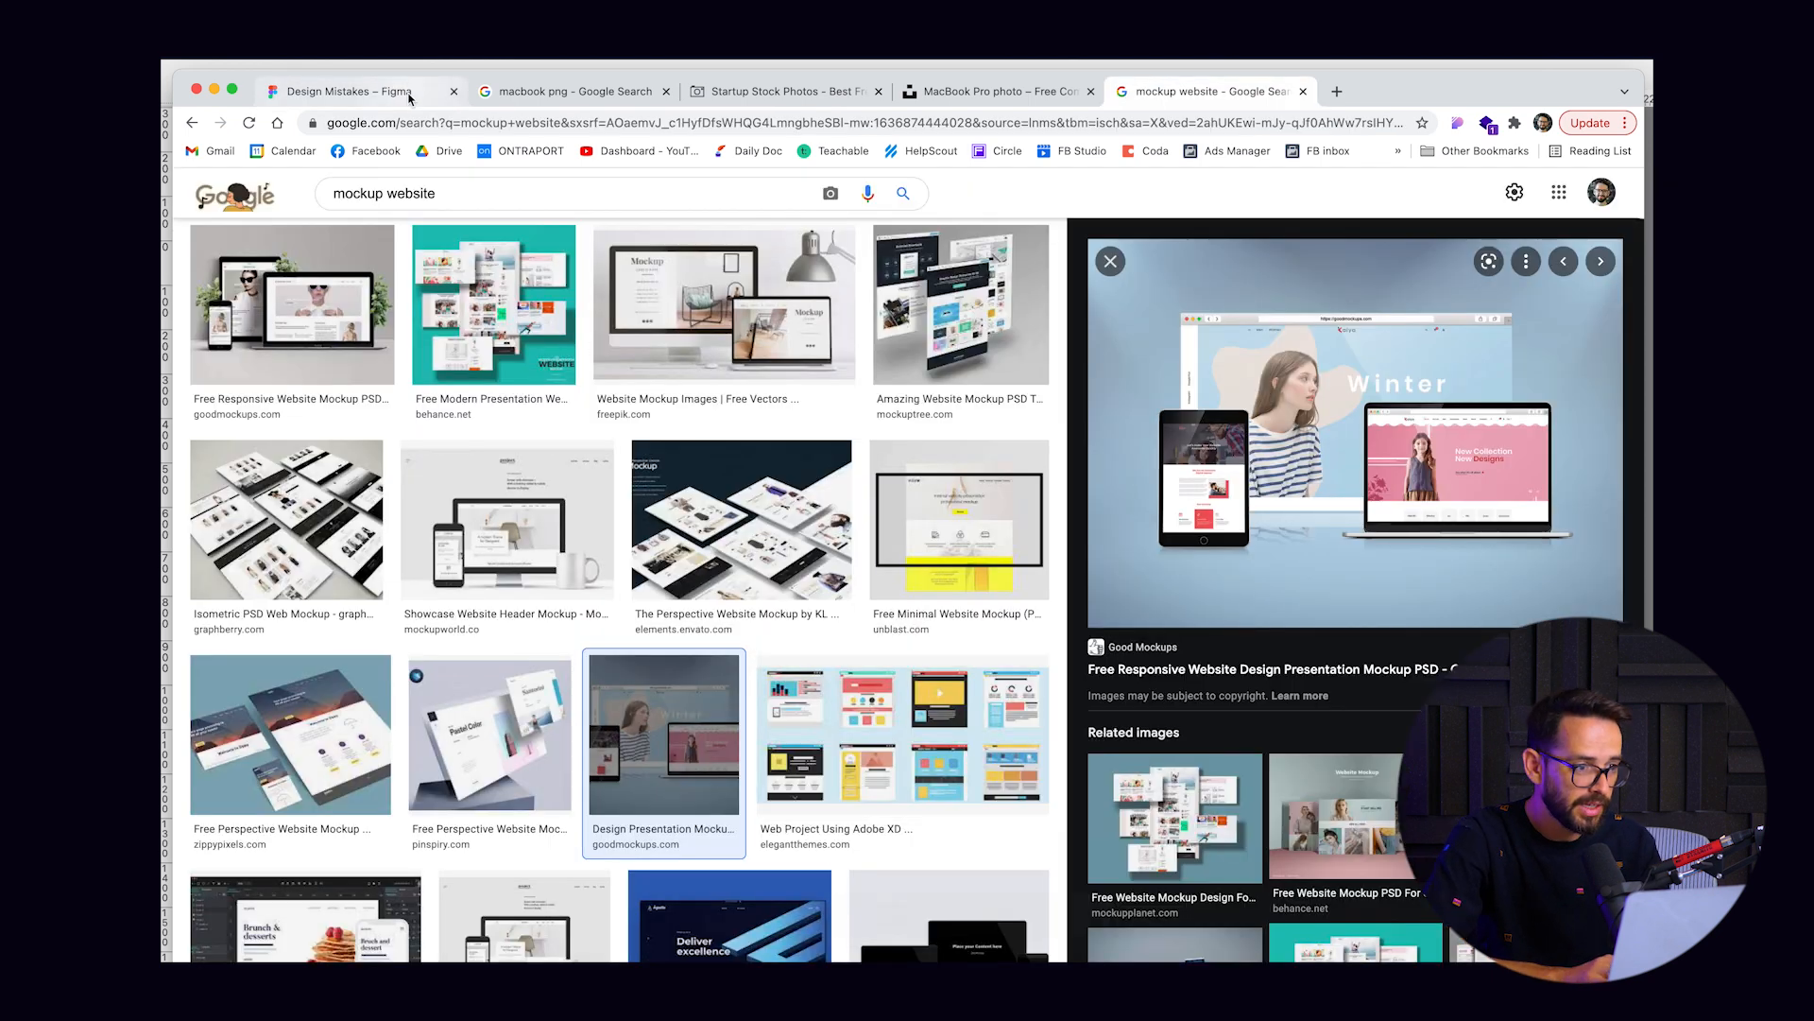
pyautogui.click(348, 91)
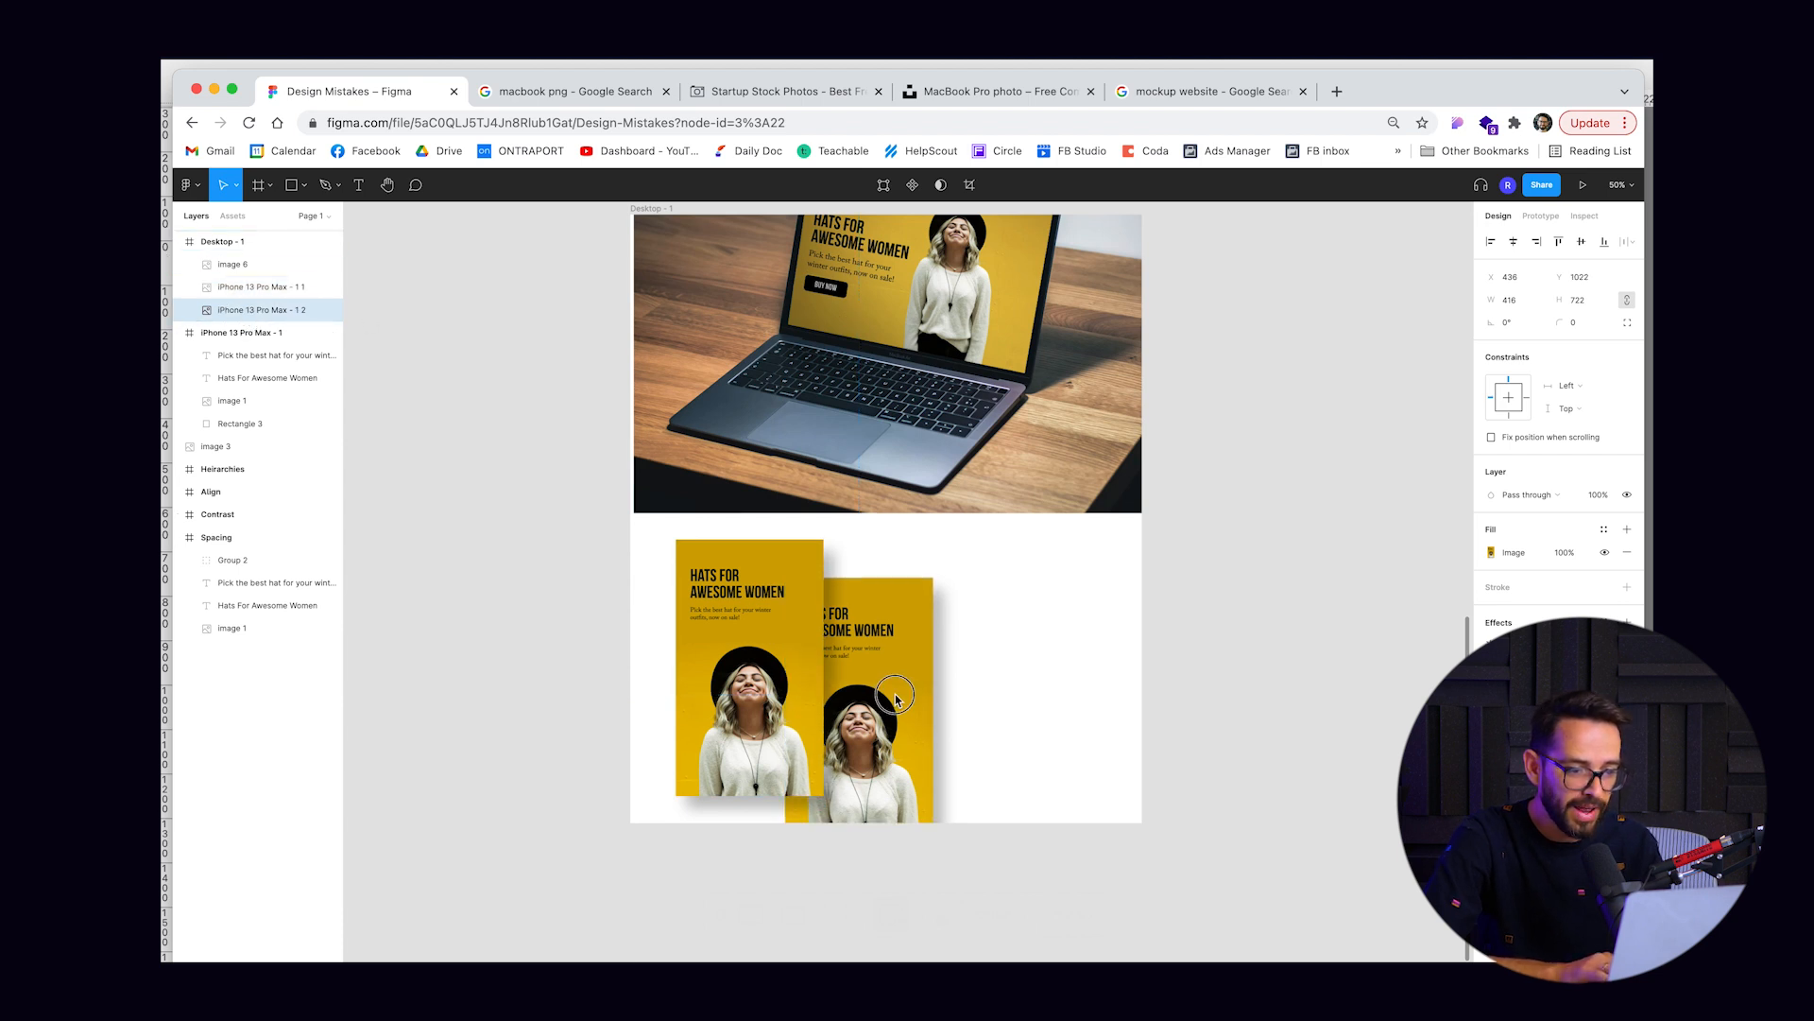
pyautogui.moveTo(894, 694); pyautogui.dragTo(872, 715)
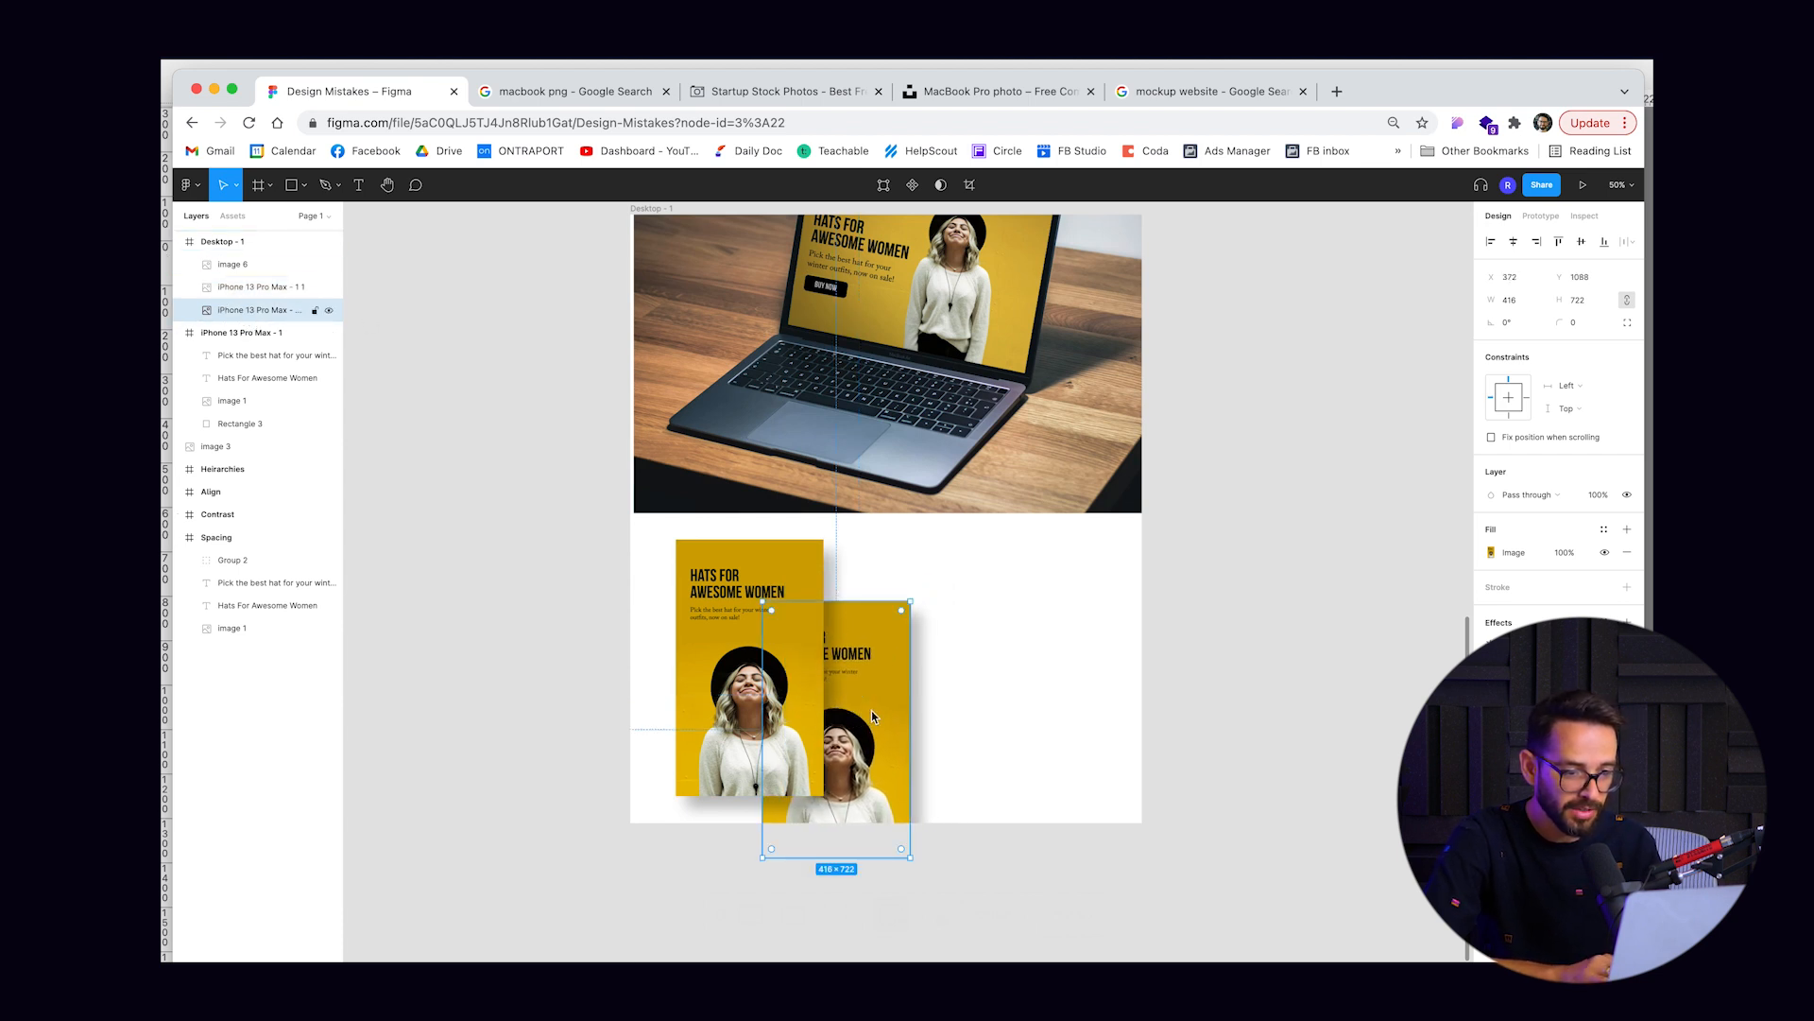